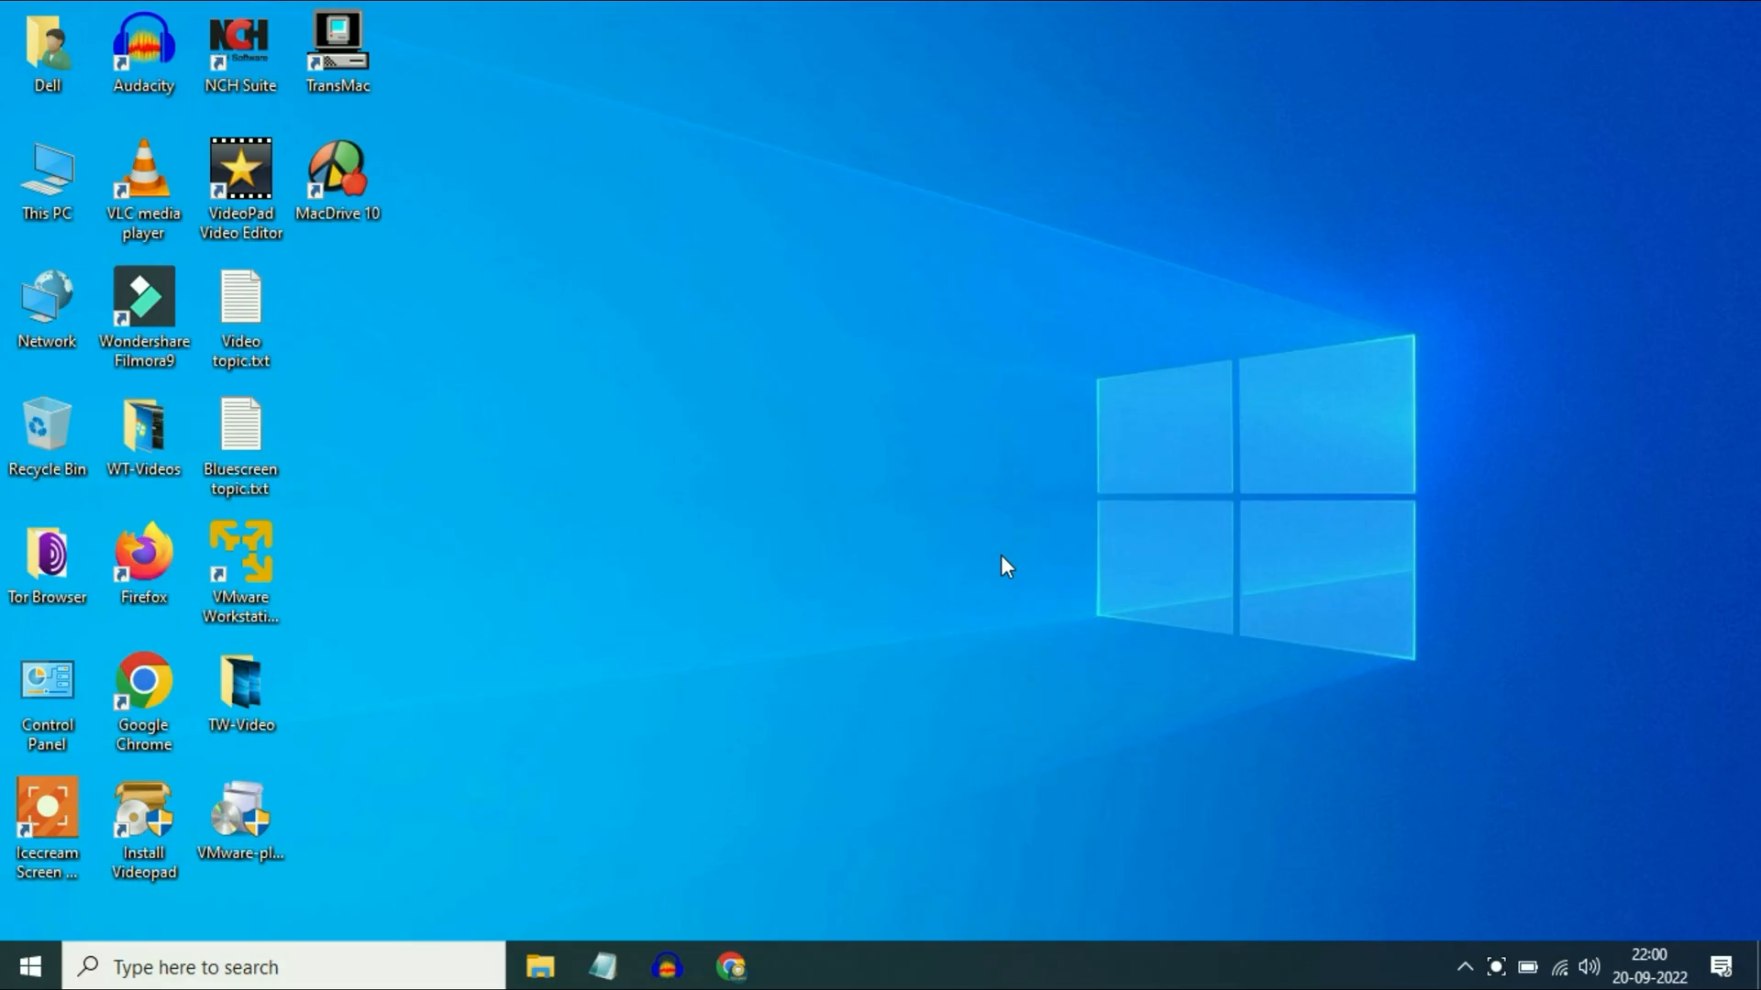
pyautogui.moveTo(856, 294)
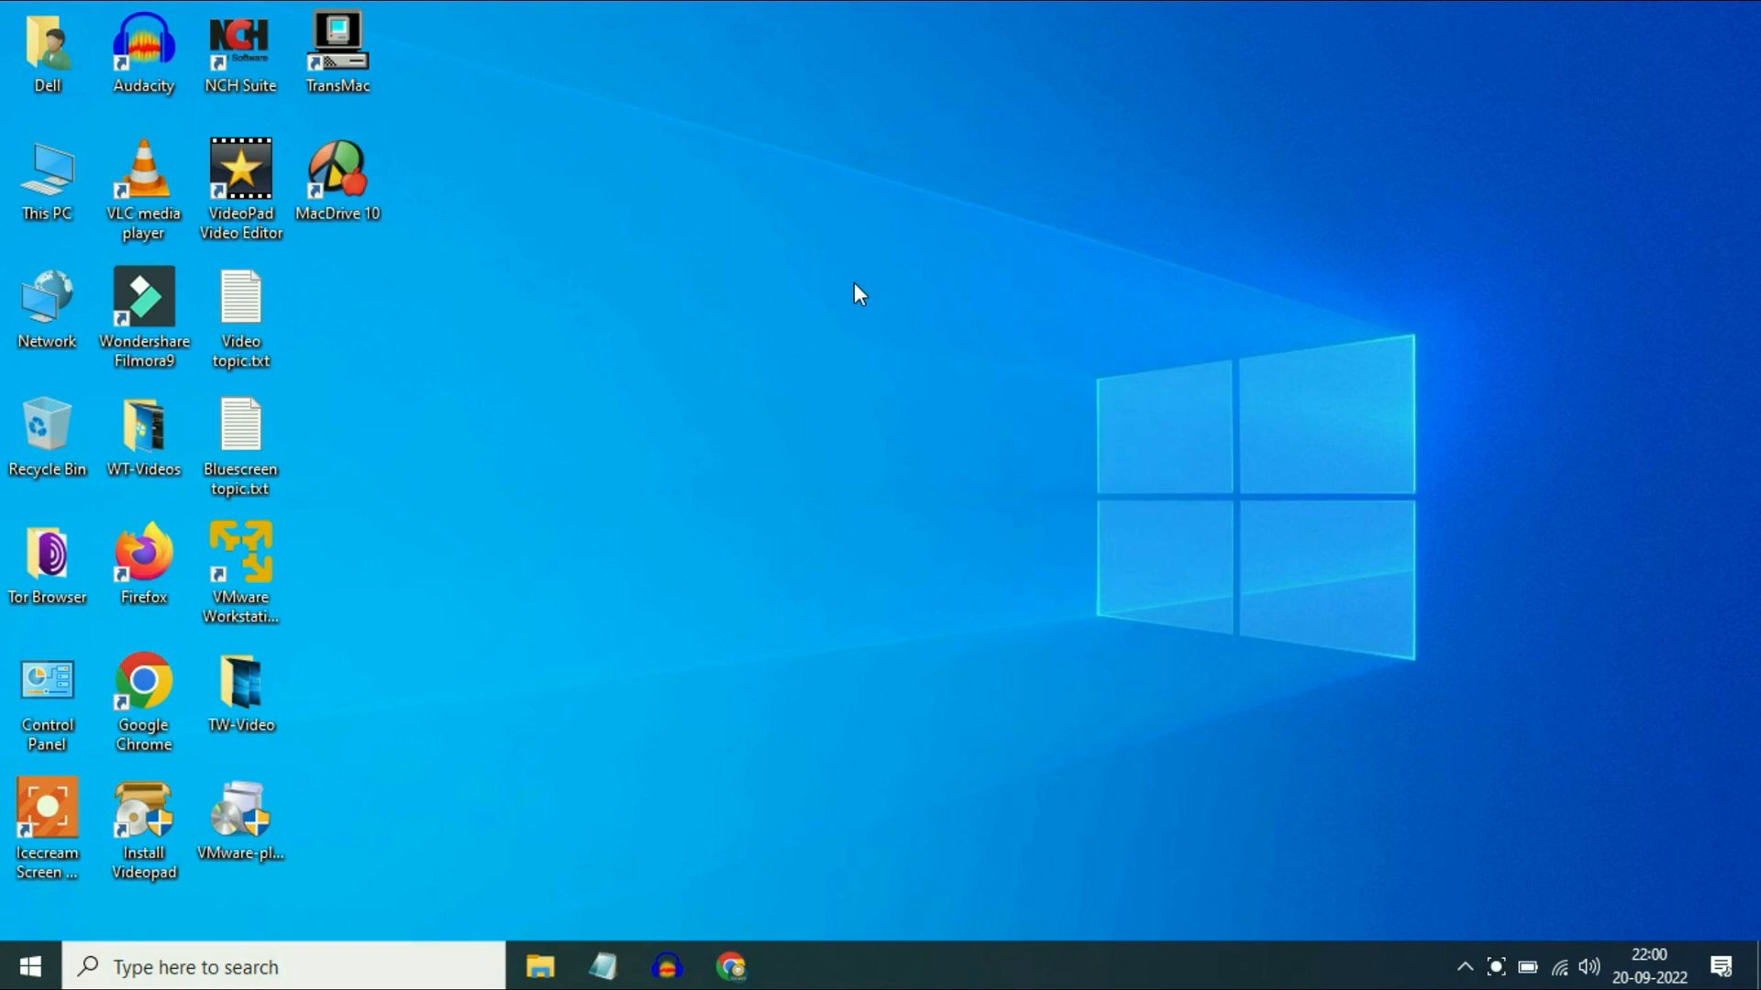
# Bring up Chrome on facebook.com, which fails with a timed-out 'This site can't be reached' error.
pyautogui.click(730, 967)
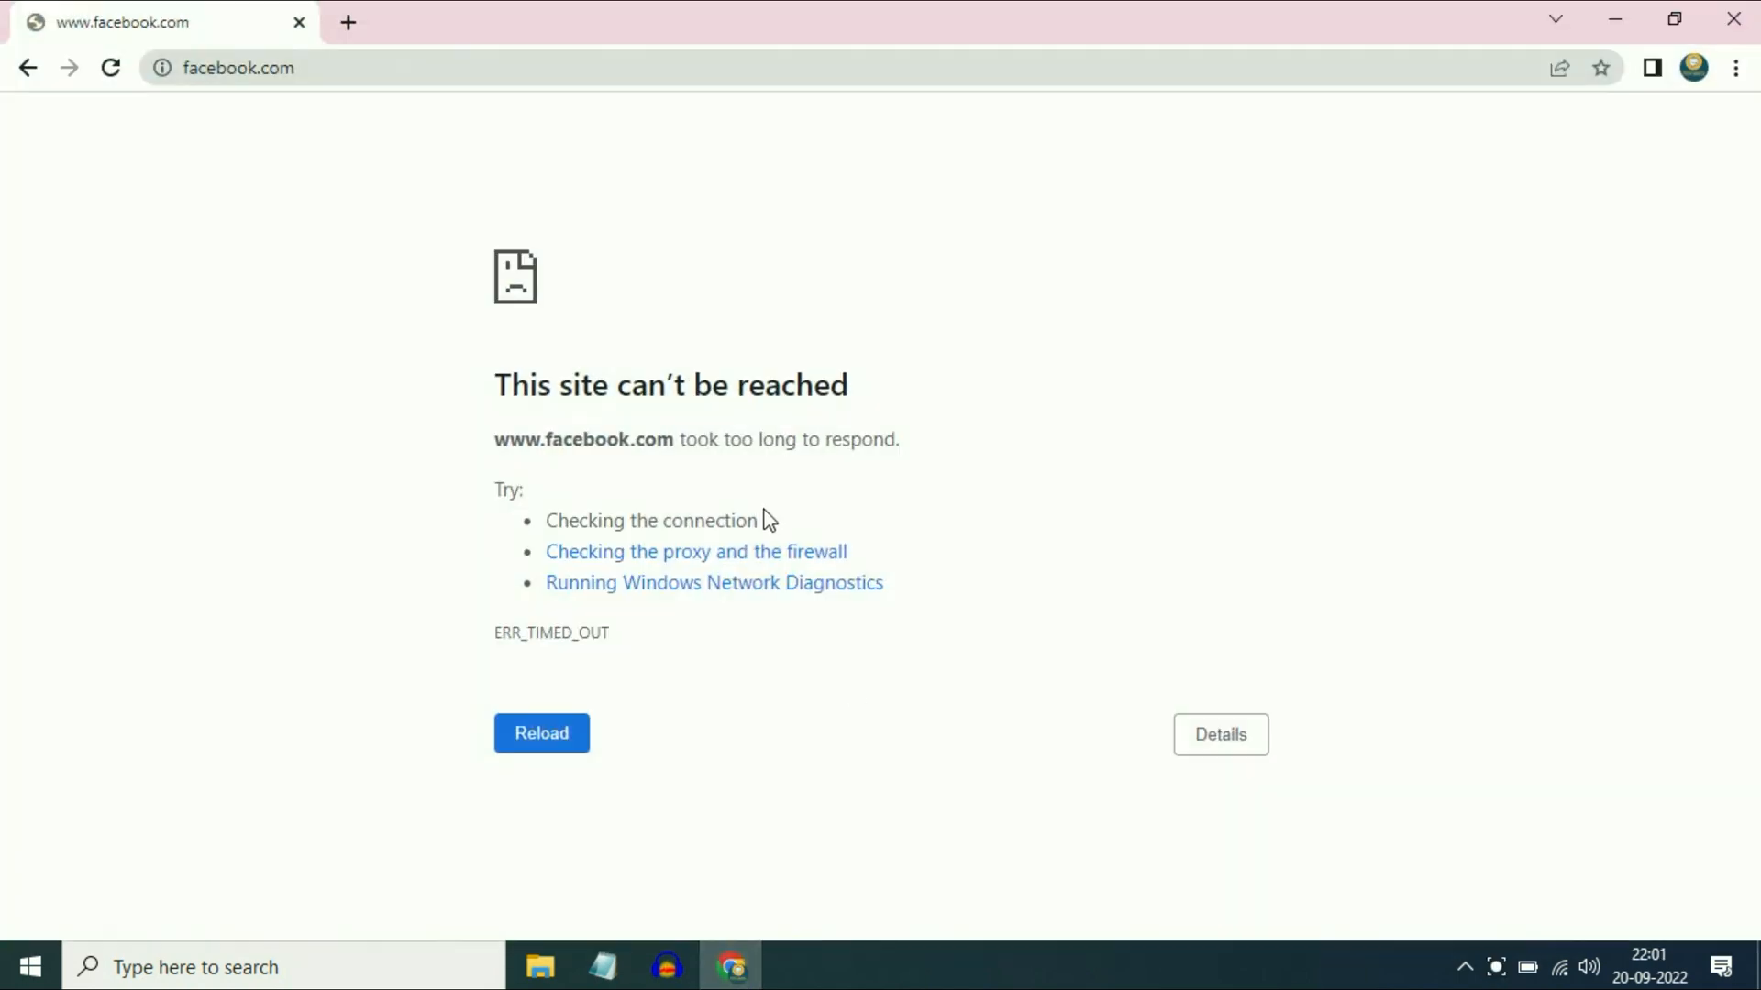
pyautogui.moveTo(869, 391)
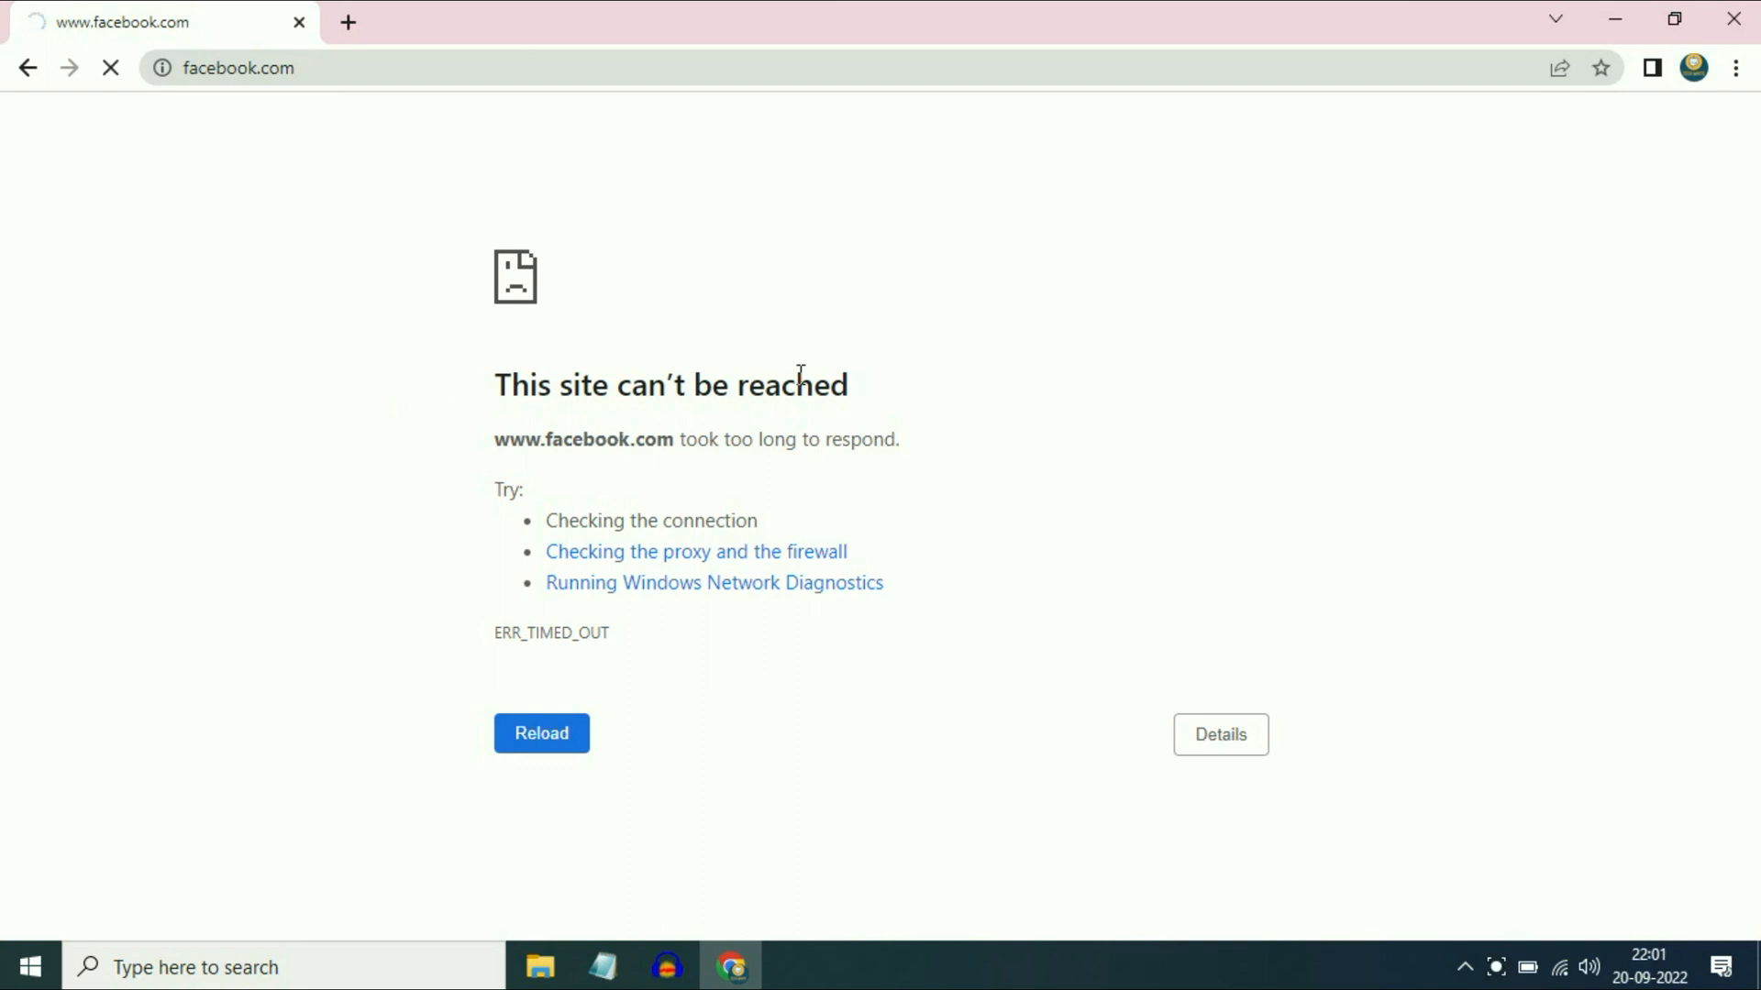
# Switch off the manual proxy server (127.0.0.0, port 80) in Network & Internet > Proxy.
pyautogui.click(1614, 19)
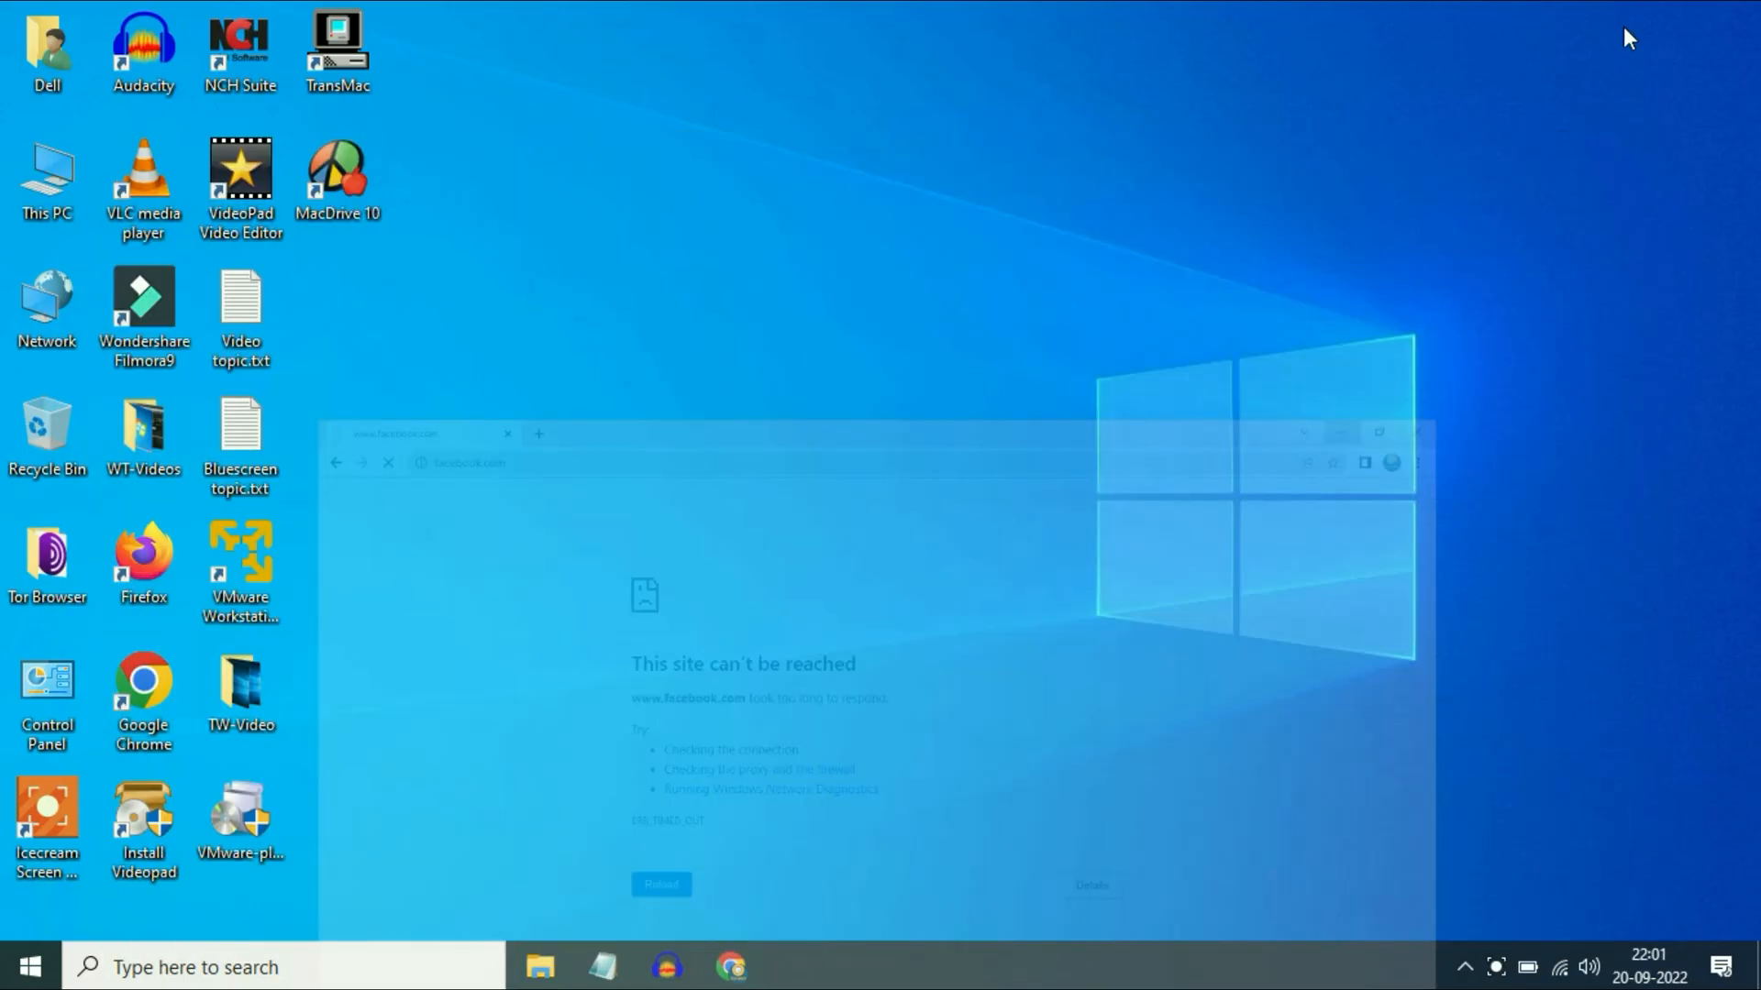
pyautogui.click(29, 965)
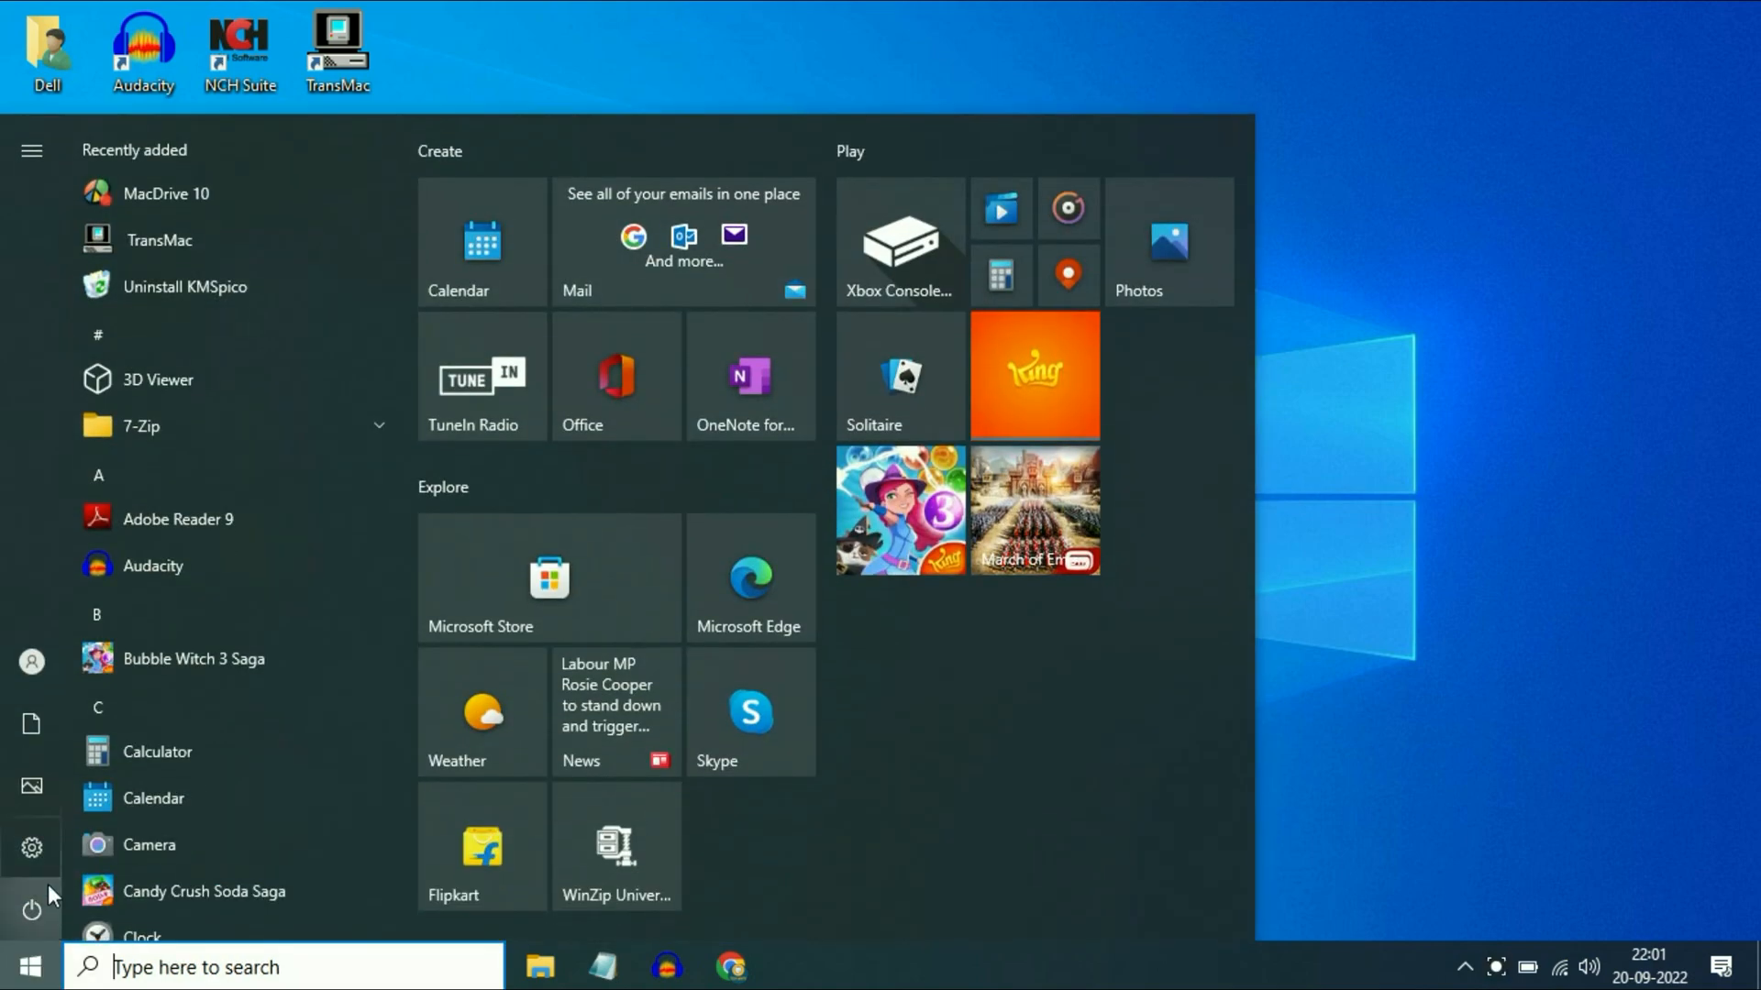
pyautogui.click(31, 847)
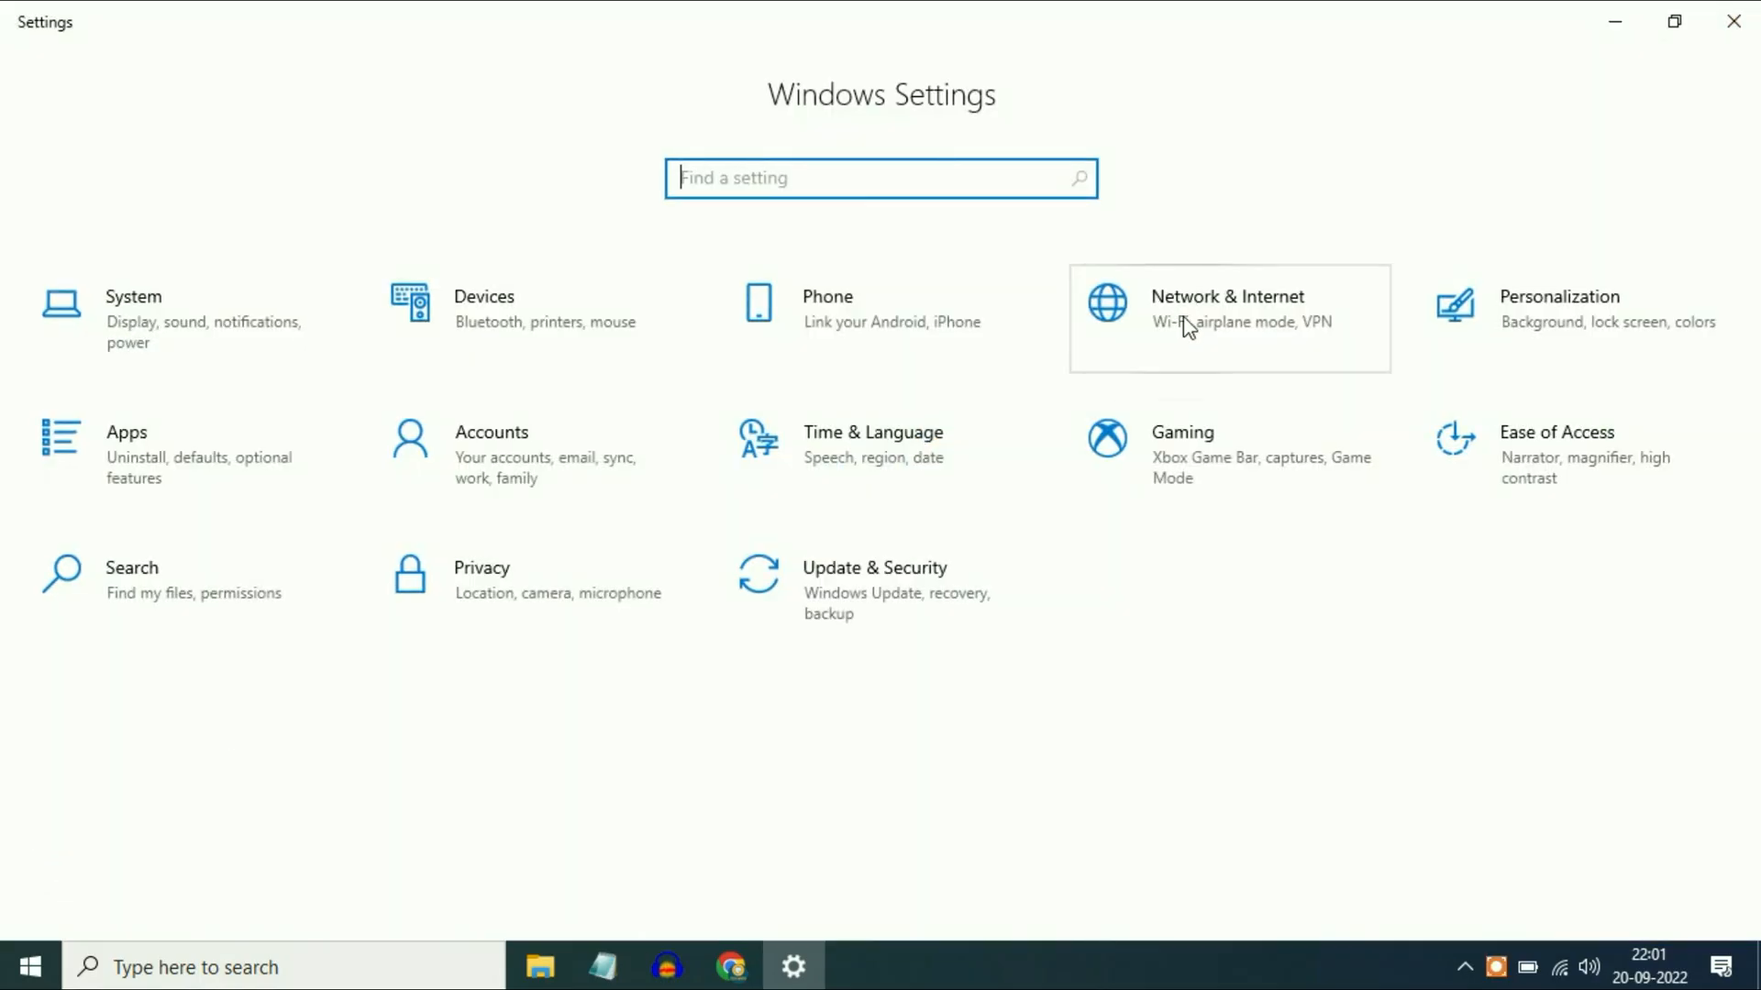
pyautogui.click(1226, 315)
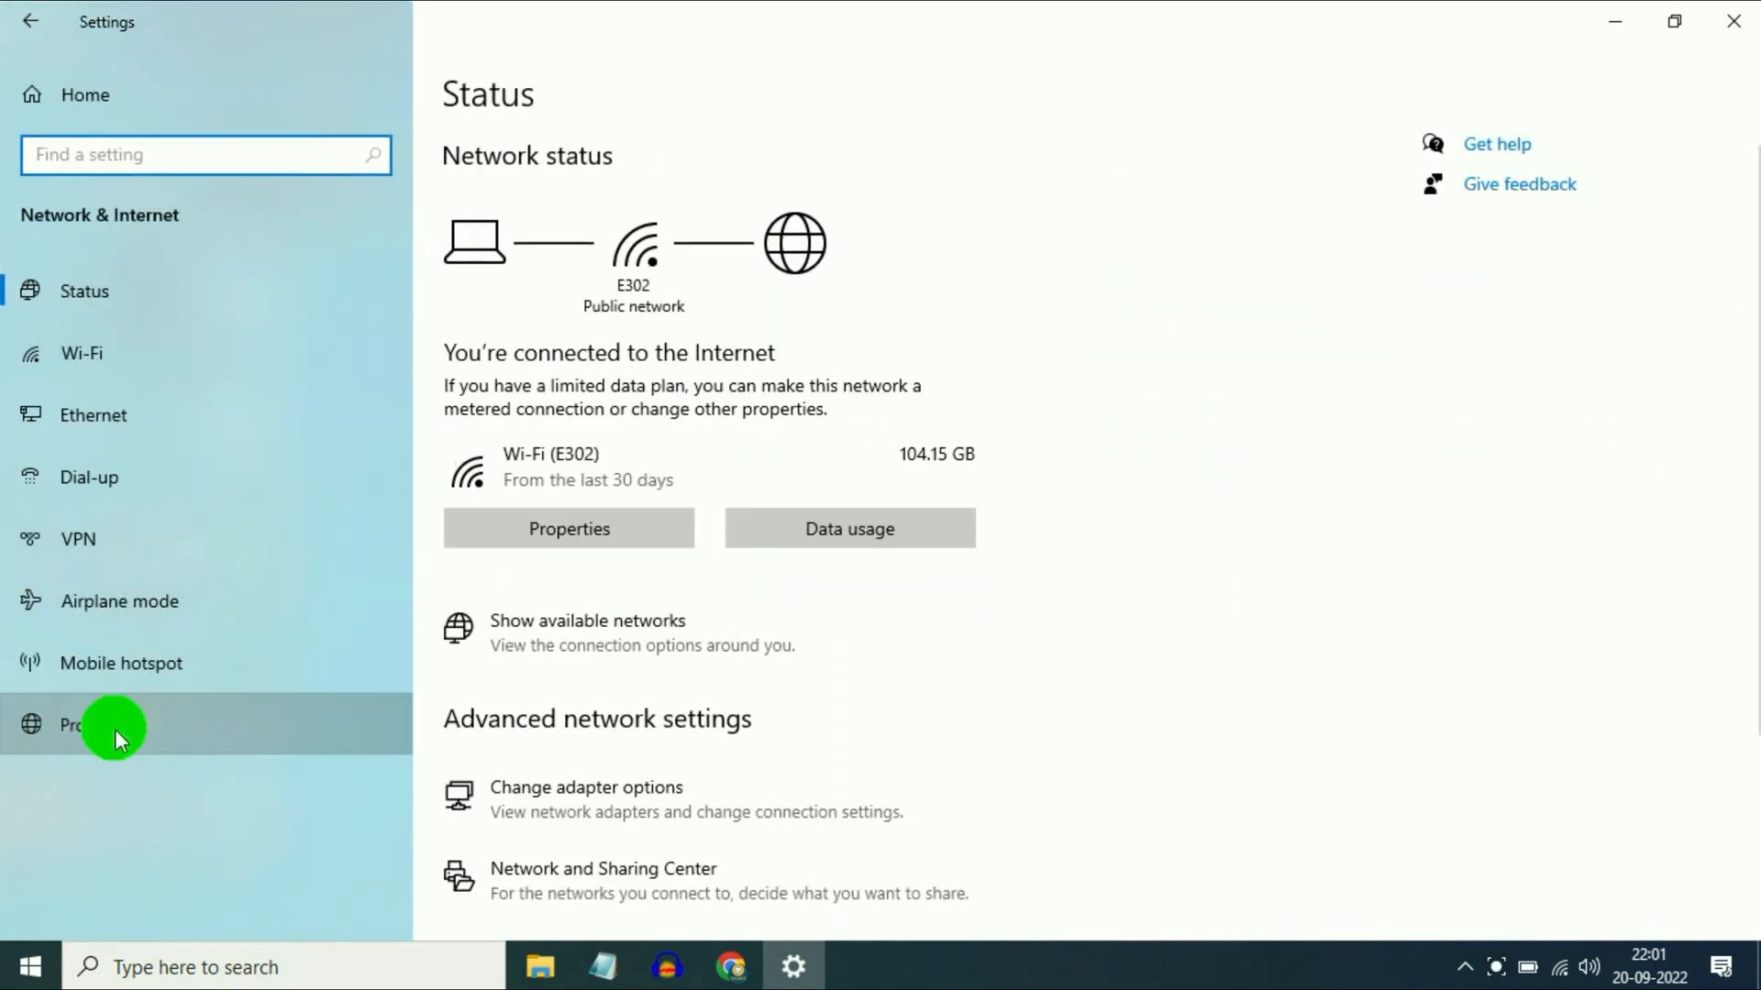
pyautogui.click(79, 725)
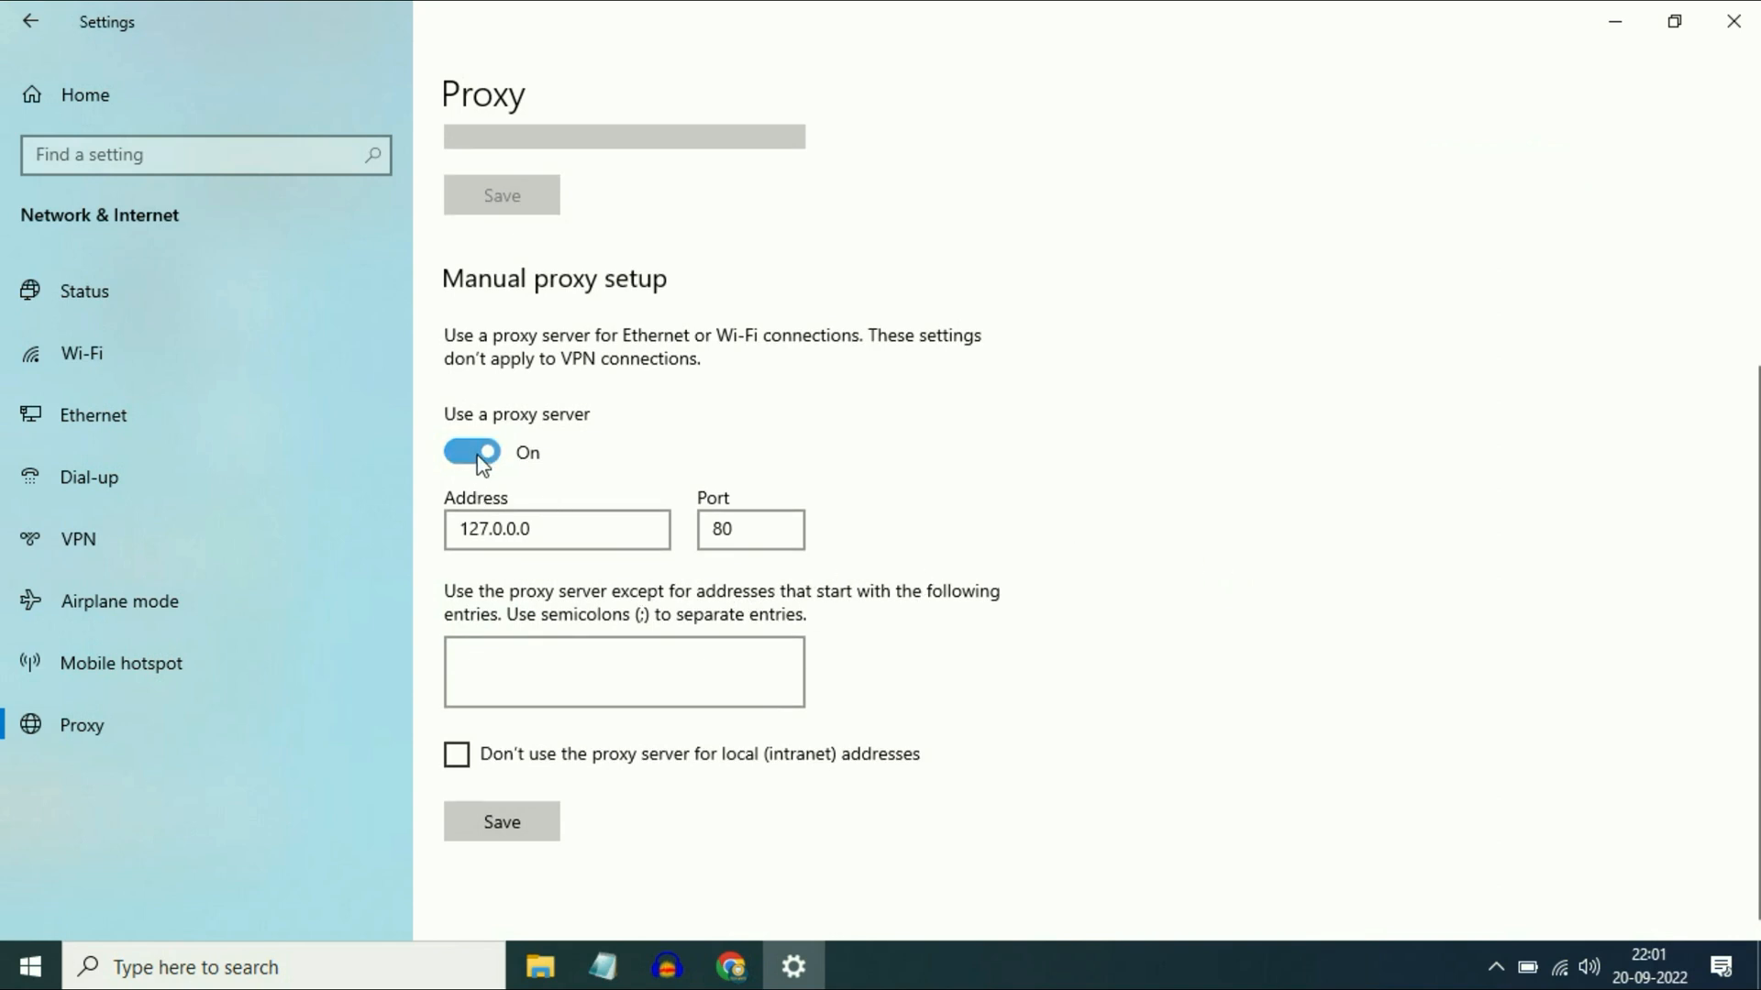
pyautogui.click(470, 452)
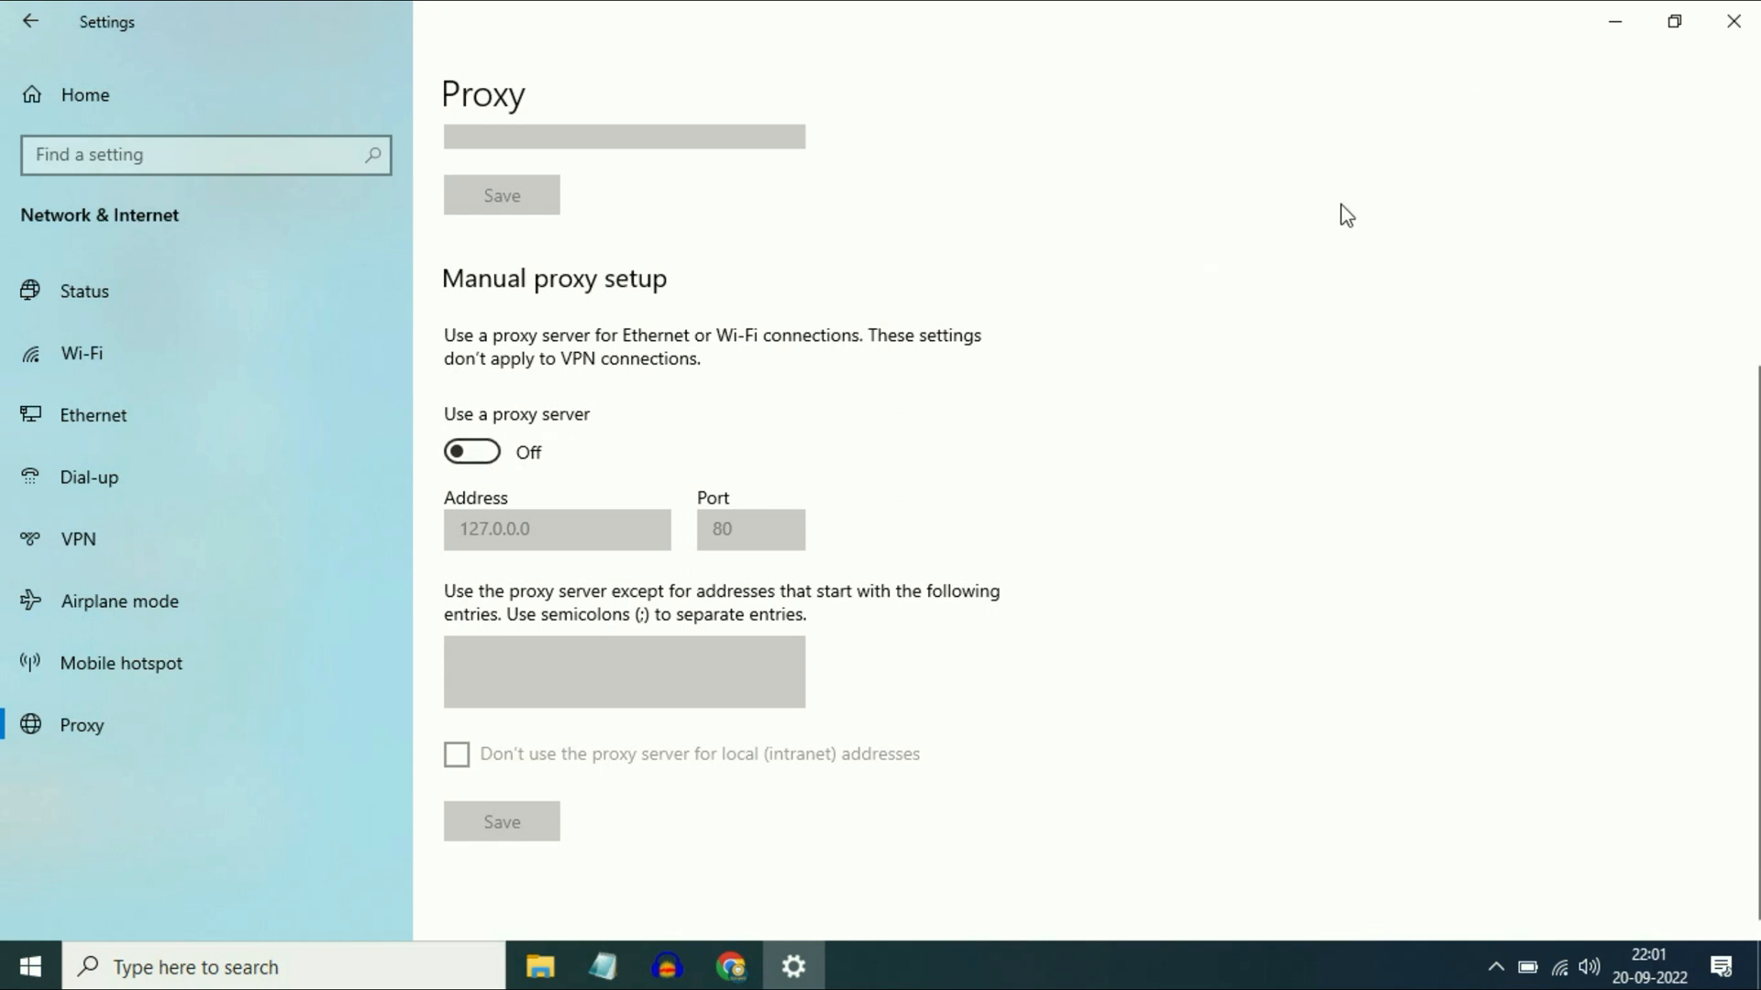
pyautogui.moveTo(1732, 20)
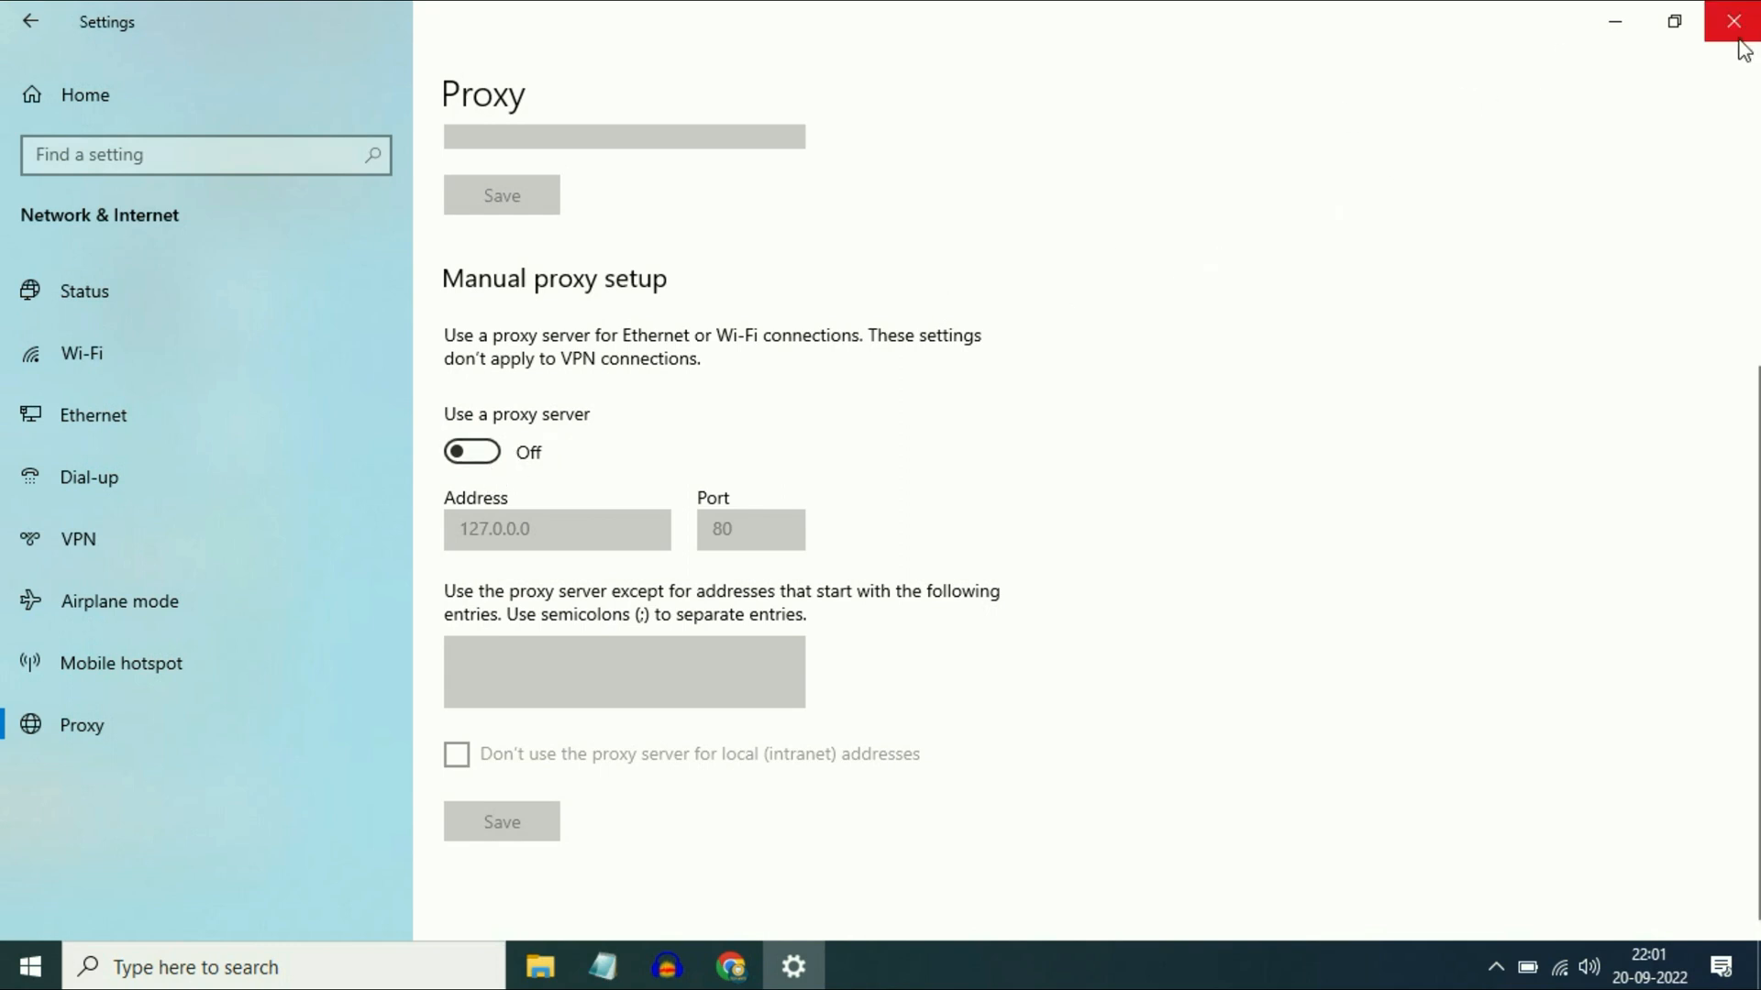
# Confirm in services.msc that DNS Client is Running with Automatic startup, then dismiss its properties.
pyautogui.click(1733, 21)
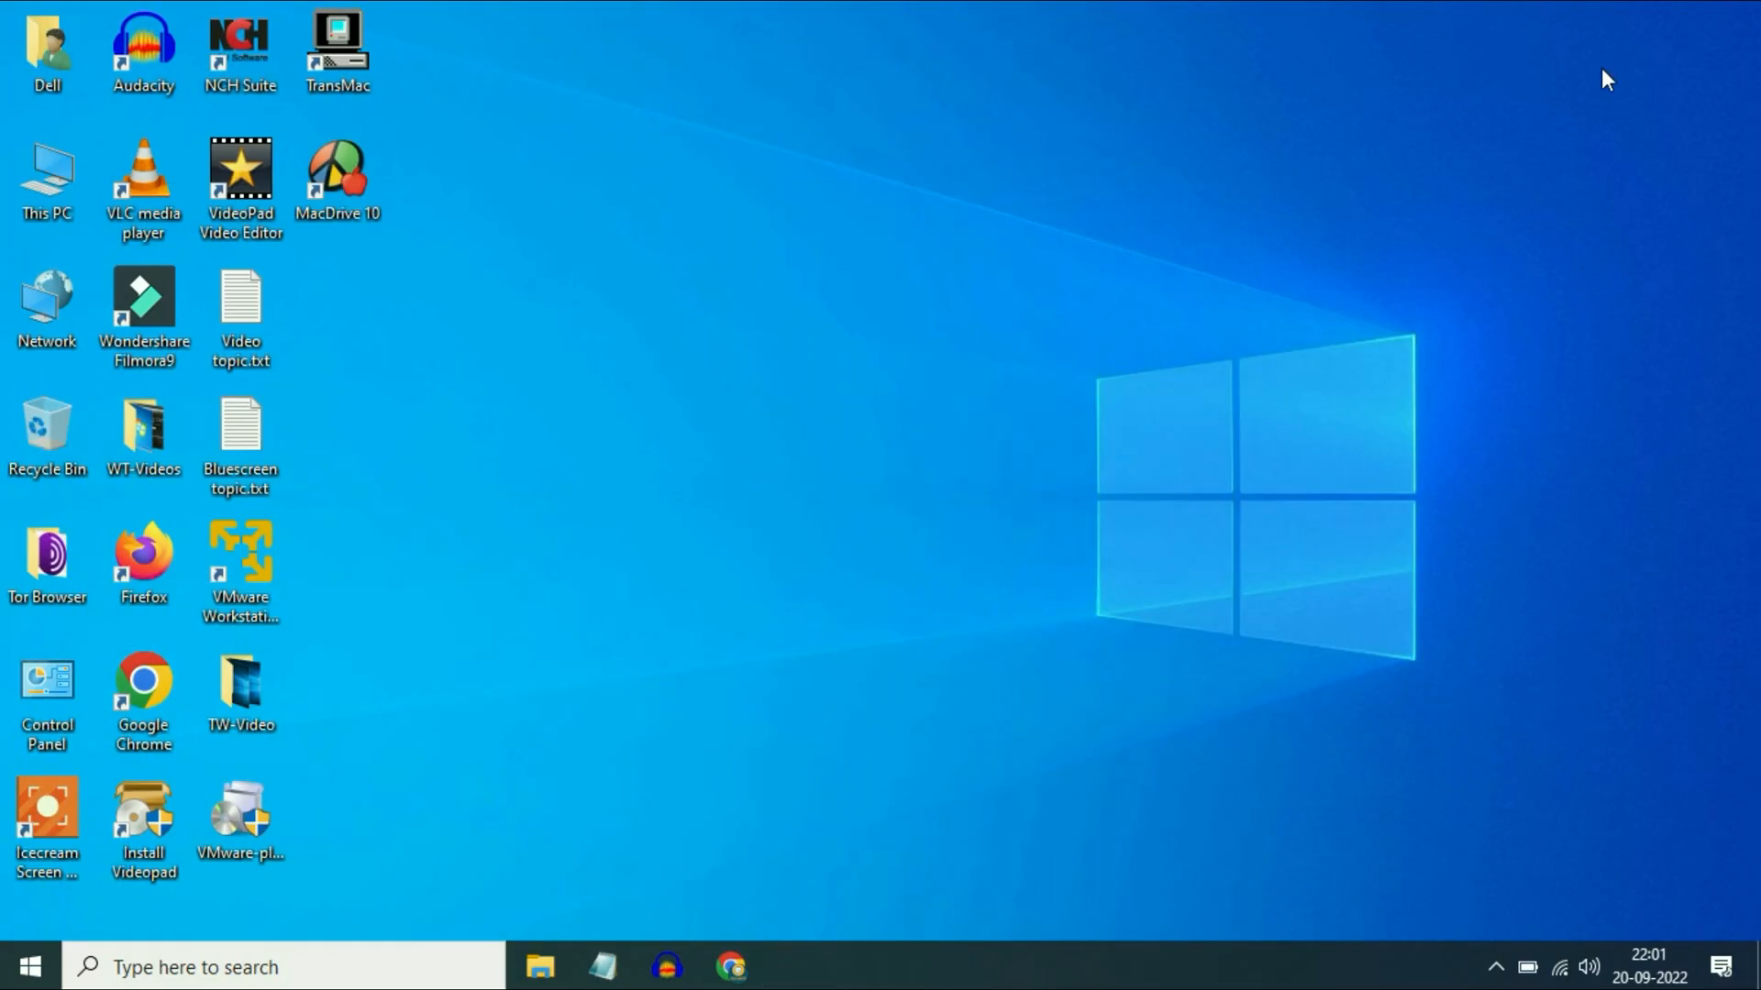
pyautogui.moveTo(769, 720)
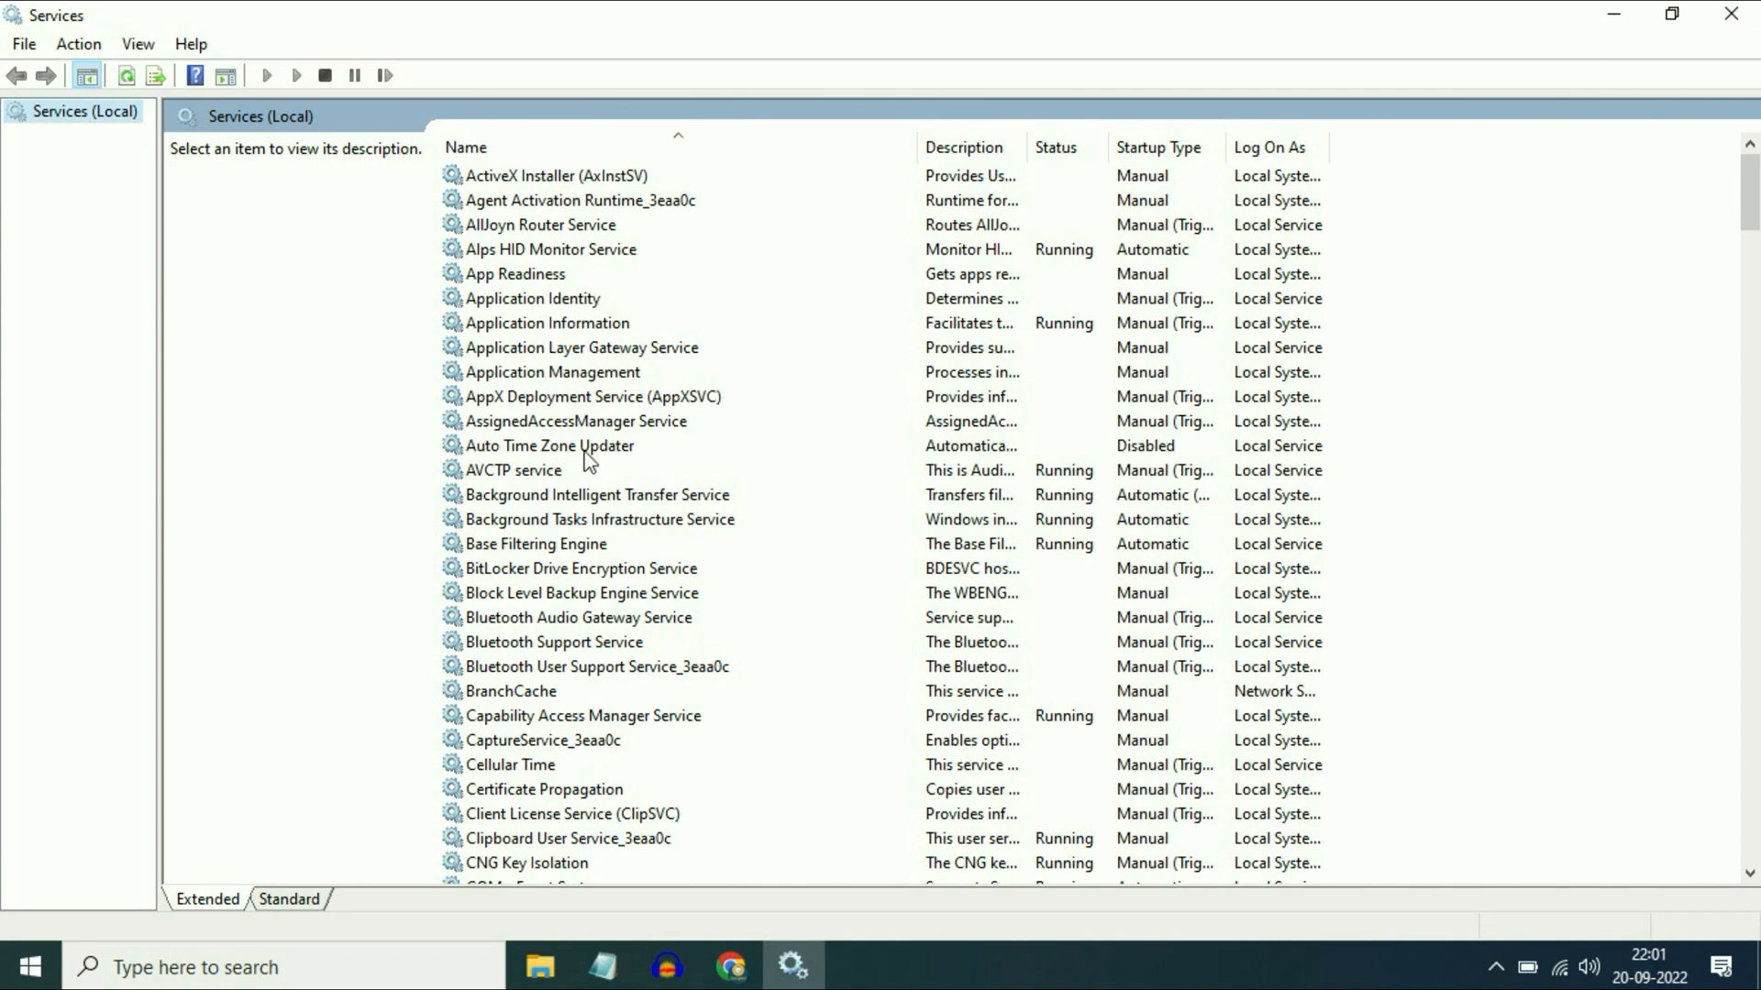
pyautogui.click(549, 446)
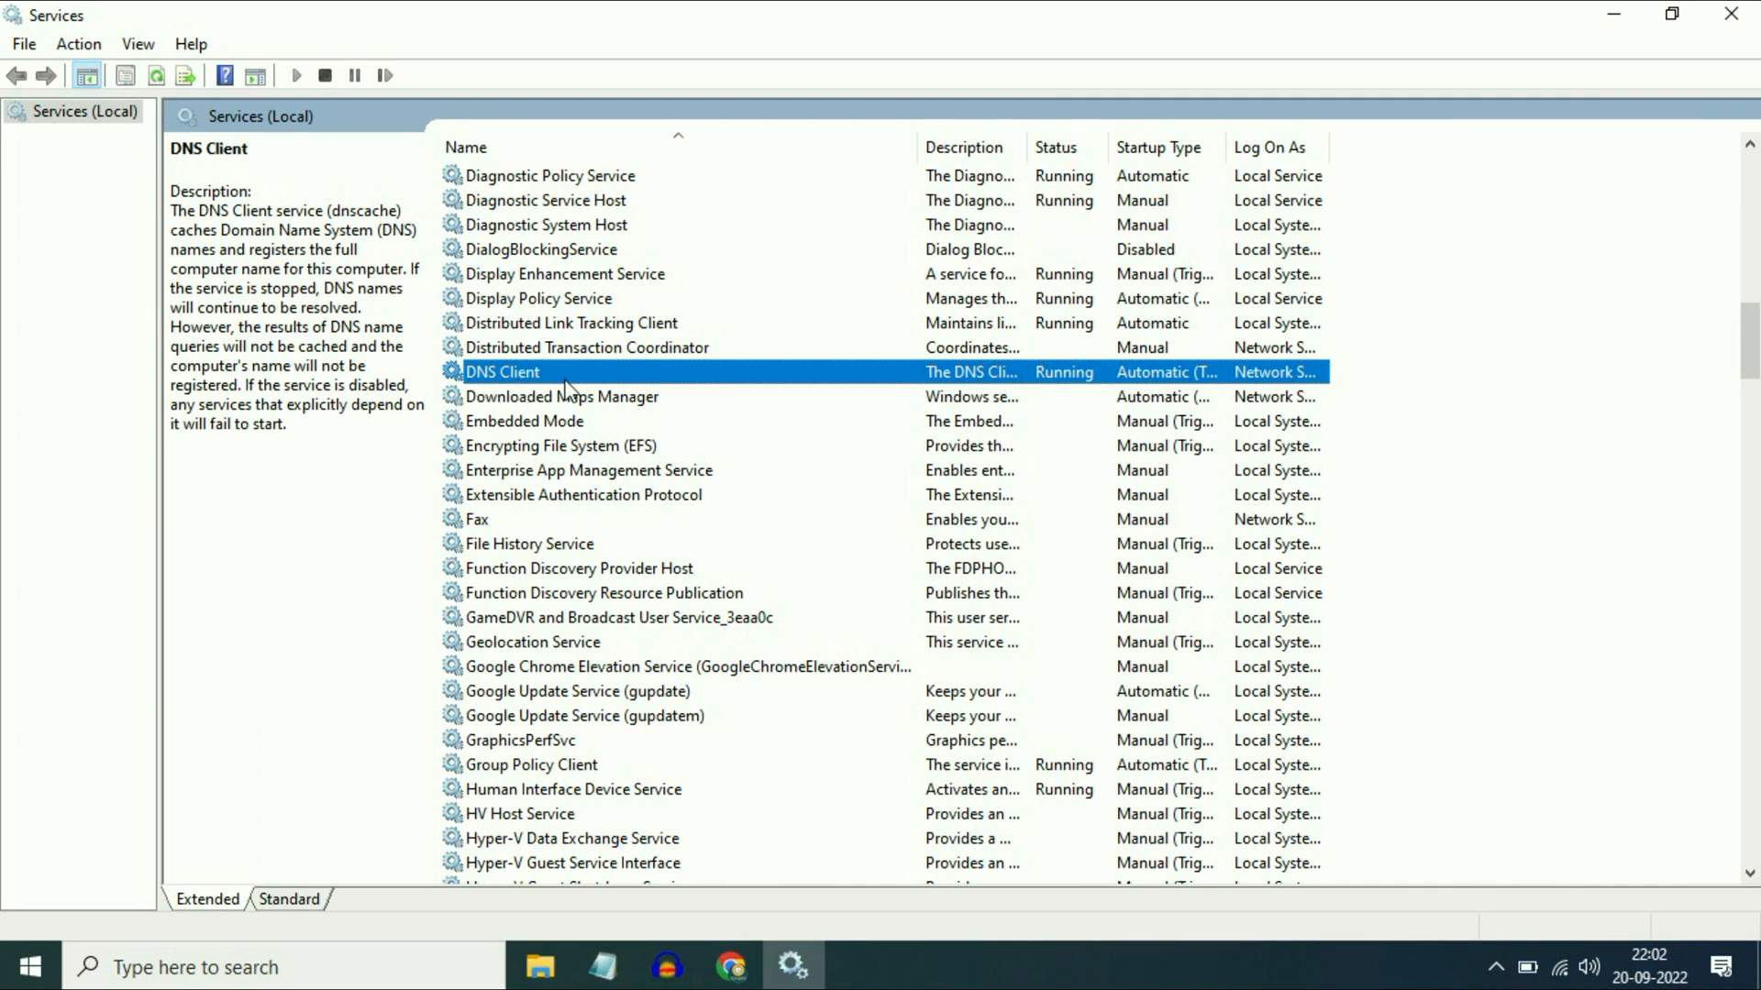
pyautogui.rightClick(500, 371)
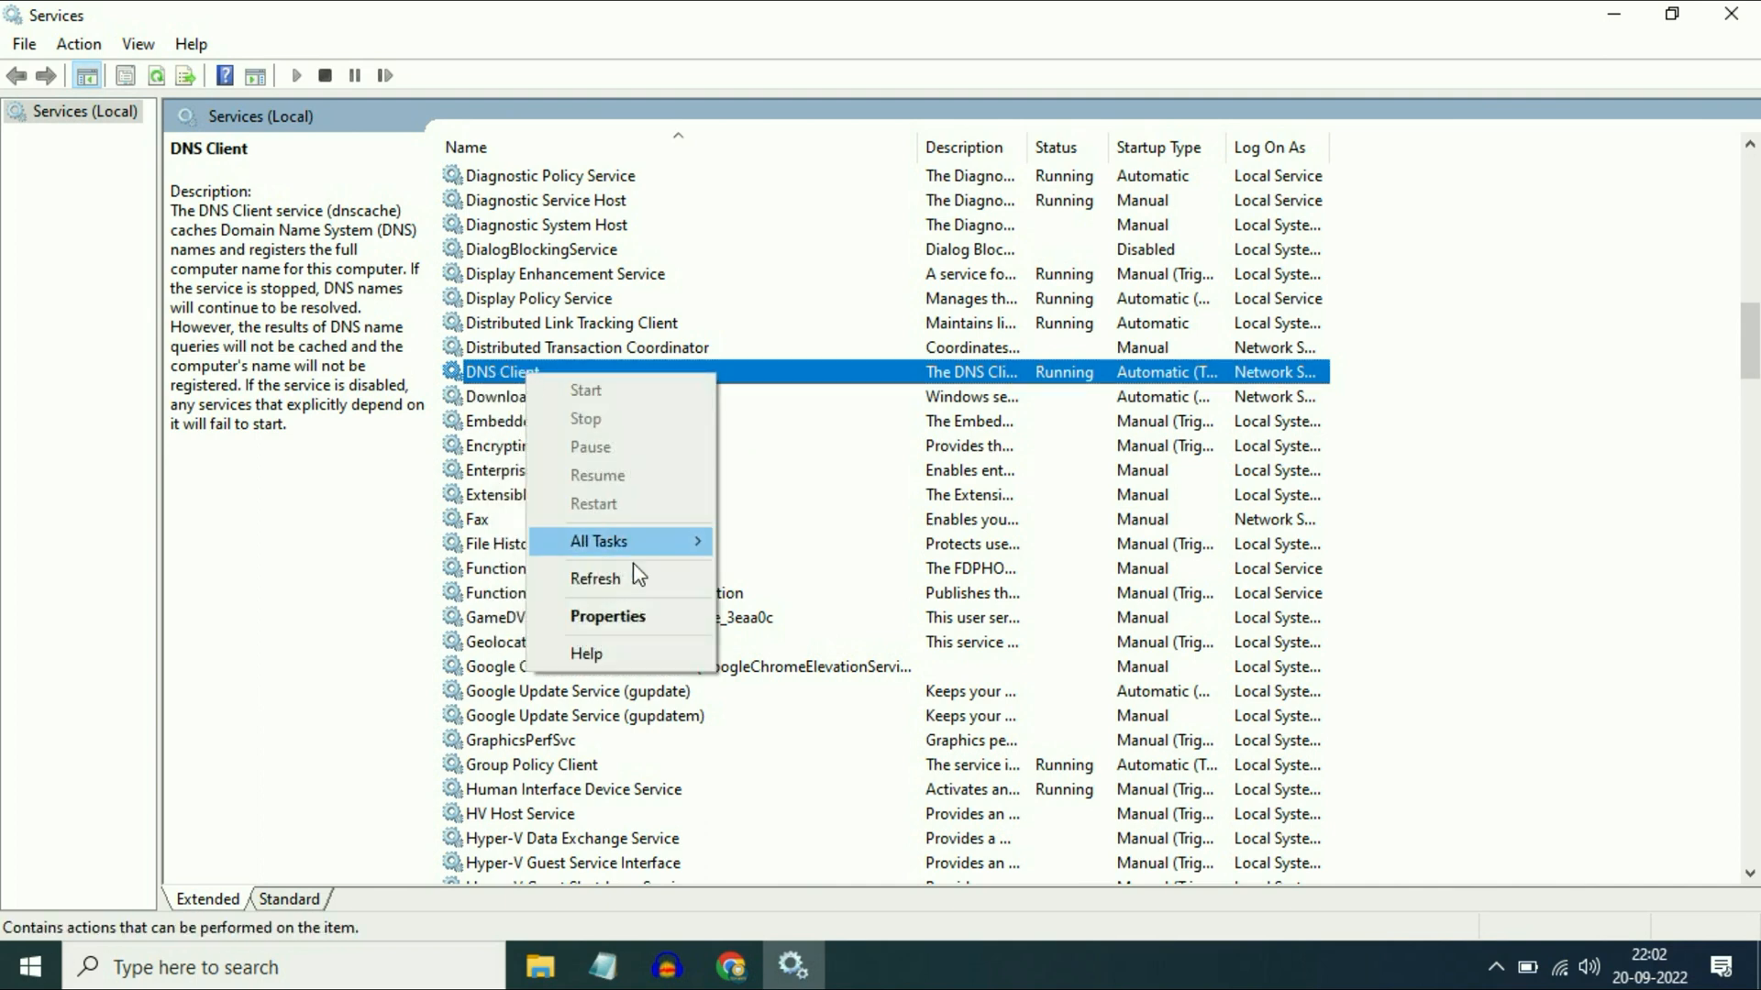
pyautogui.click(607, 615)
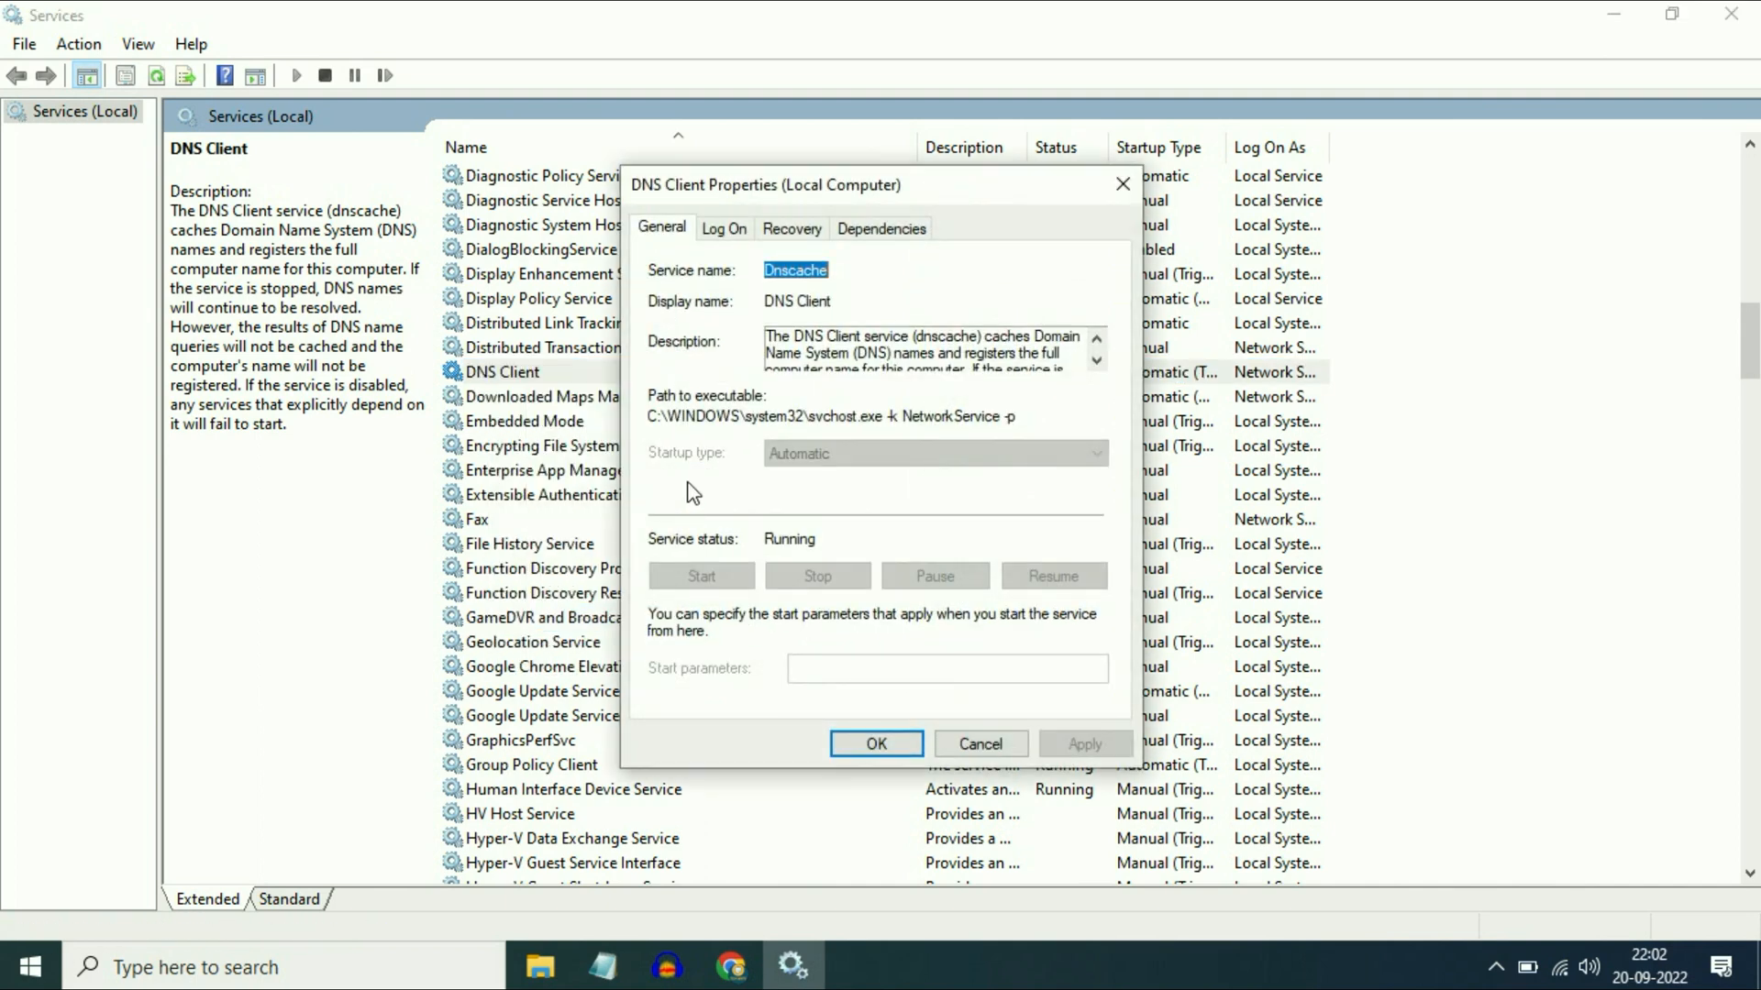
pyautogui.moveTo(816, 475)
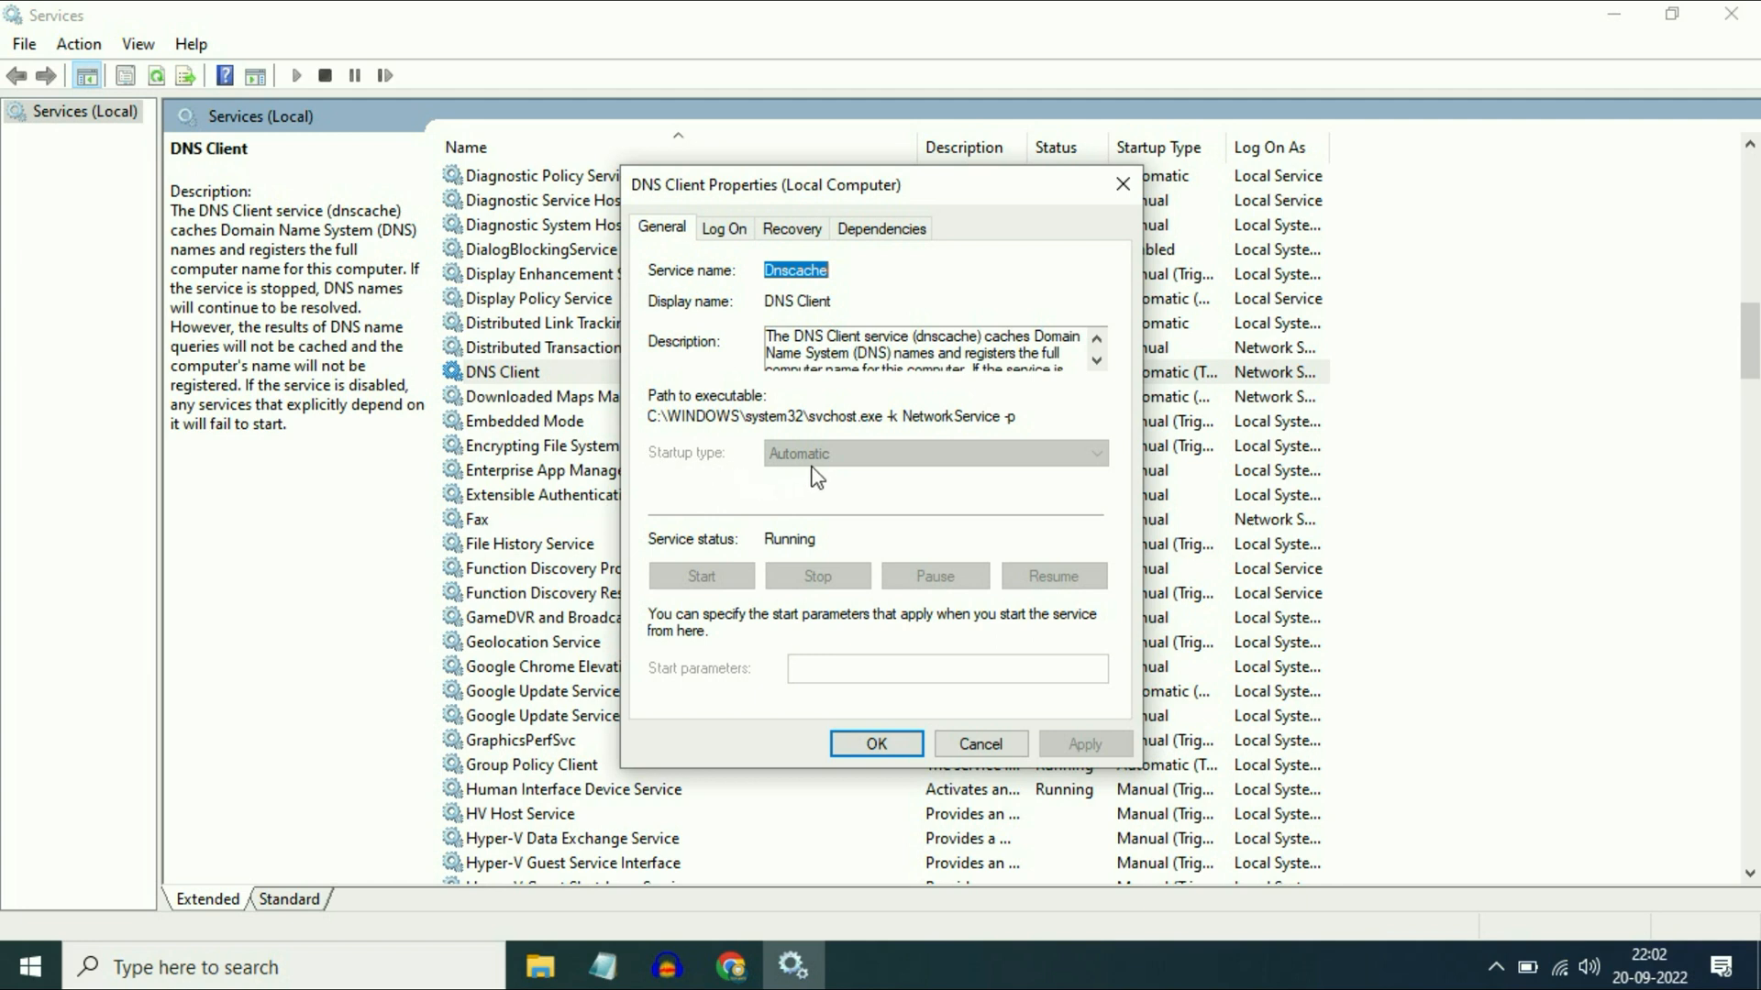
pyautogui.moveTo(672, 559)
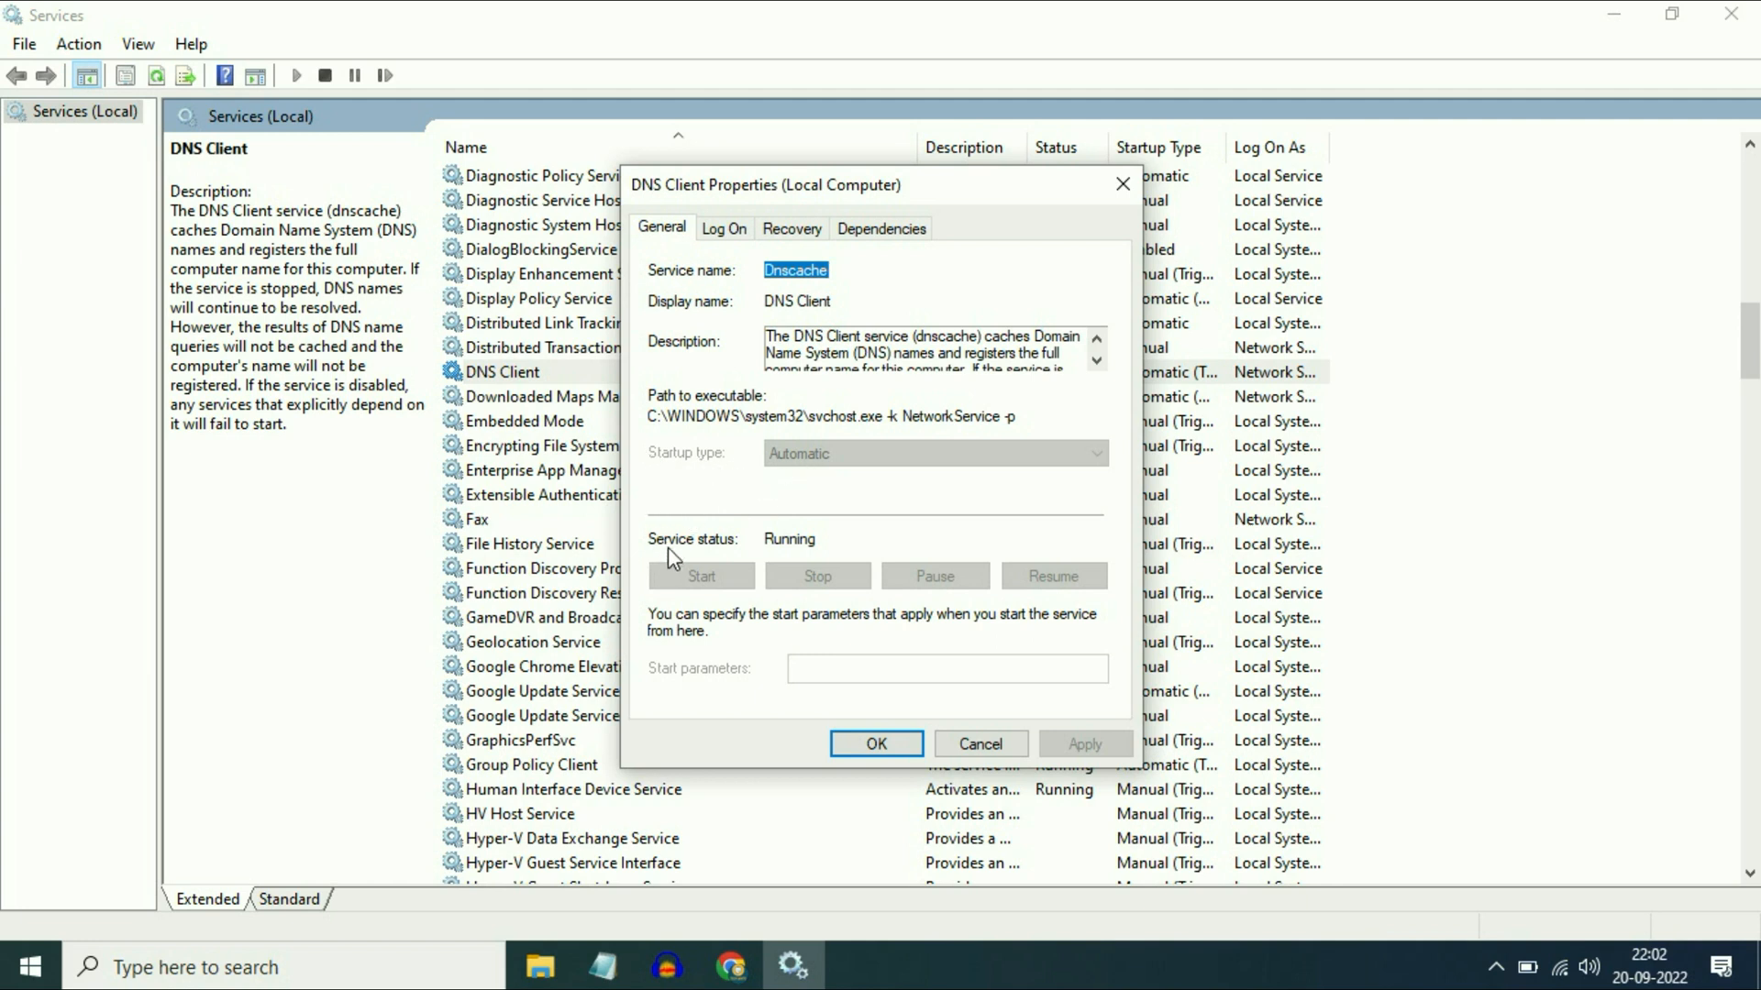
pyautogui.moveTo(815, 565)
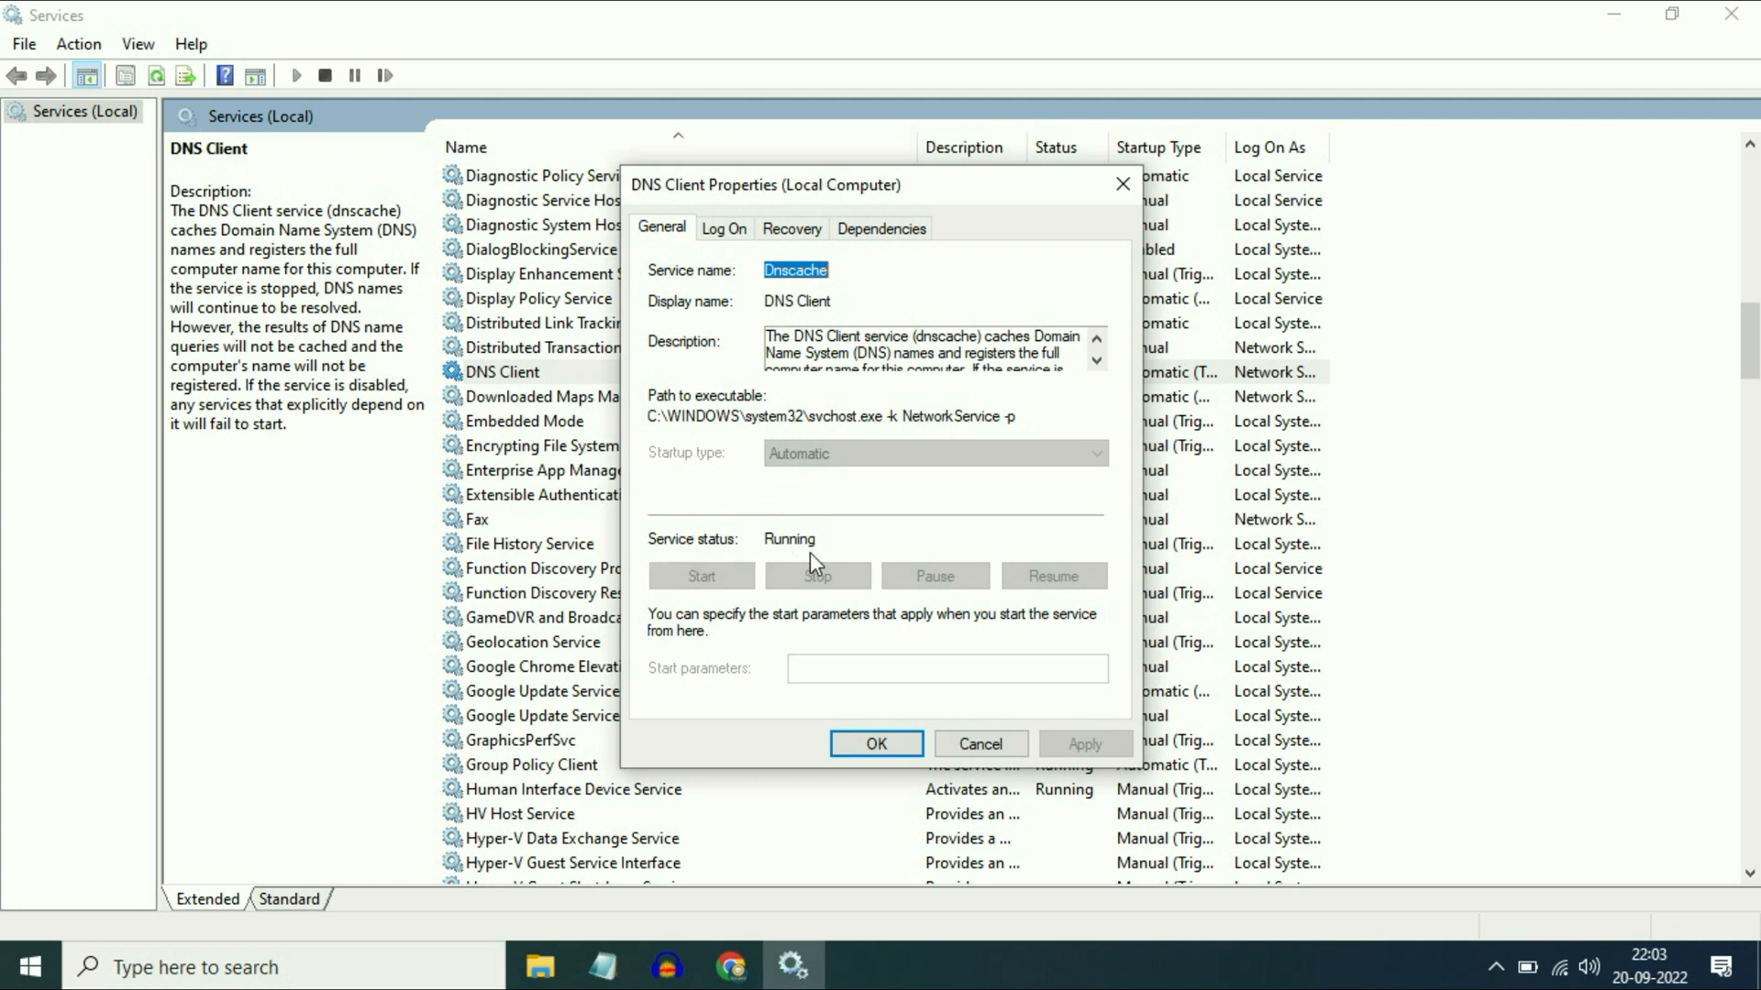
pyautogui.click(875, 744)
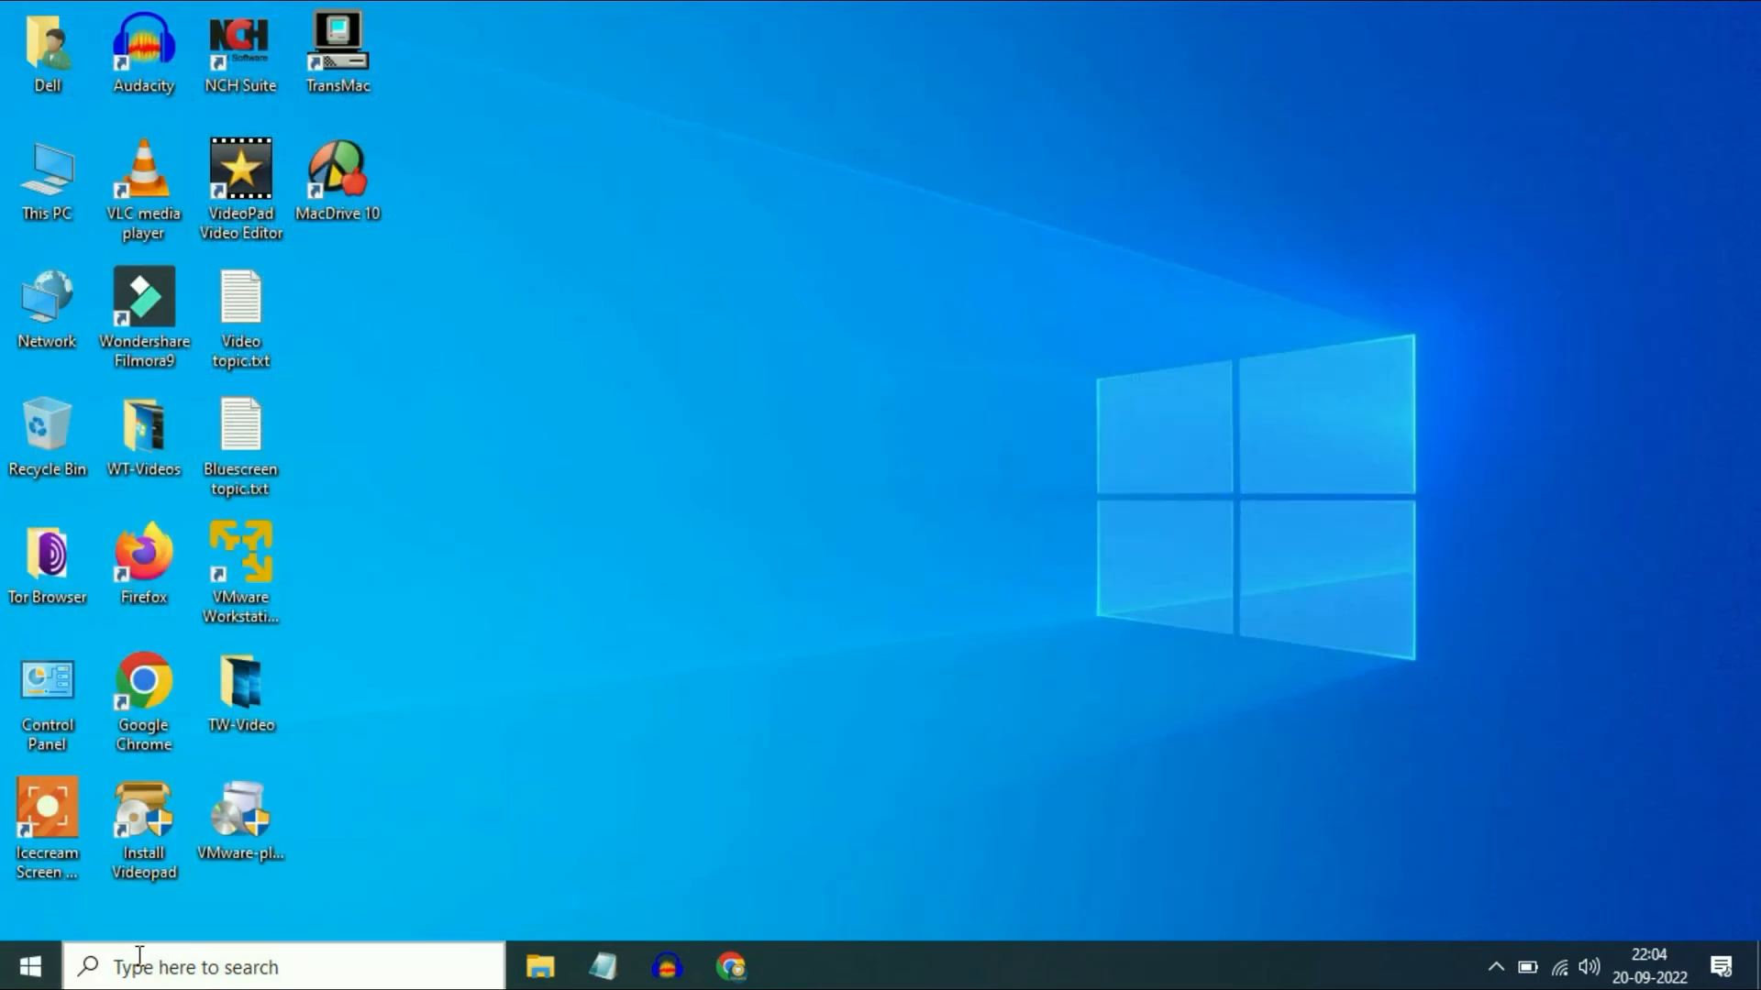
# Open Change adapter options from the Wi-Fi page of Network & Internet settings.
pyautogui.click(22, 965)
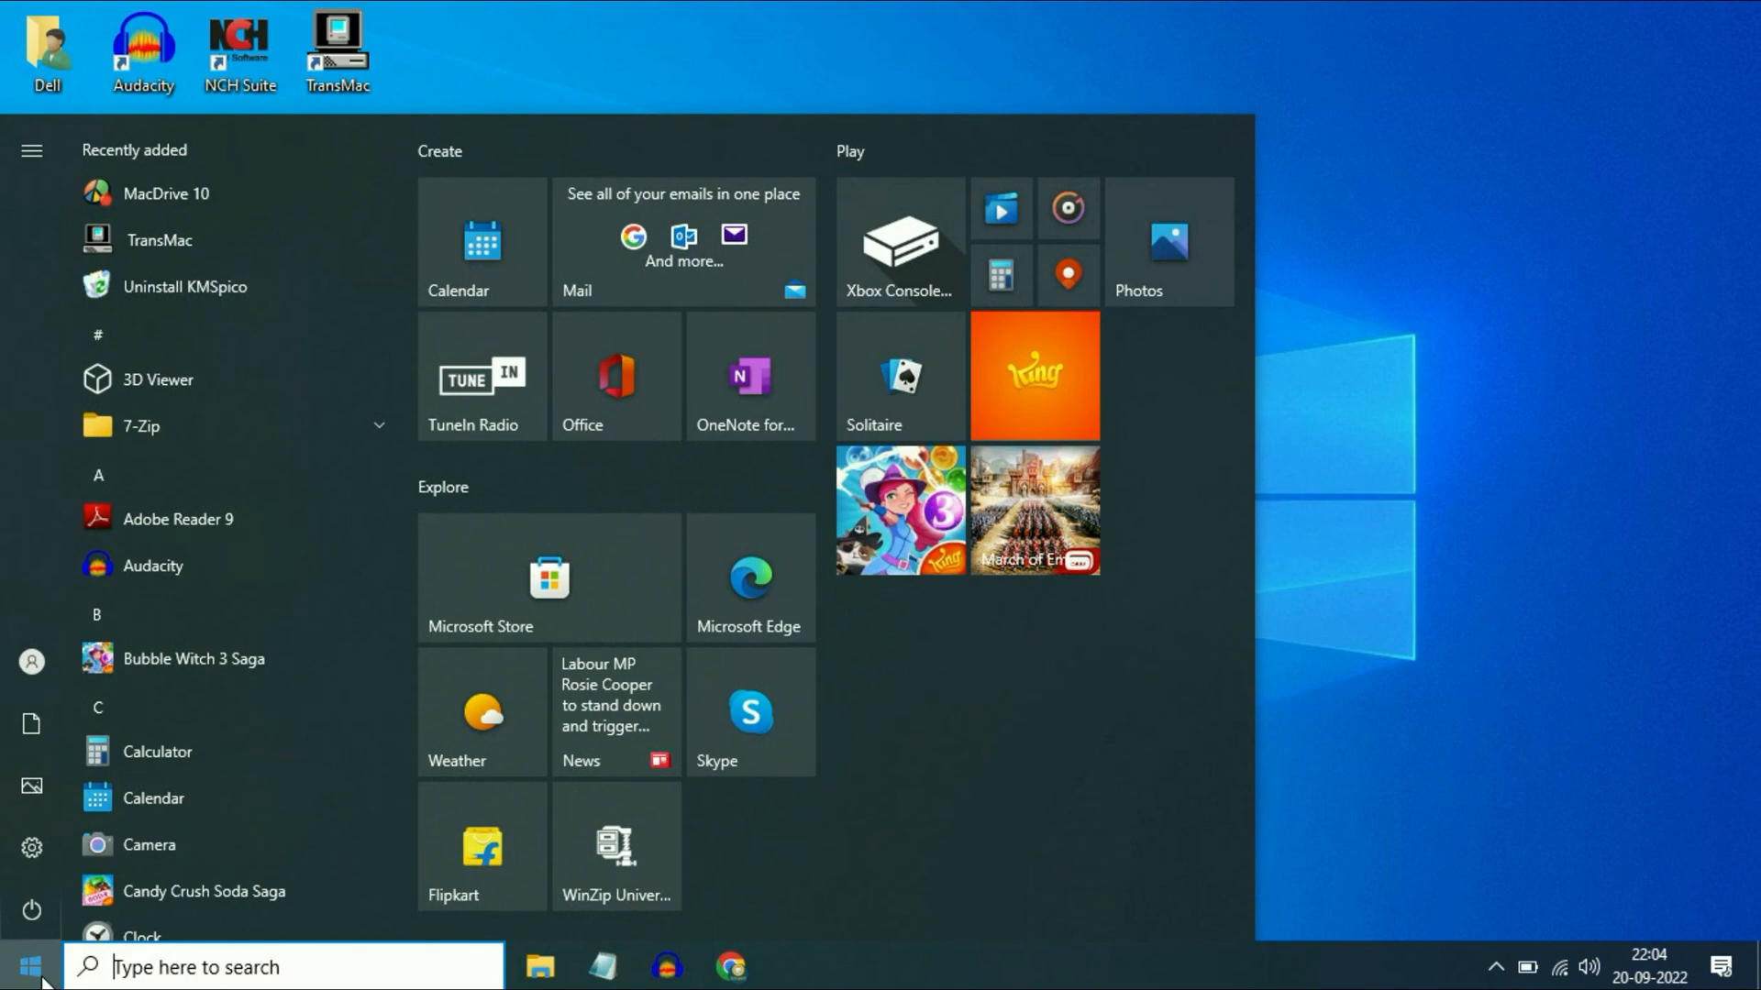
pyautogui.click(31, 845)
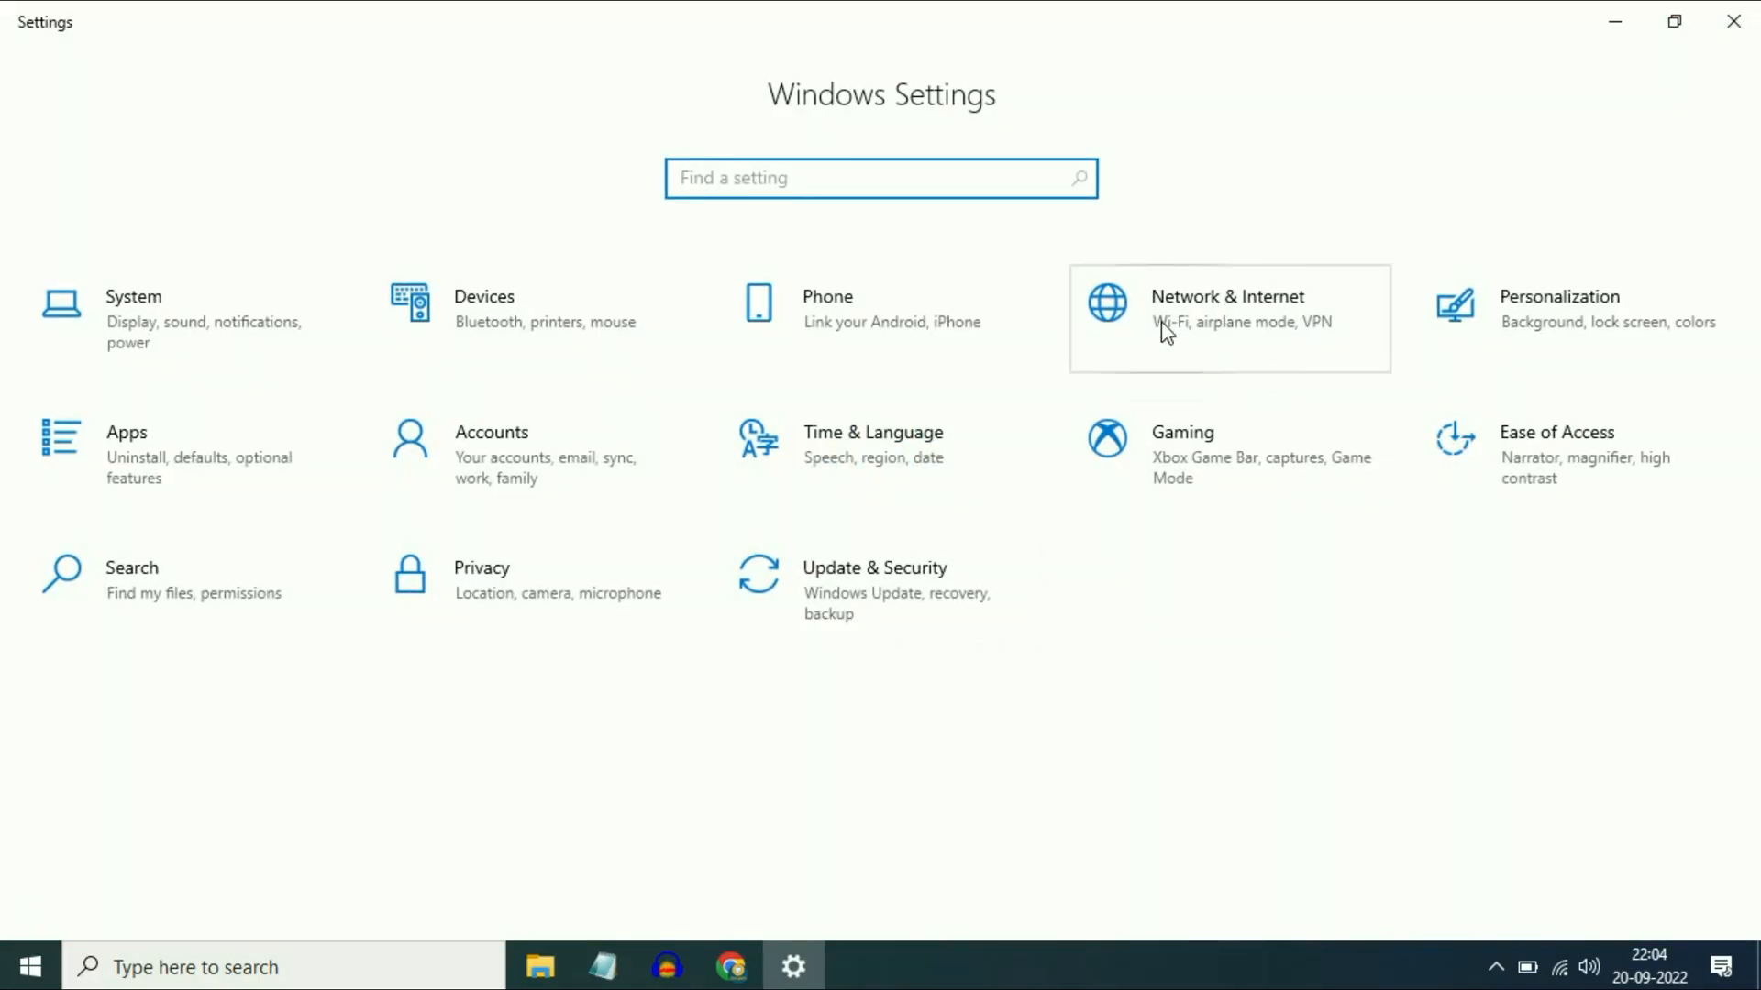
pyautogui.click(1226, 309)
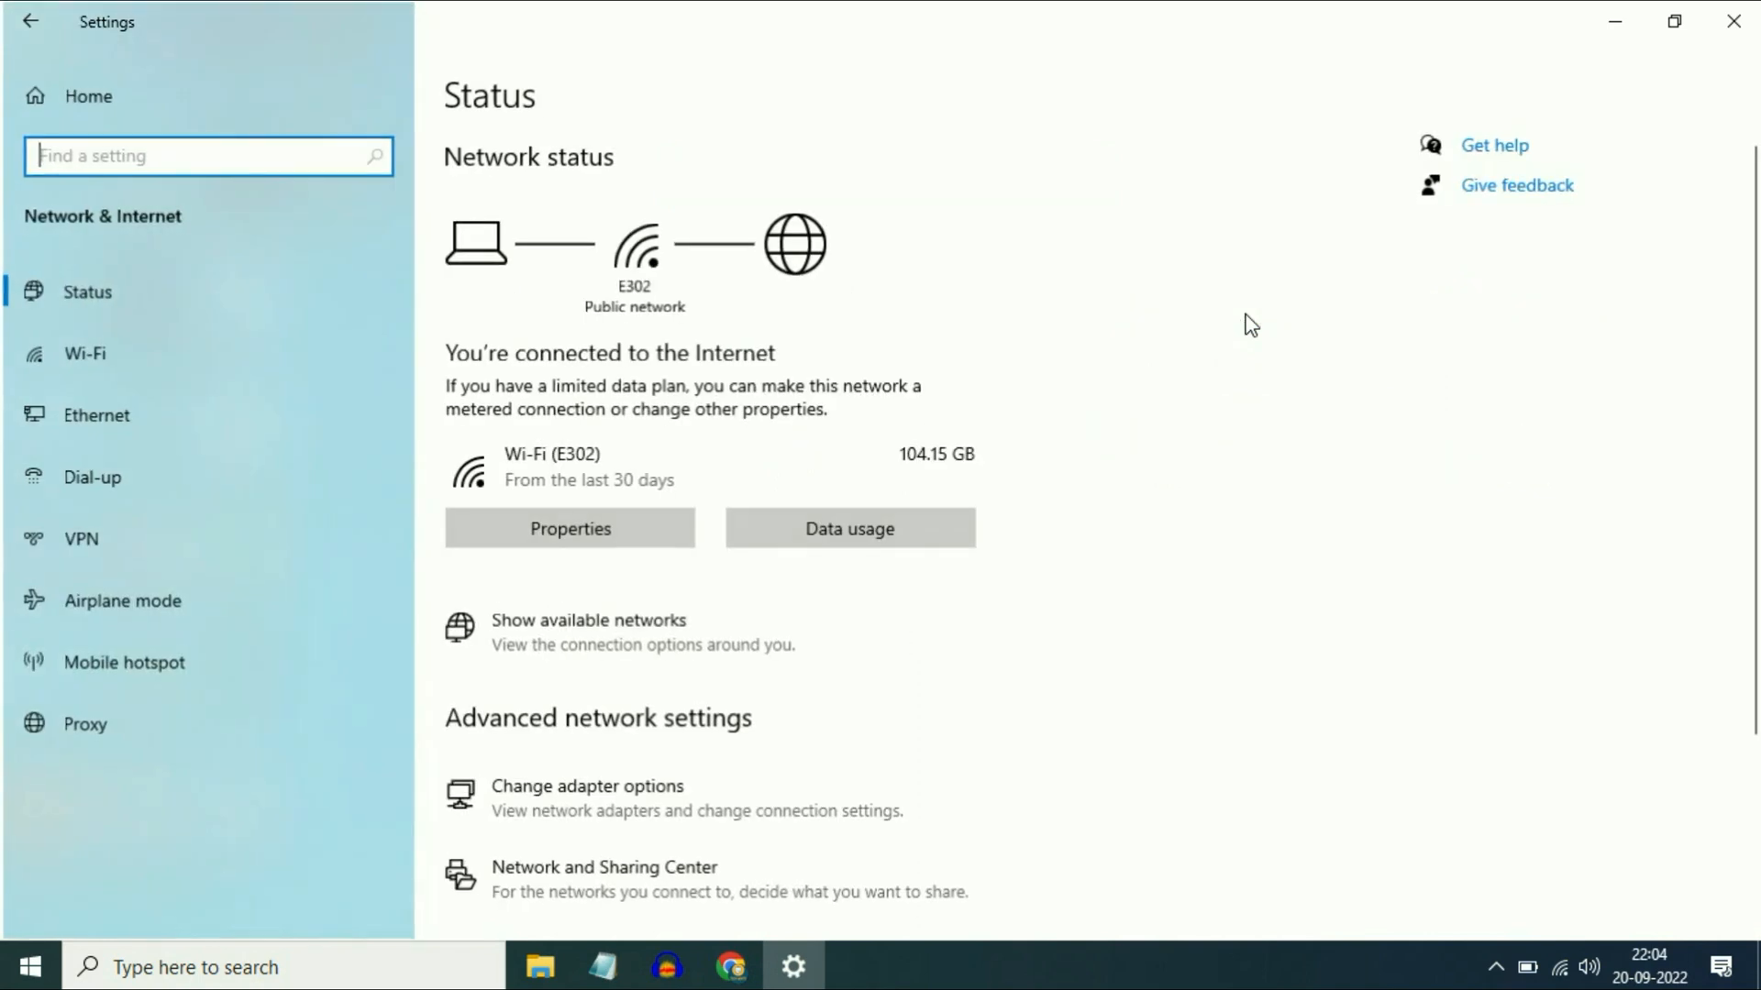
pyautogui.moveTo(81, 354)
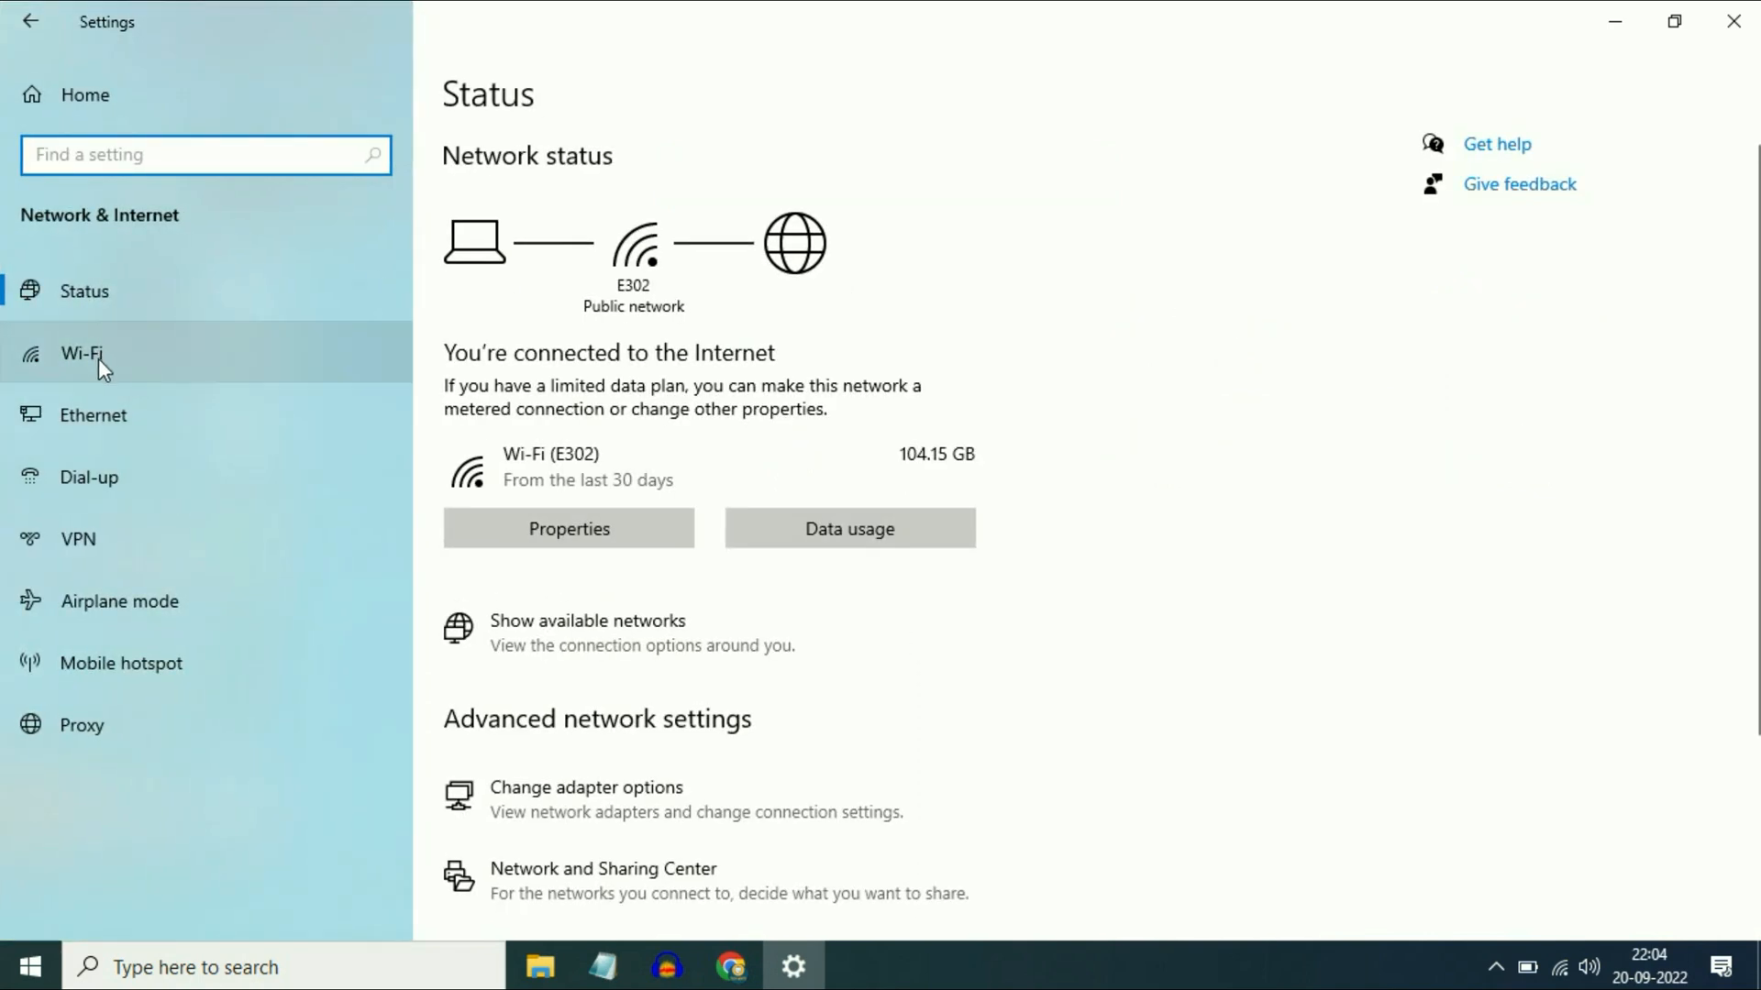
pyautogui.click(80, 352)
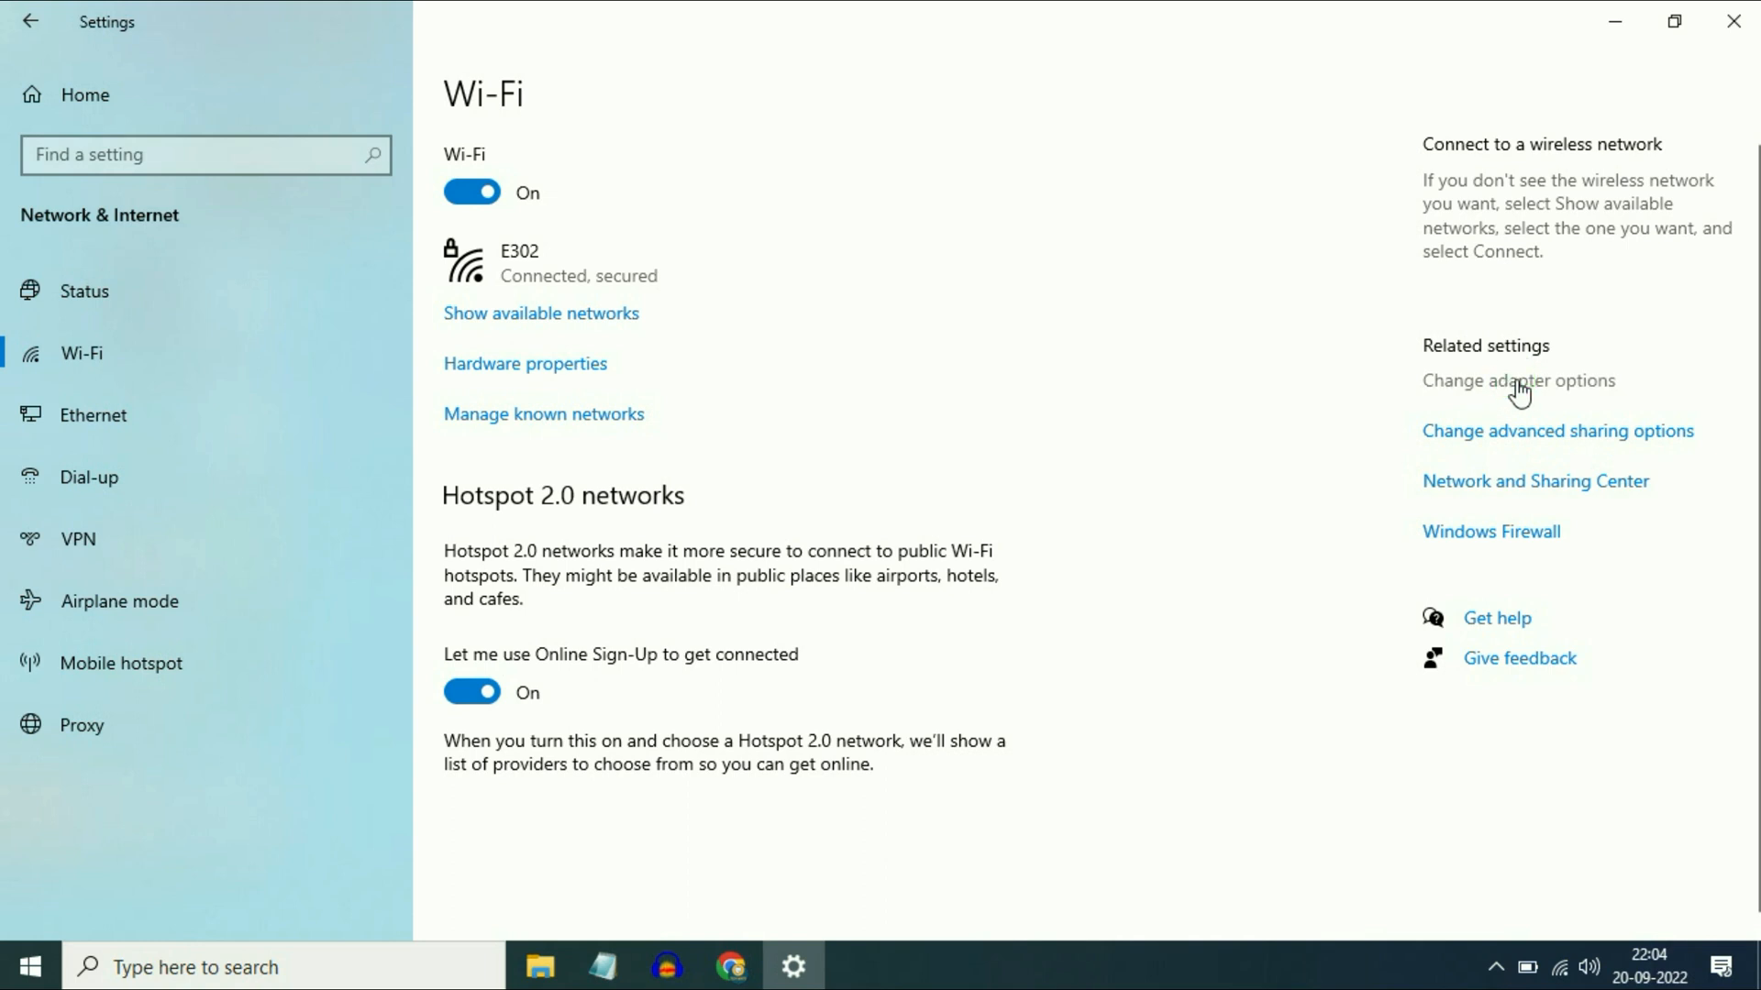
pyautogui.click(1519, 380)
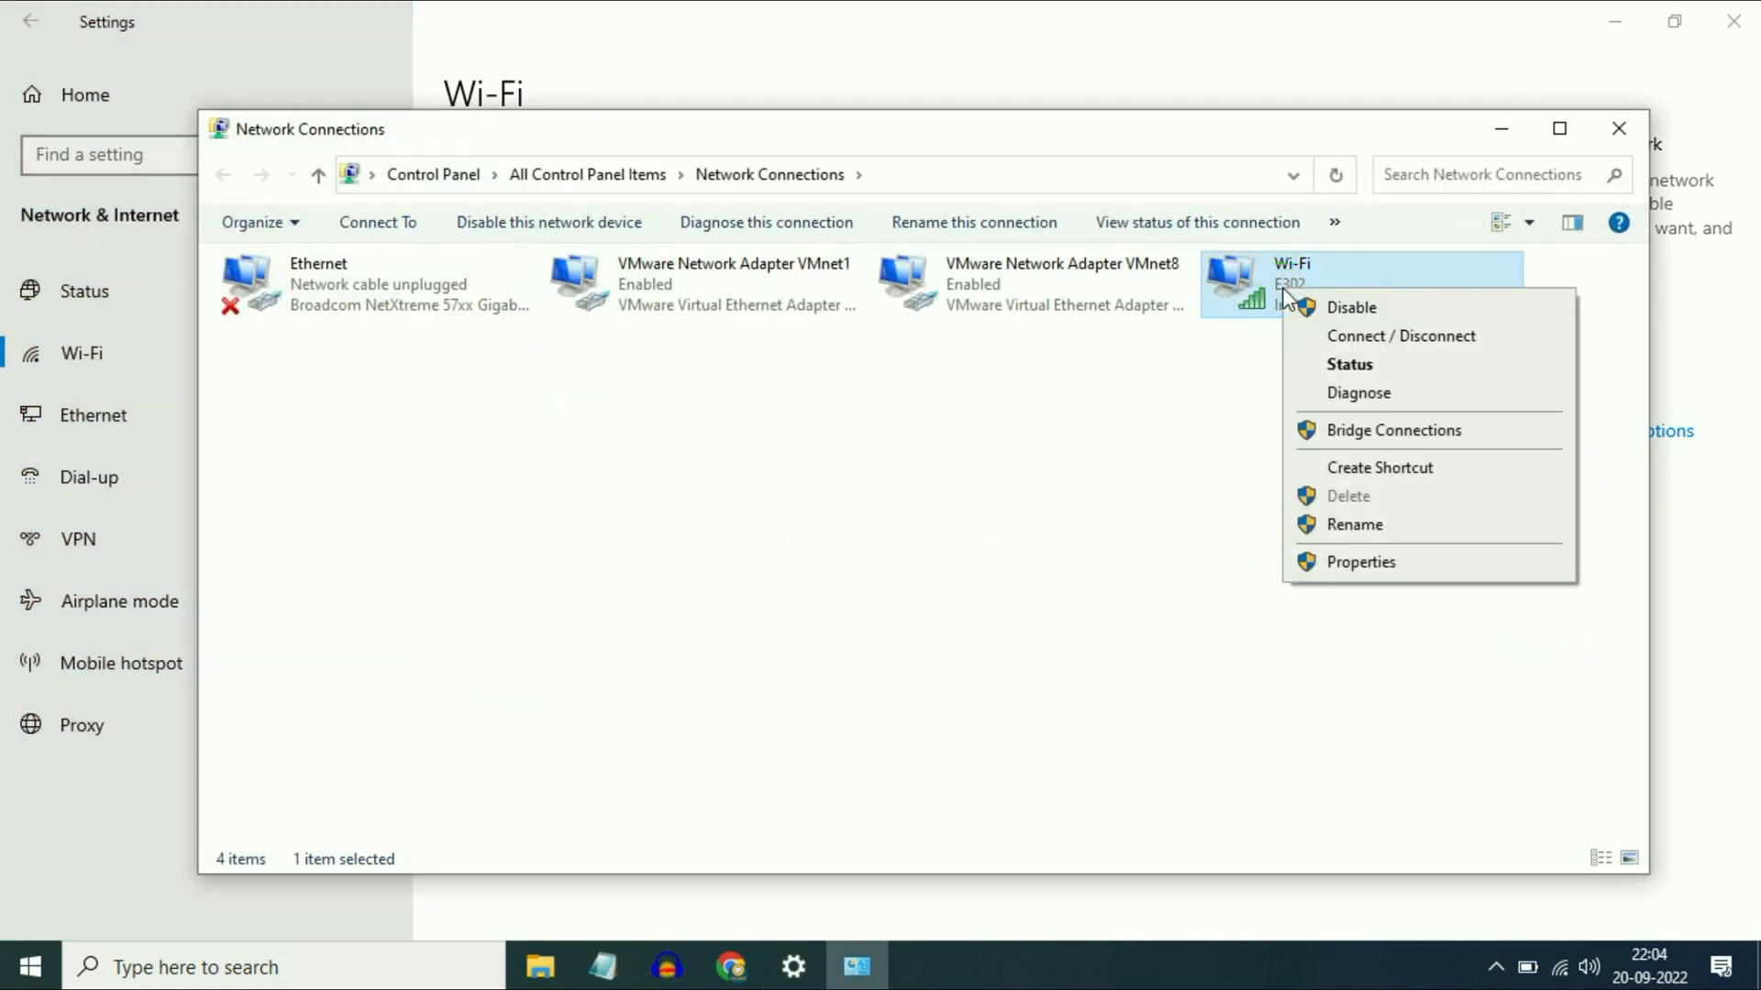
# Open the Wi-Fi adapter's IPv4 properties.
pyautogui.click(1359, 562)
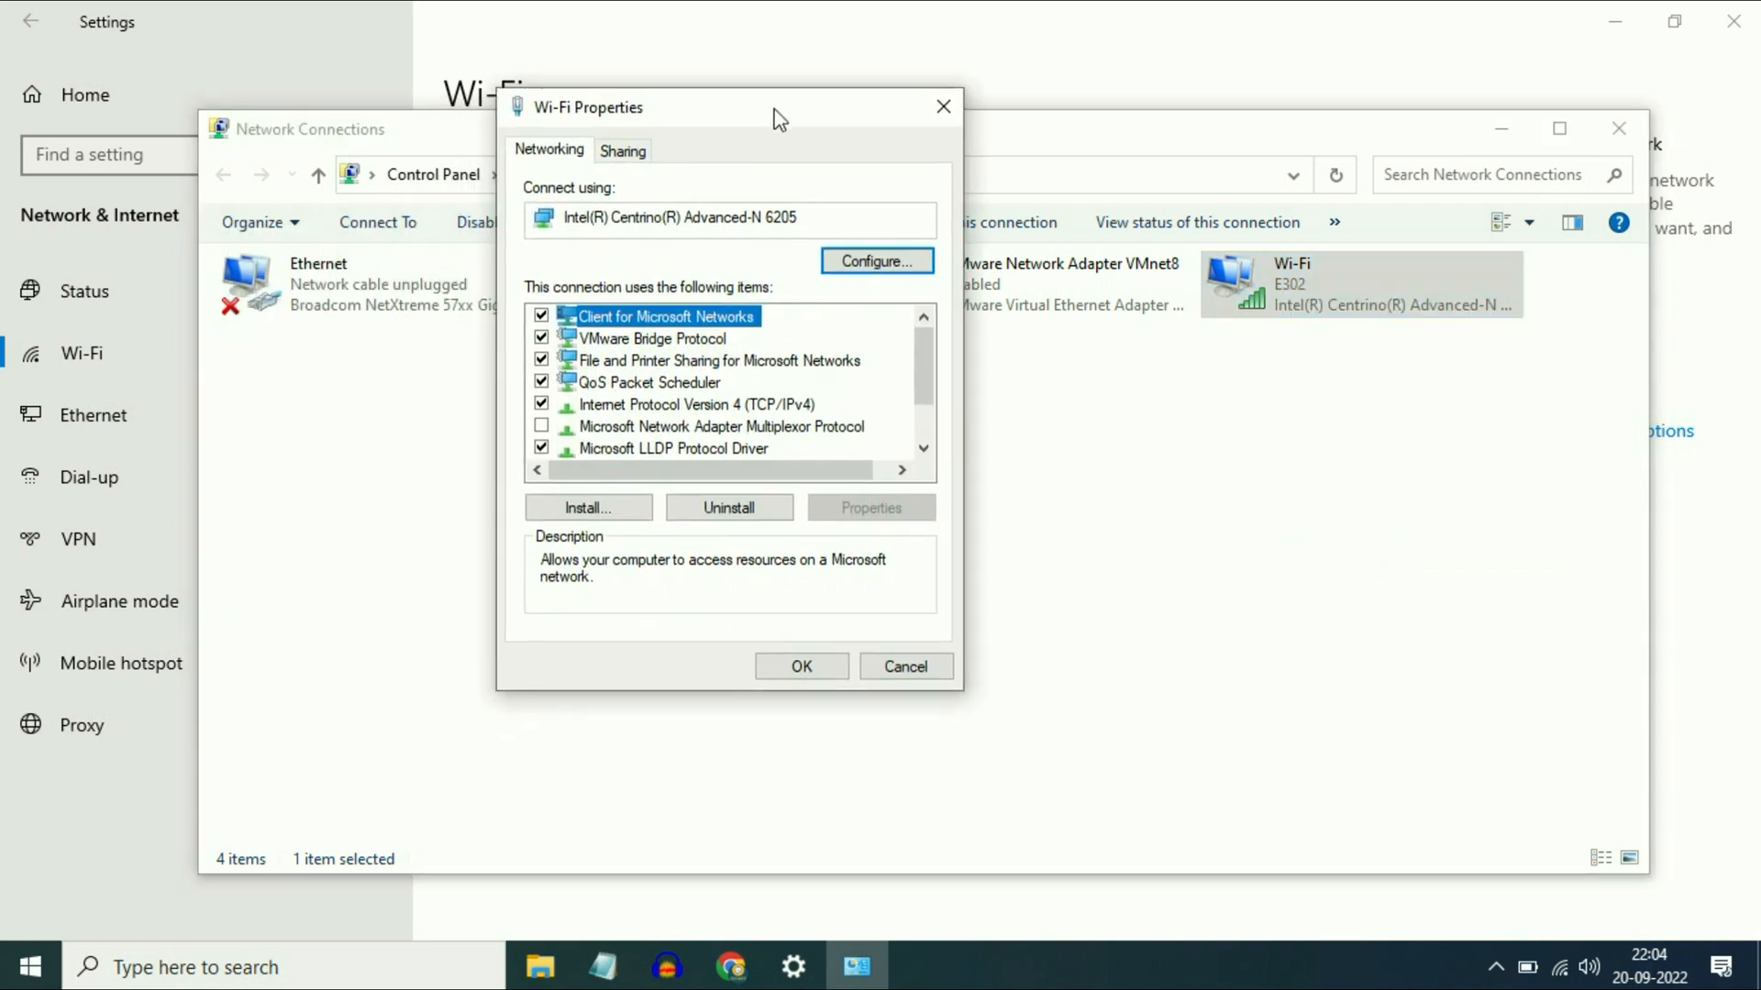
pyautogui.click(697, 404)
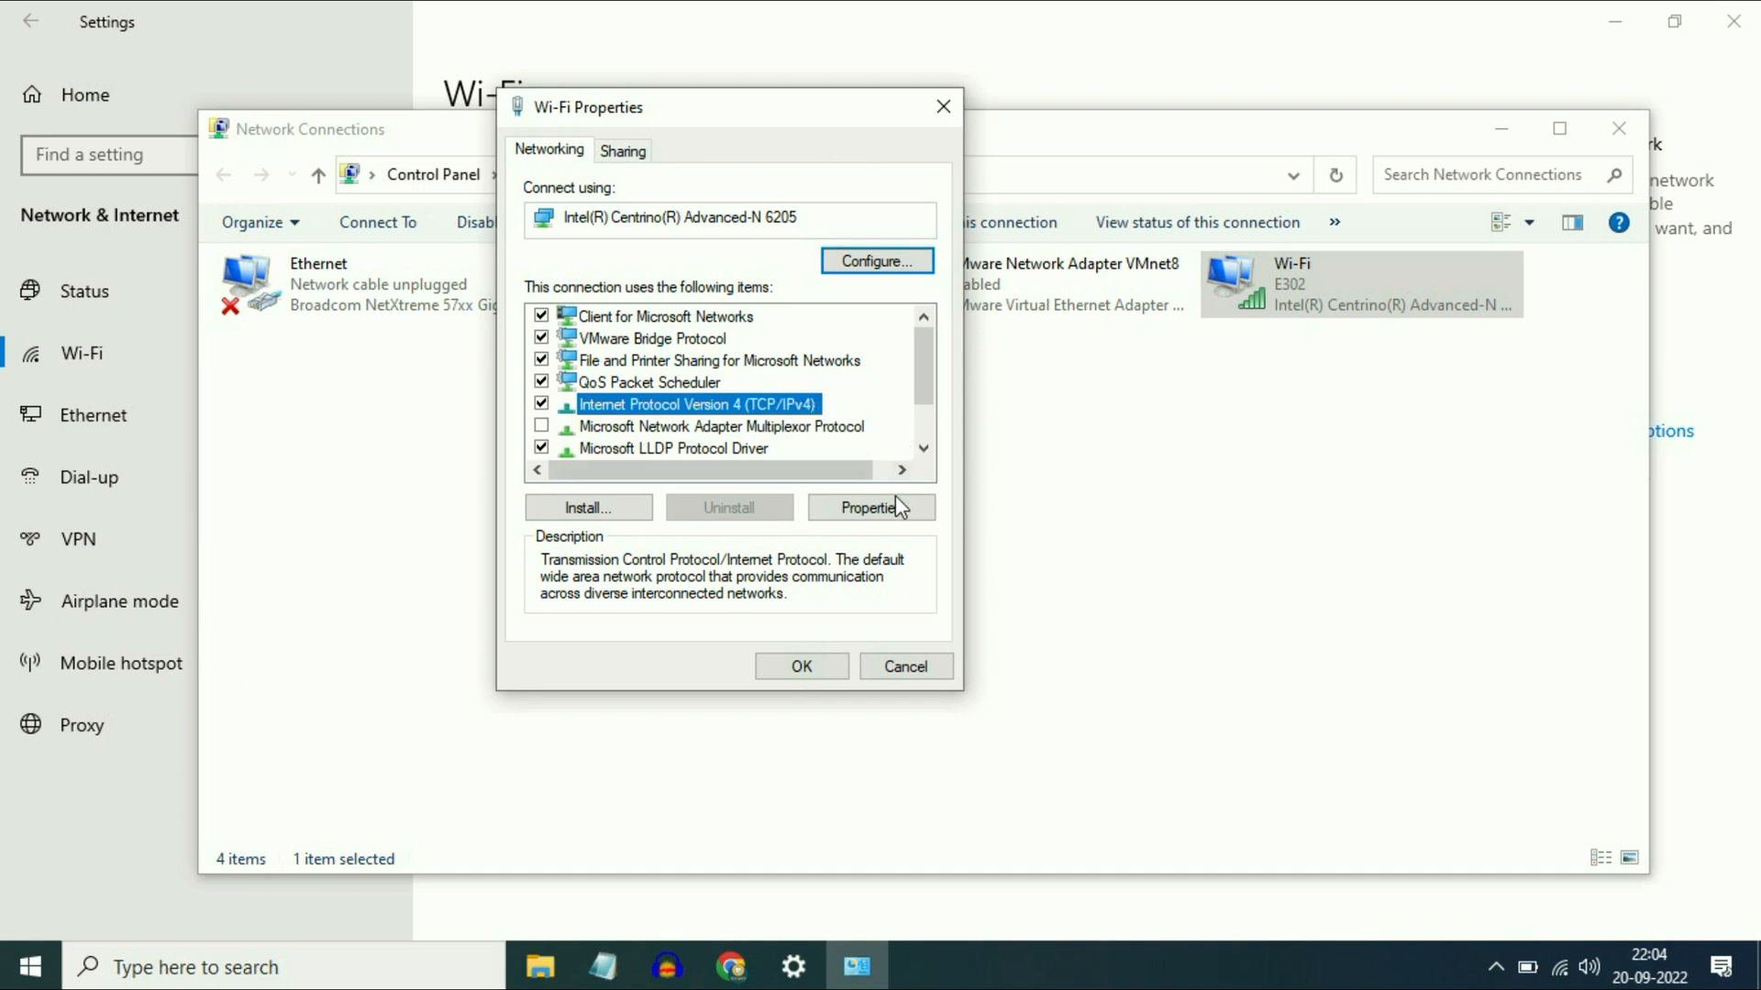
pyautogui.click(870, 507)
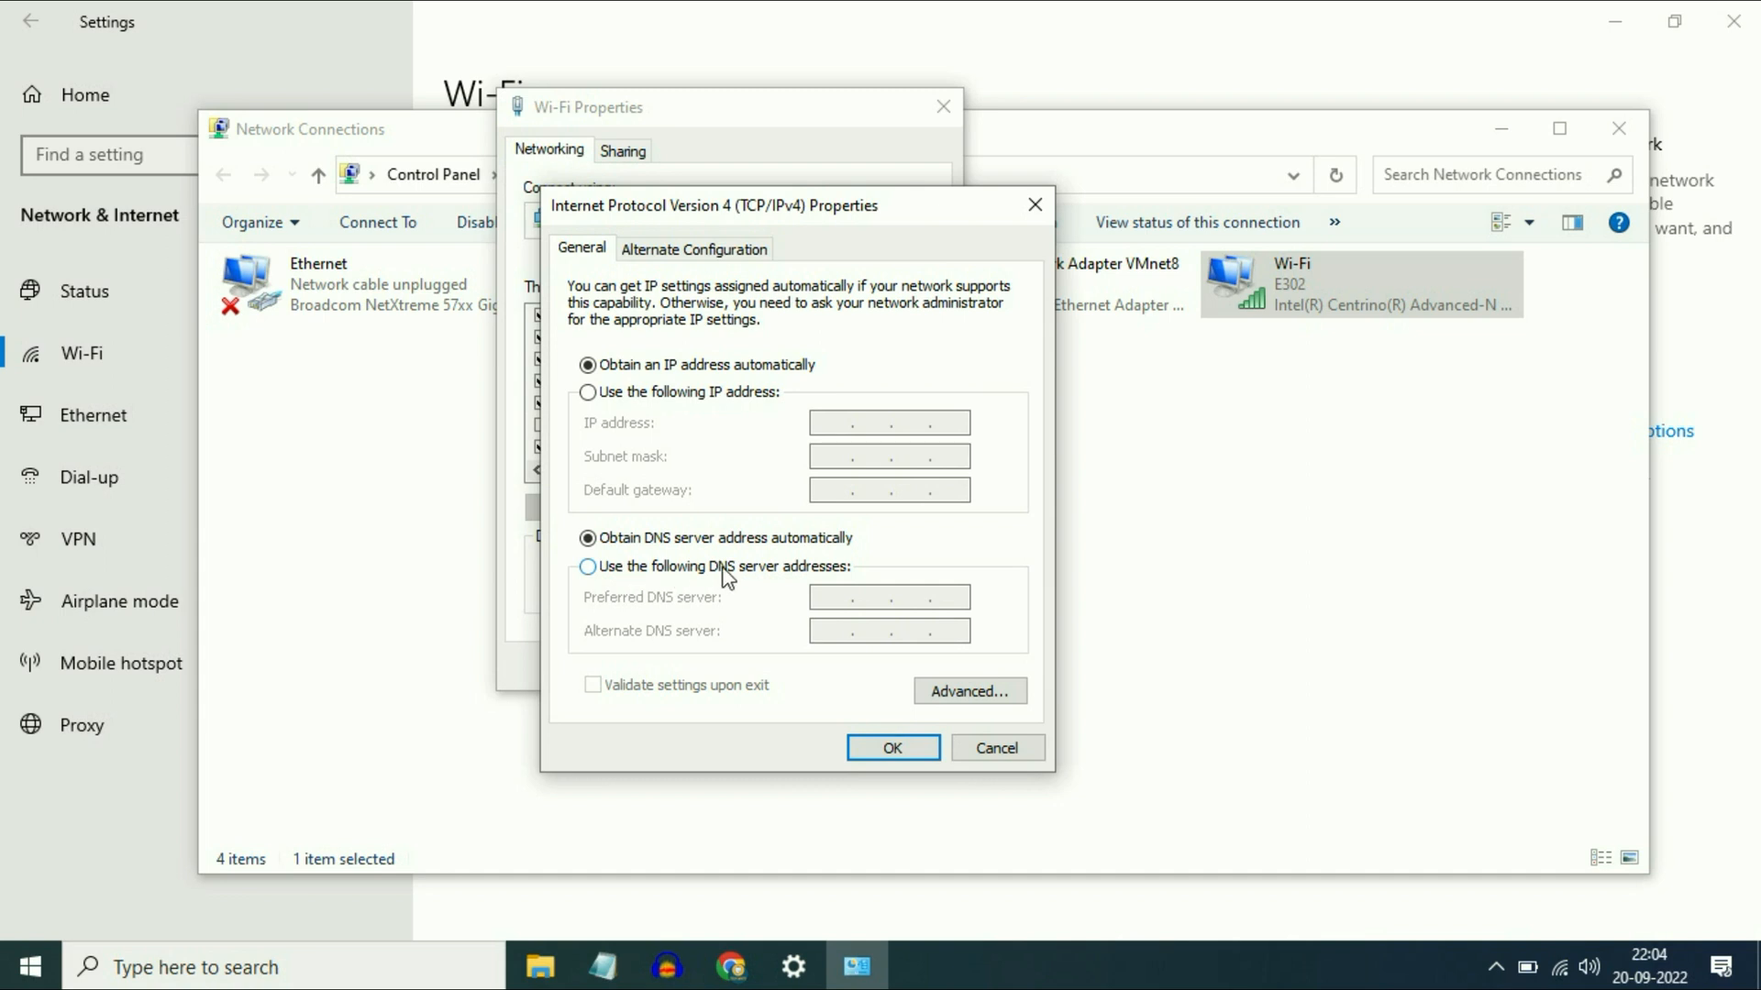
# Enter DNS servers 8.8.8.8 and 8.8.4.4 manually and close both dialogs.
pyautogui.click(588, 566)
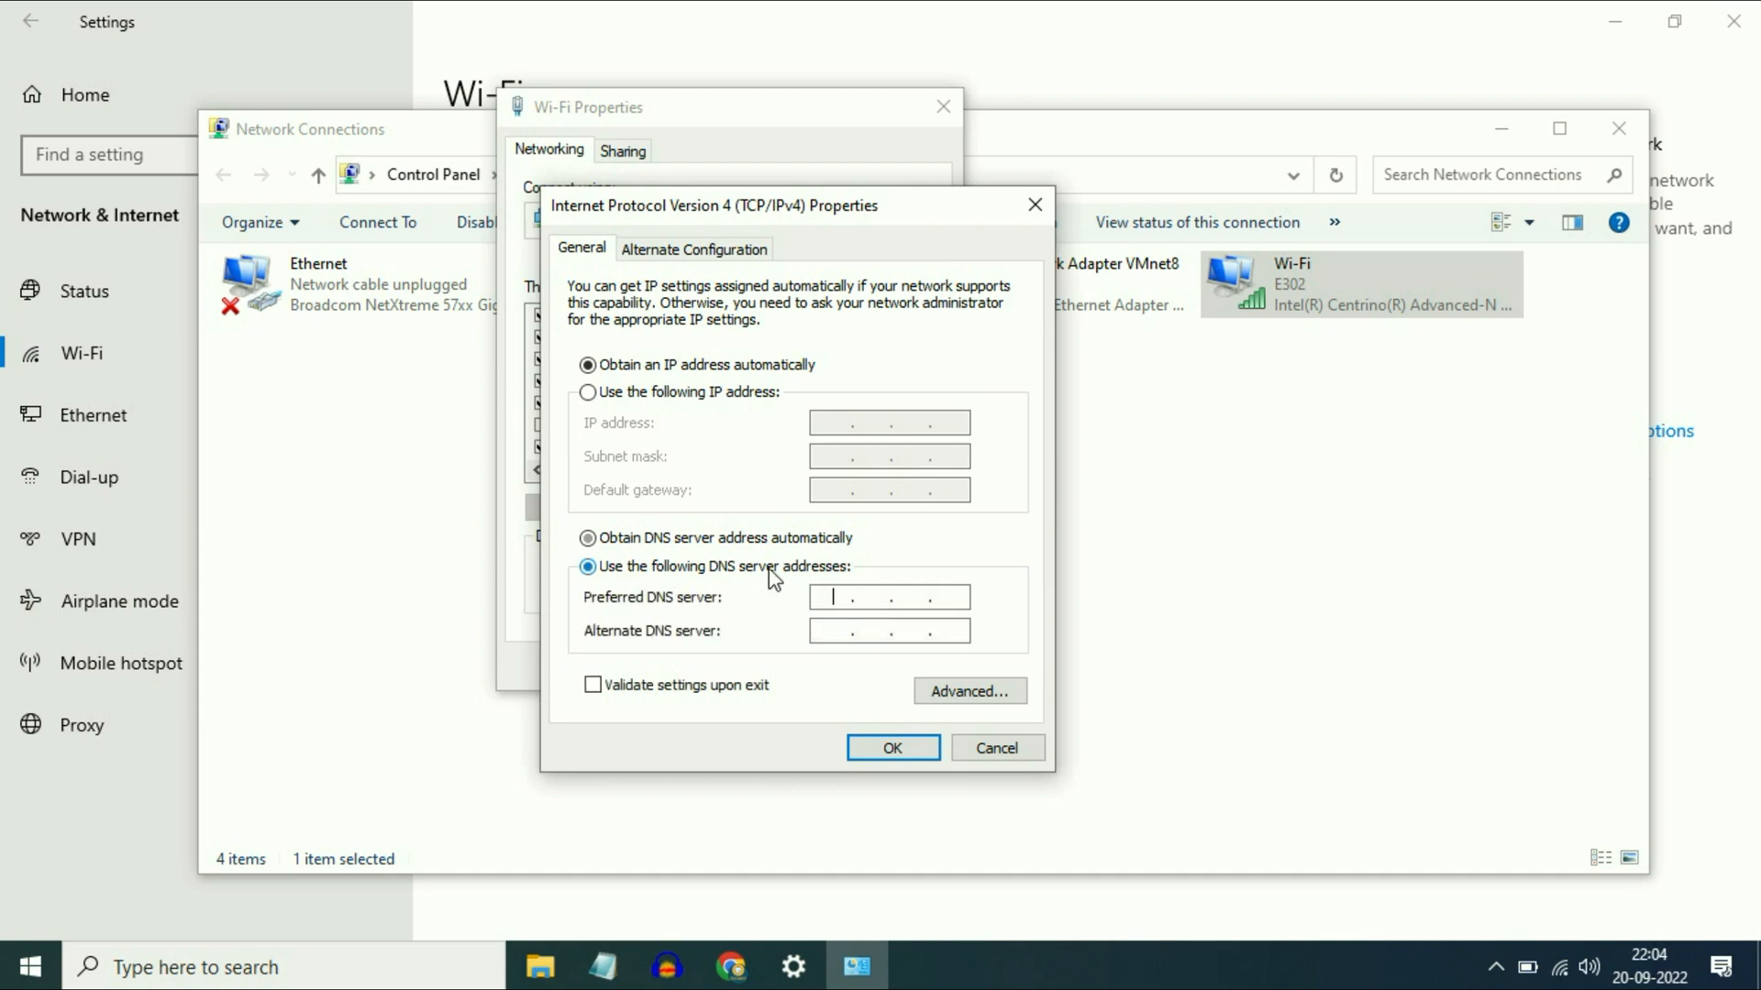
pyautogui.click(587, 566)
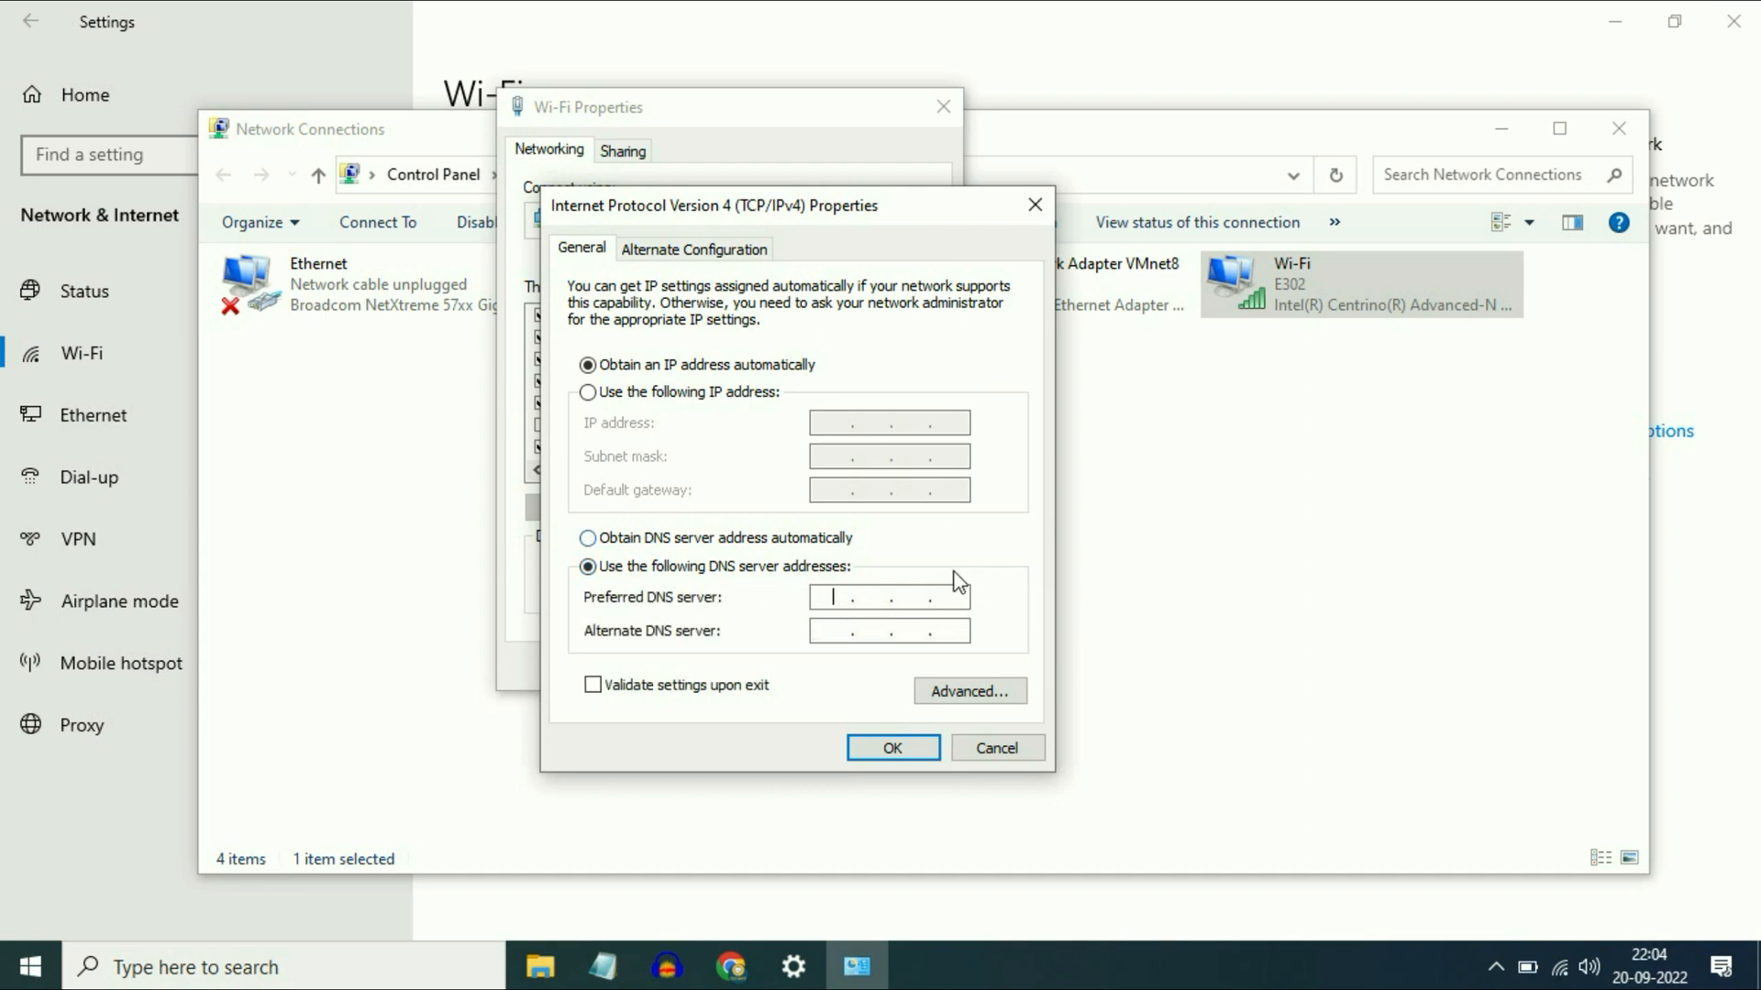
pyautogui.write('8 . 8 .')
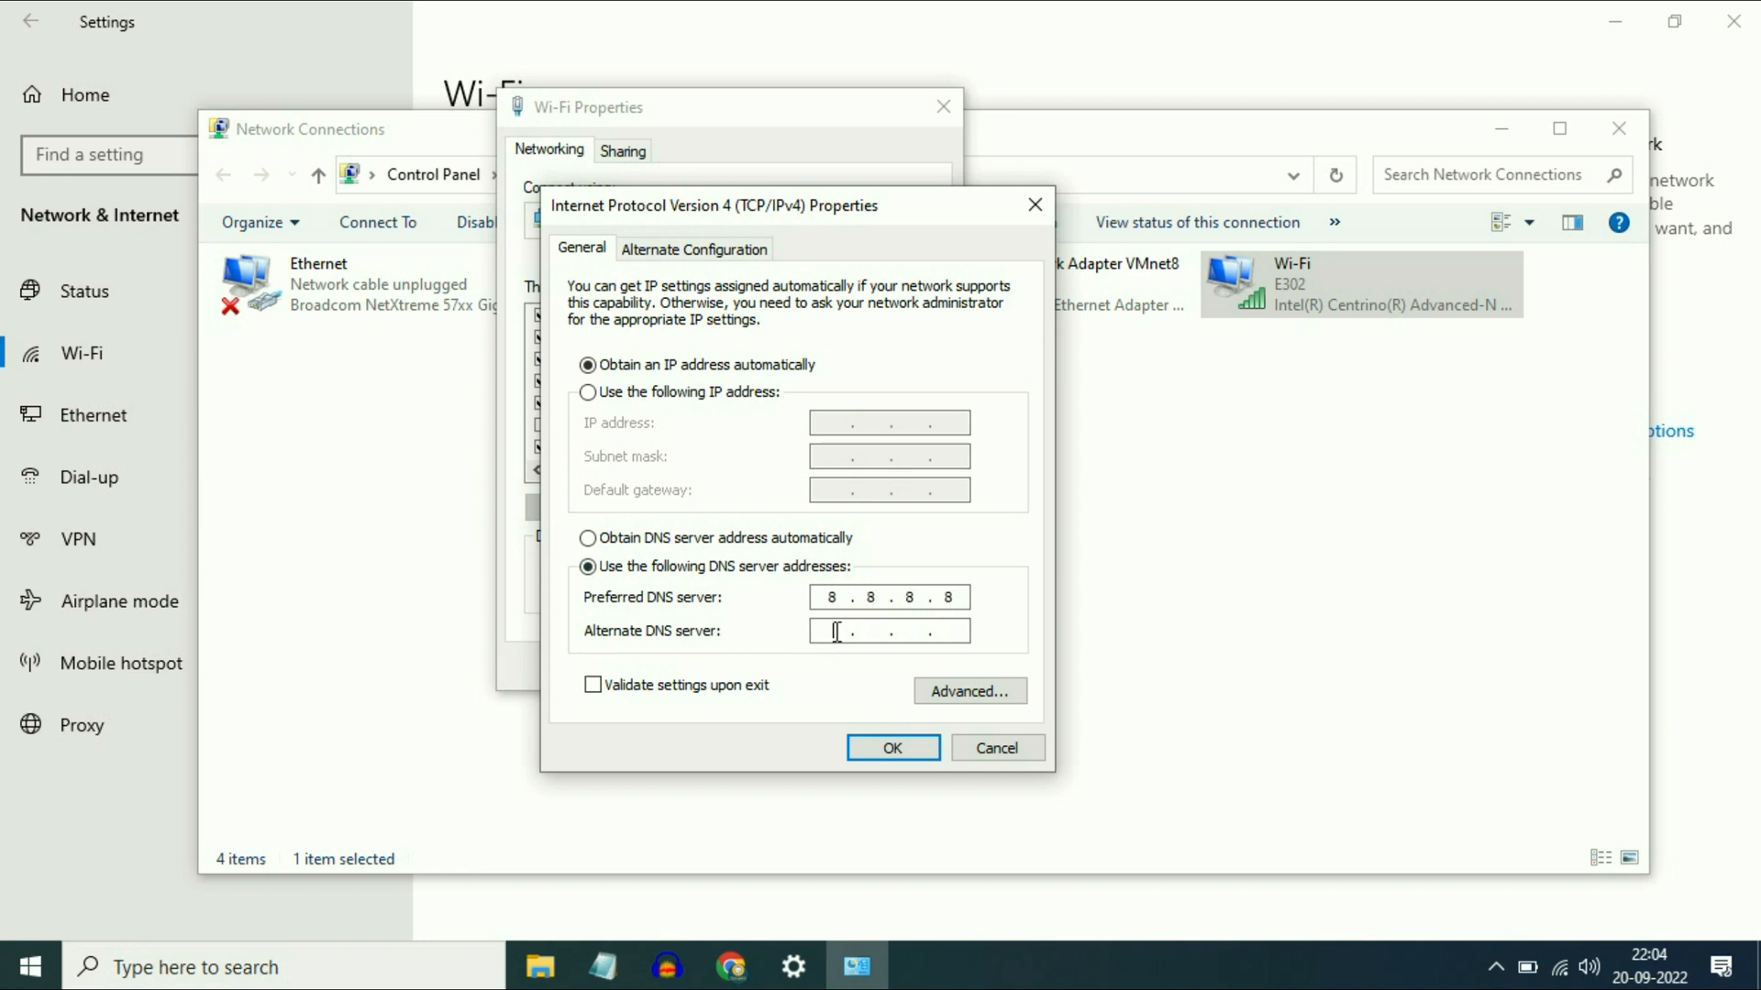
pyautogui.write('8.8..')
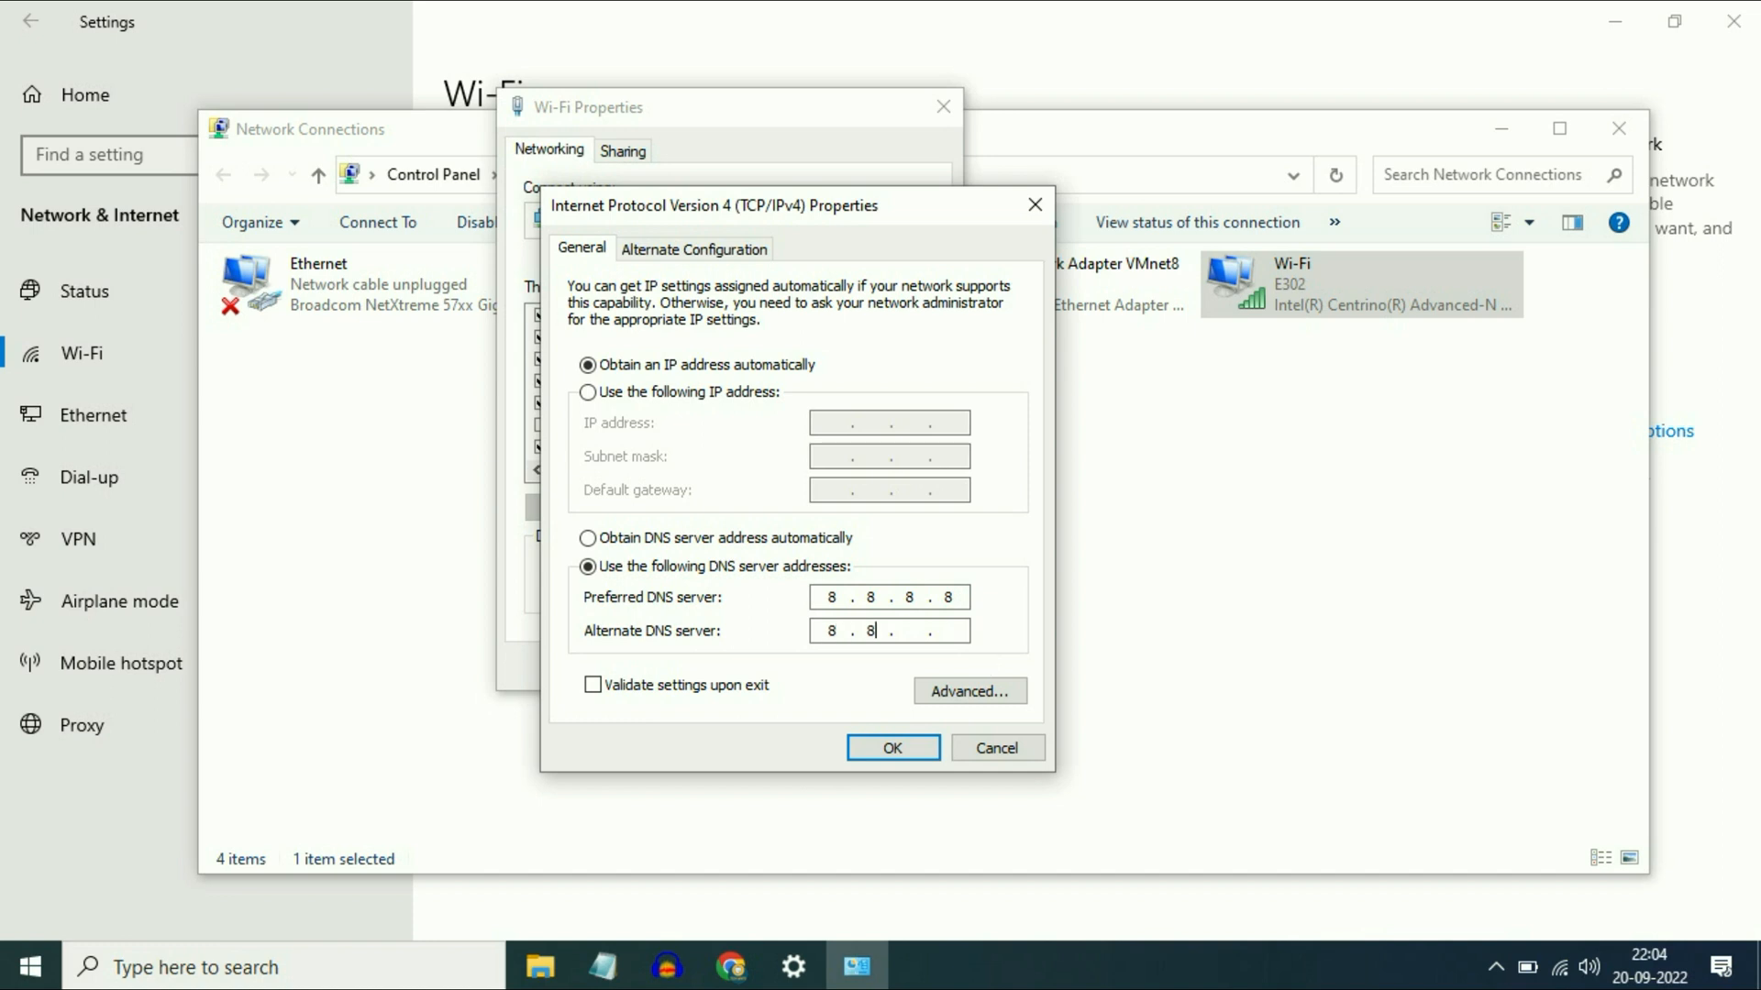
pyautogui.write('4')
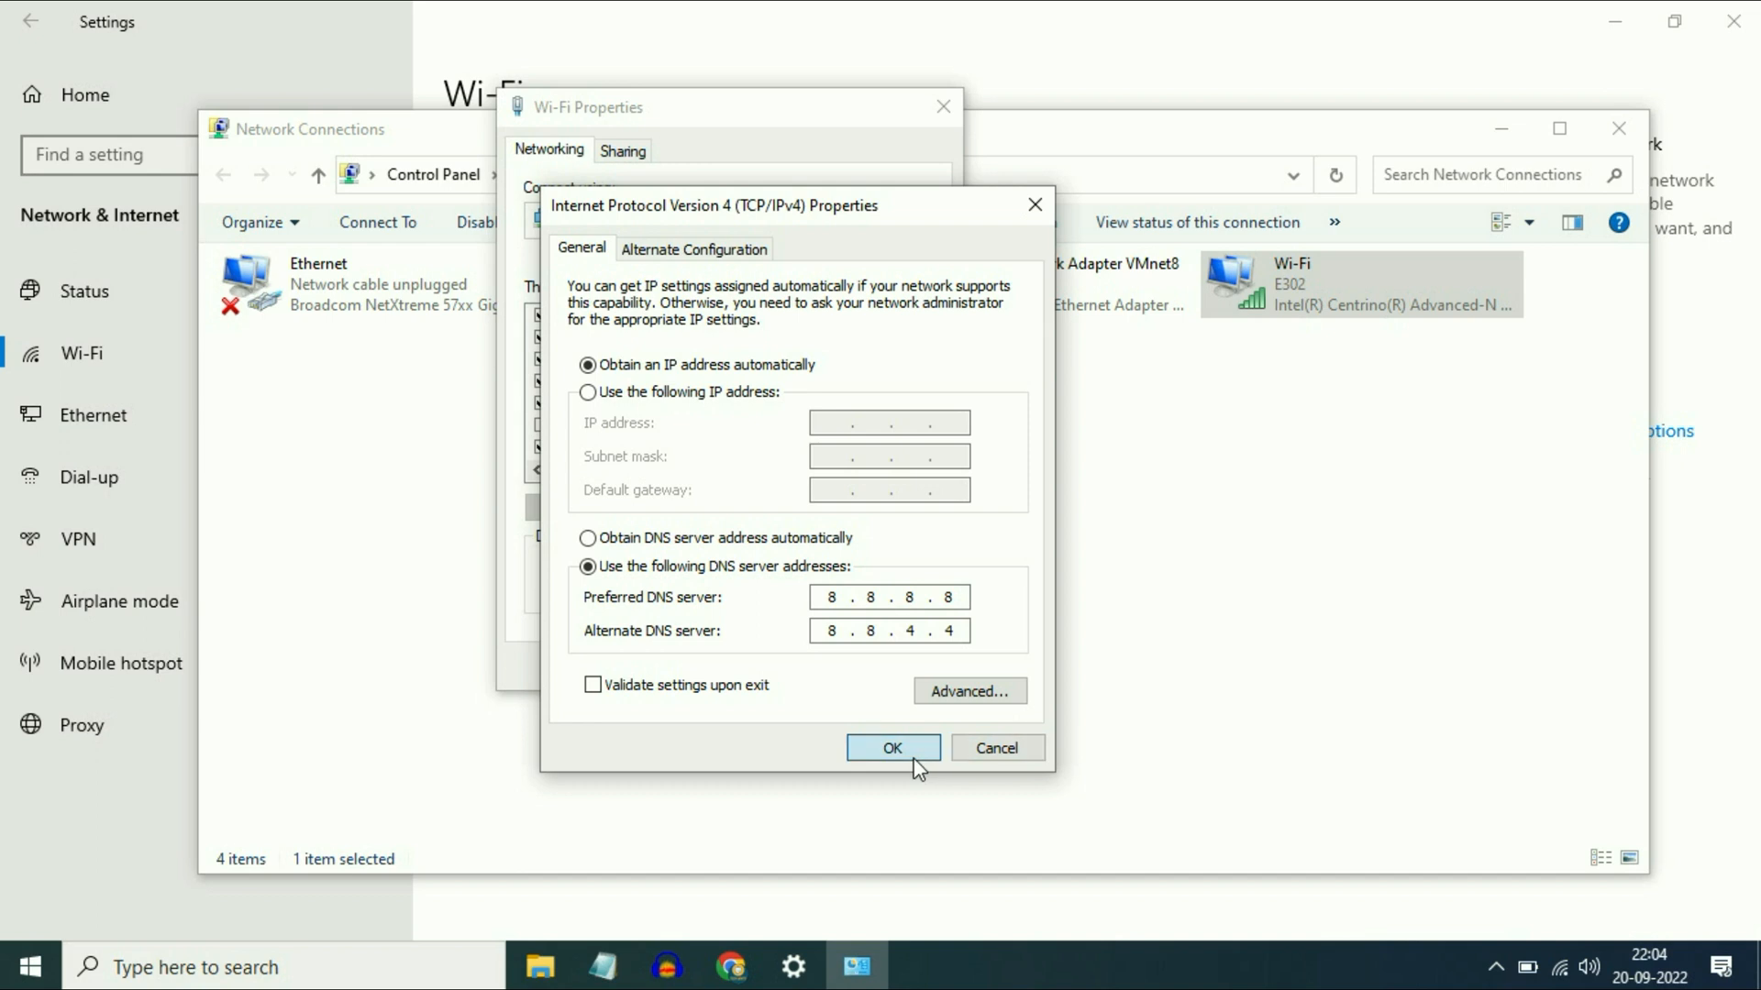
pyautogui.click(892, 747)
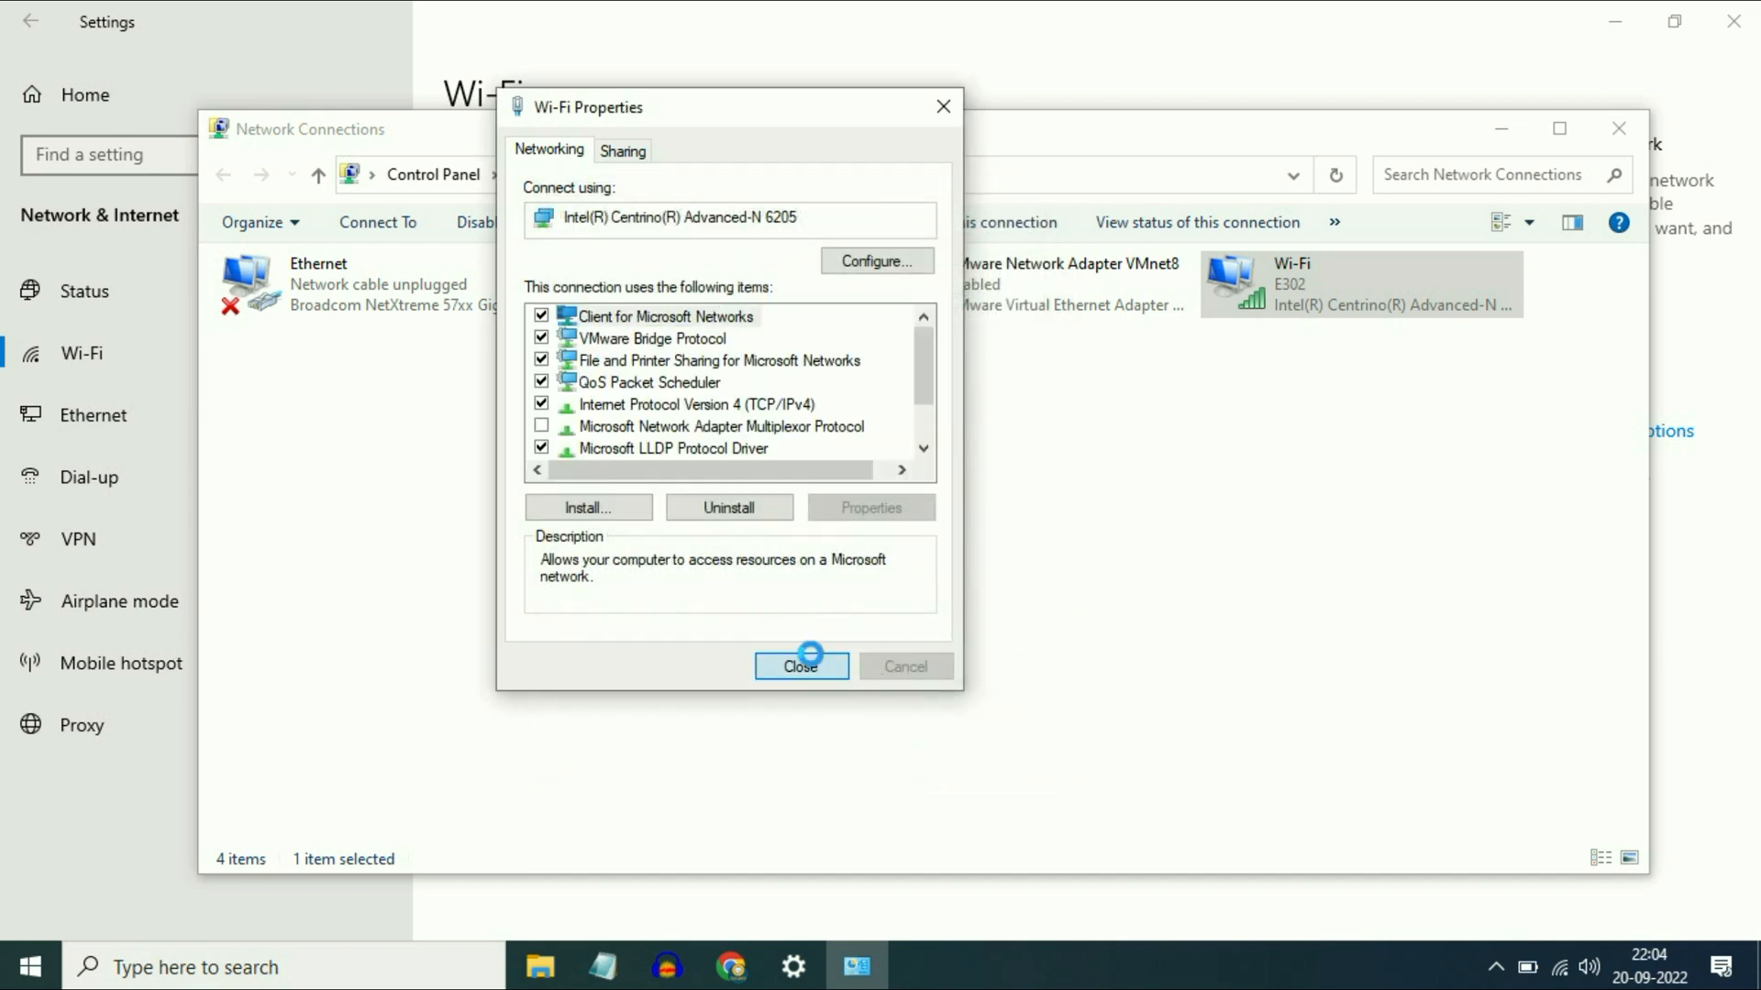
pyautogui.click(801, 665)
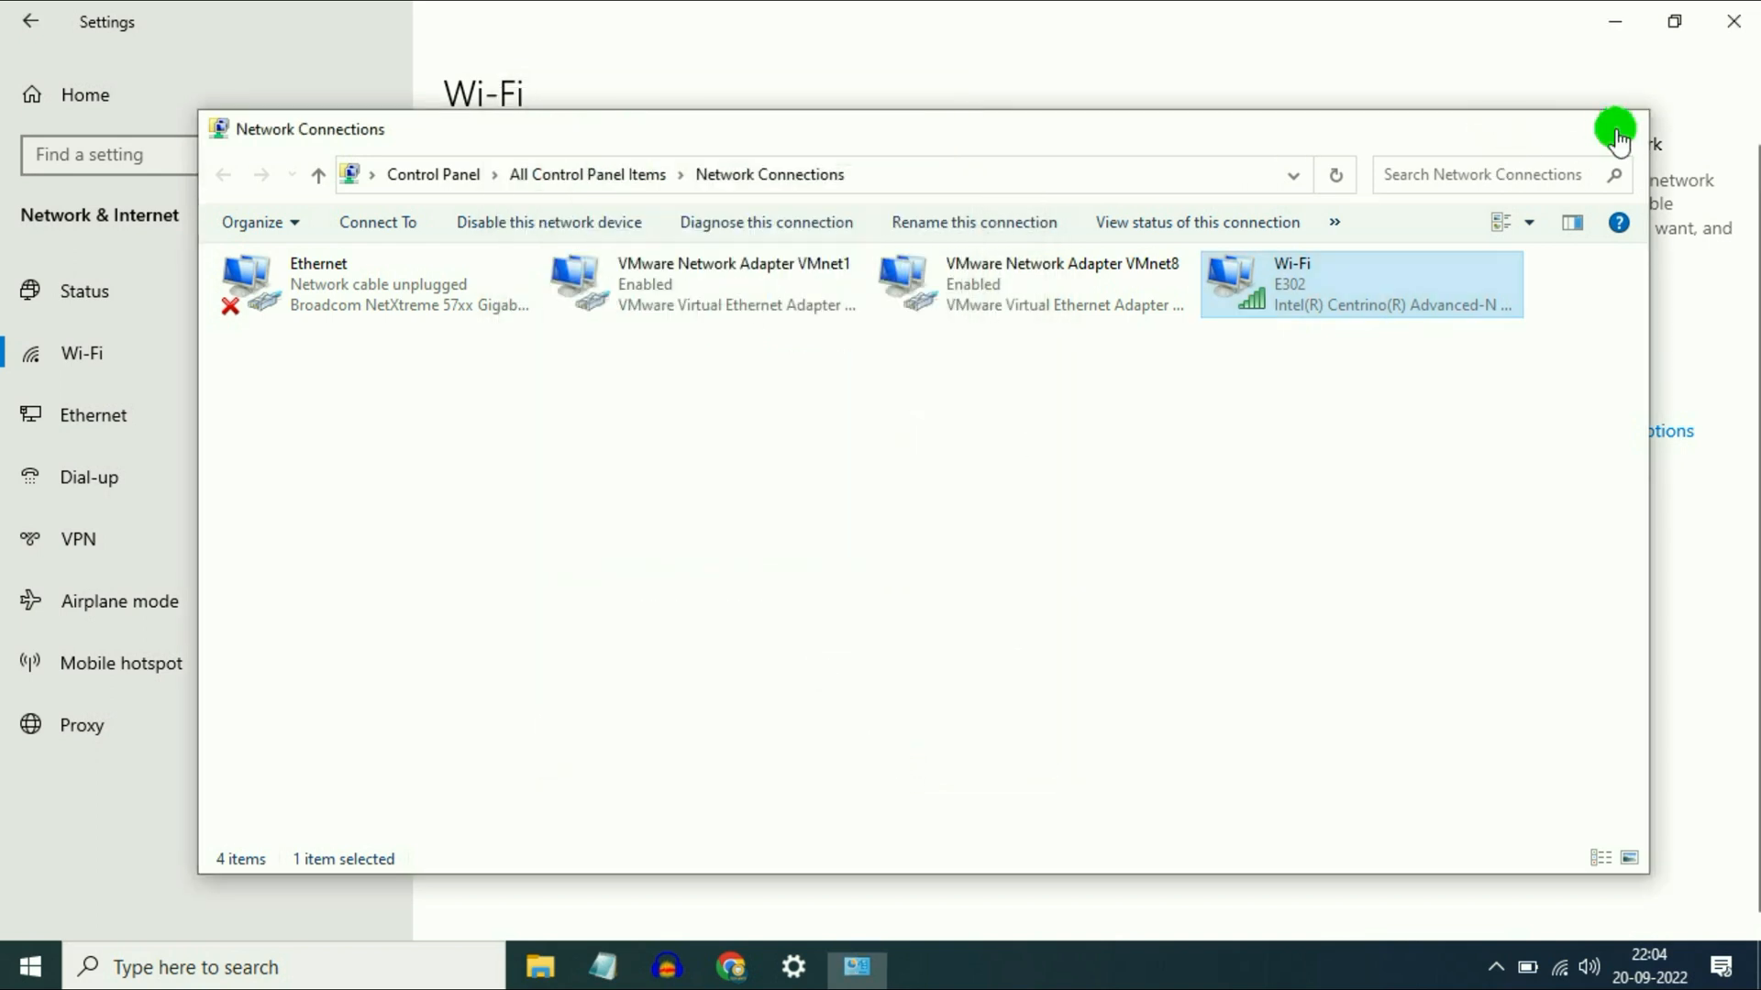
# Close the open windows and launch Command Prompt as administrator from a cmd search.
pyautogui.click(1618, 129)
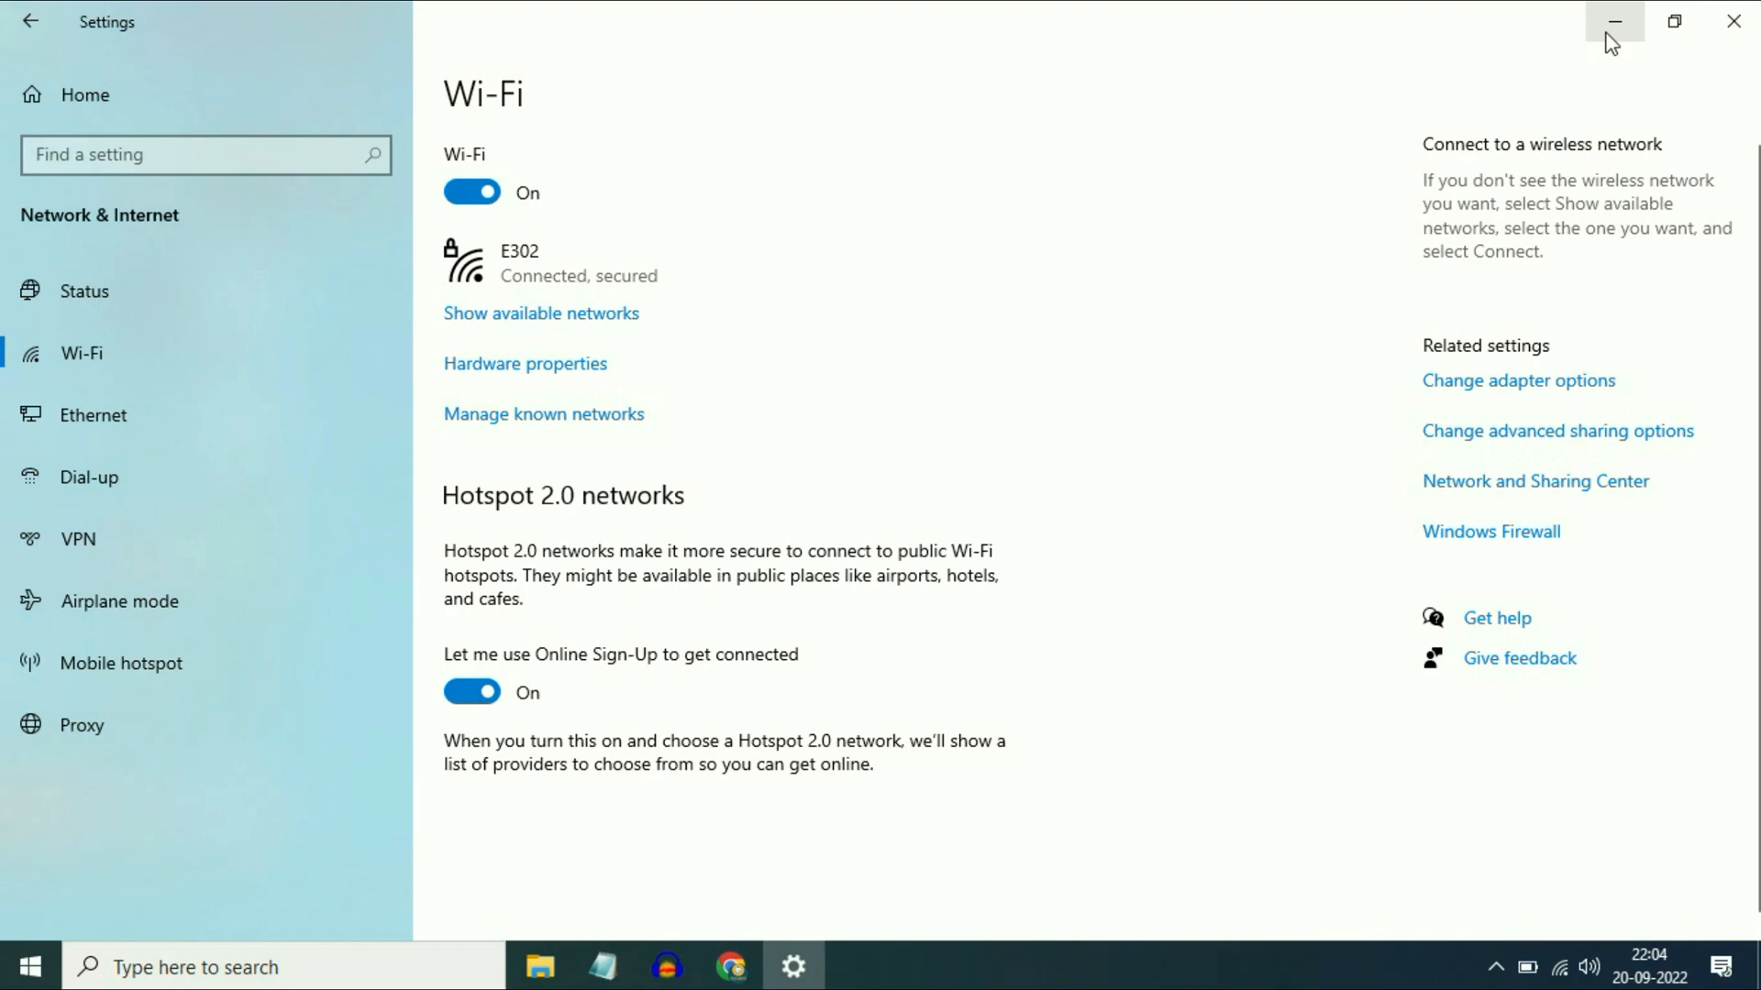
pyautogui.click(1615, 20)
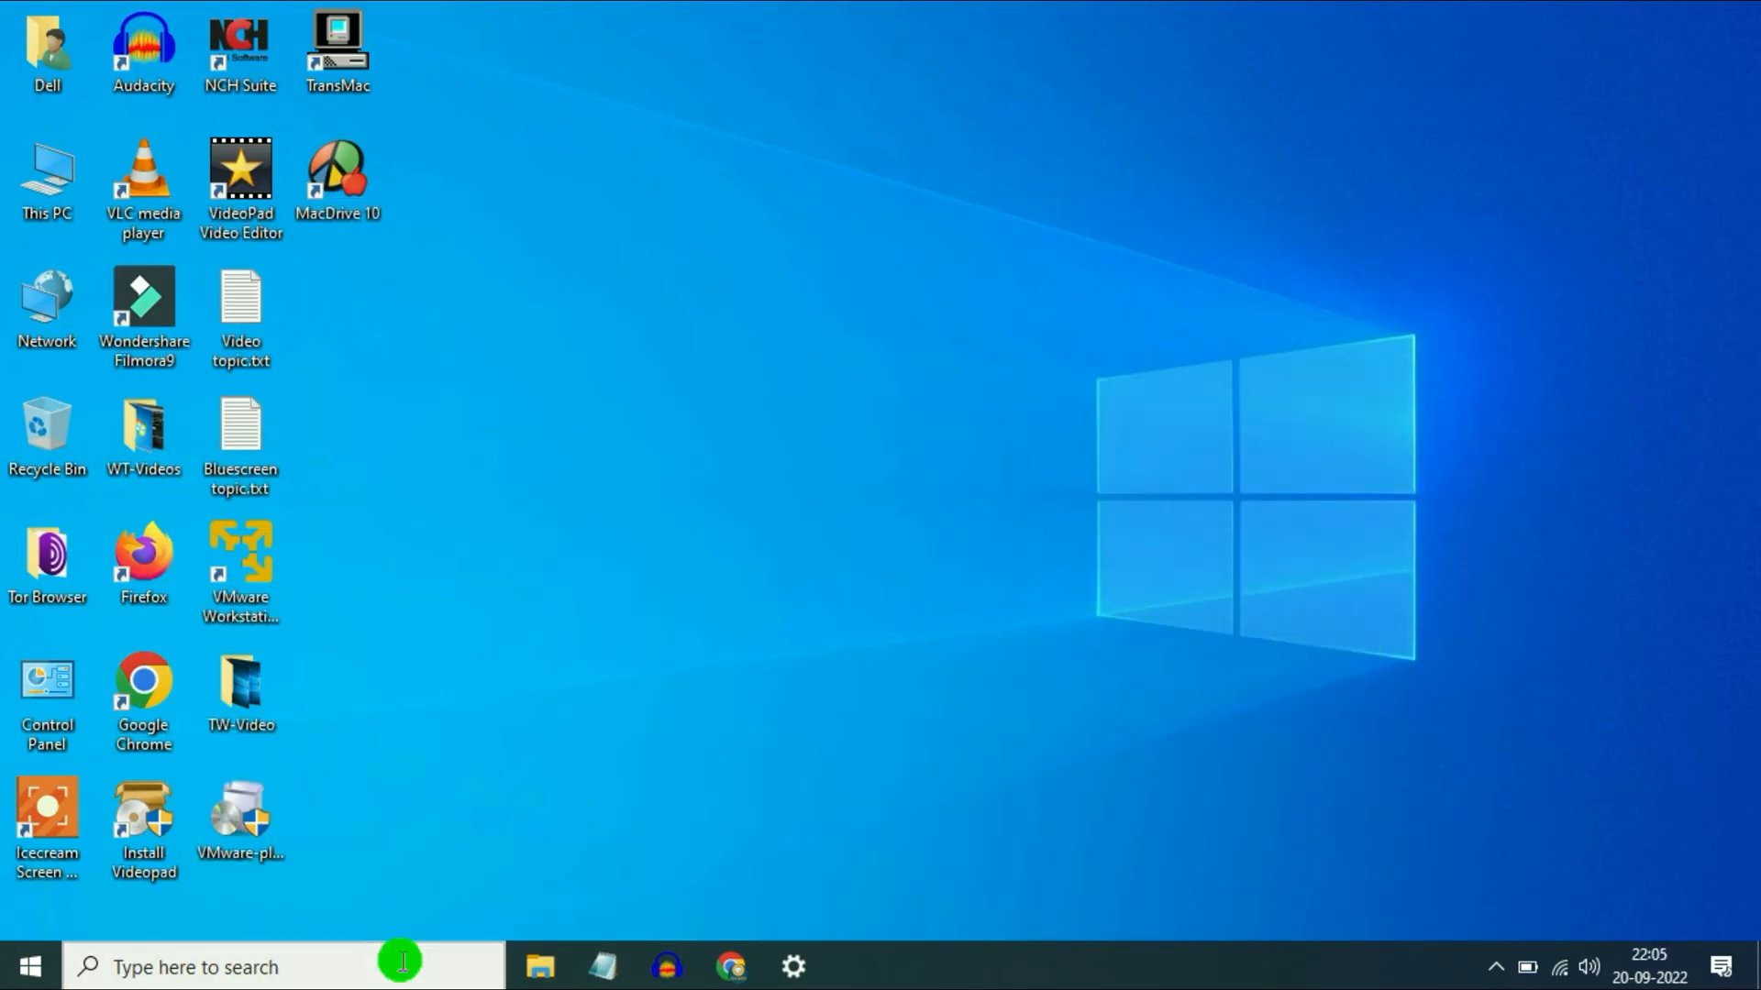
pyautogui.write('cmd')
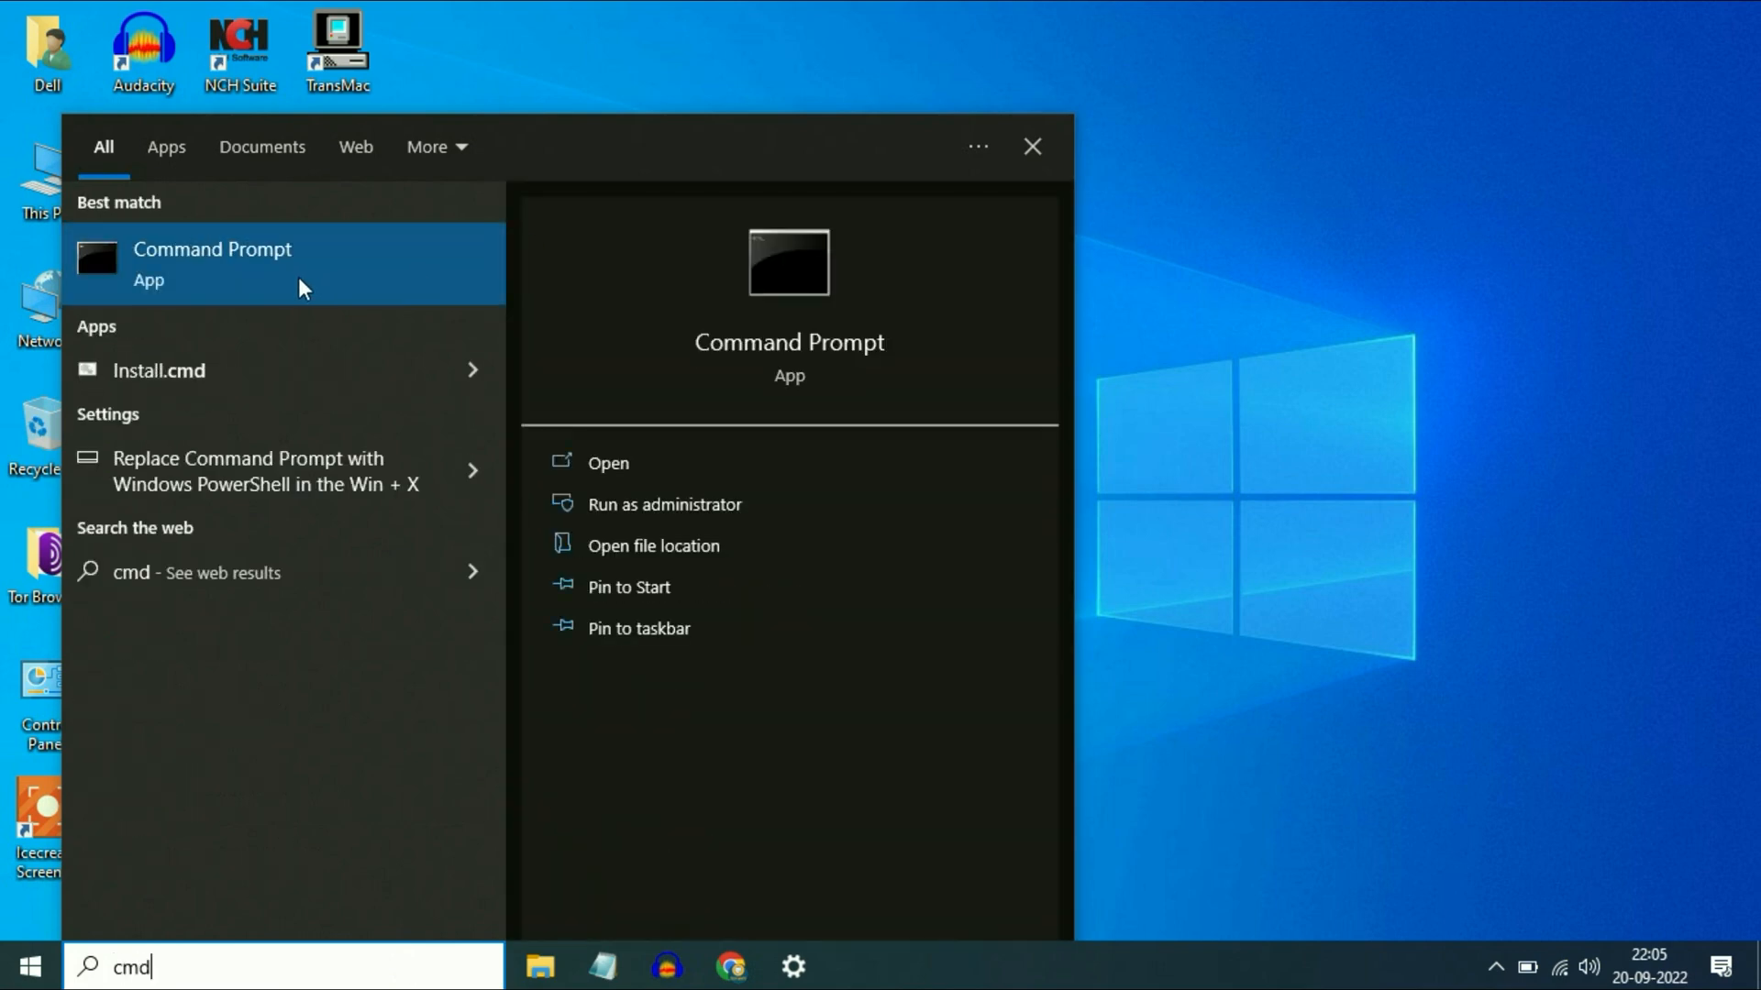
pyautogui.rightClick(212, 264)
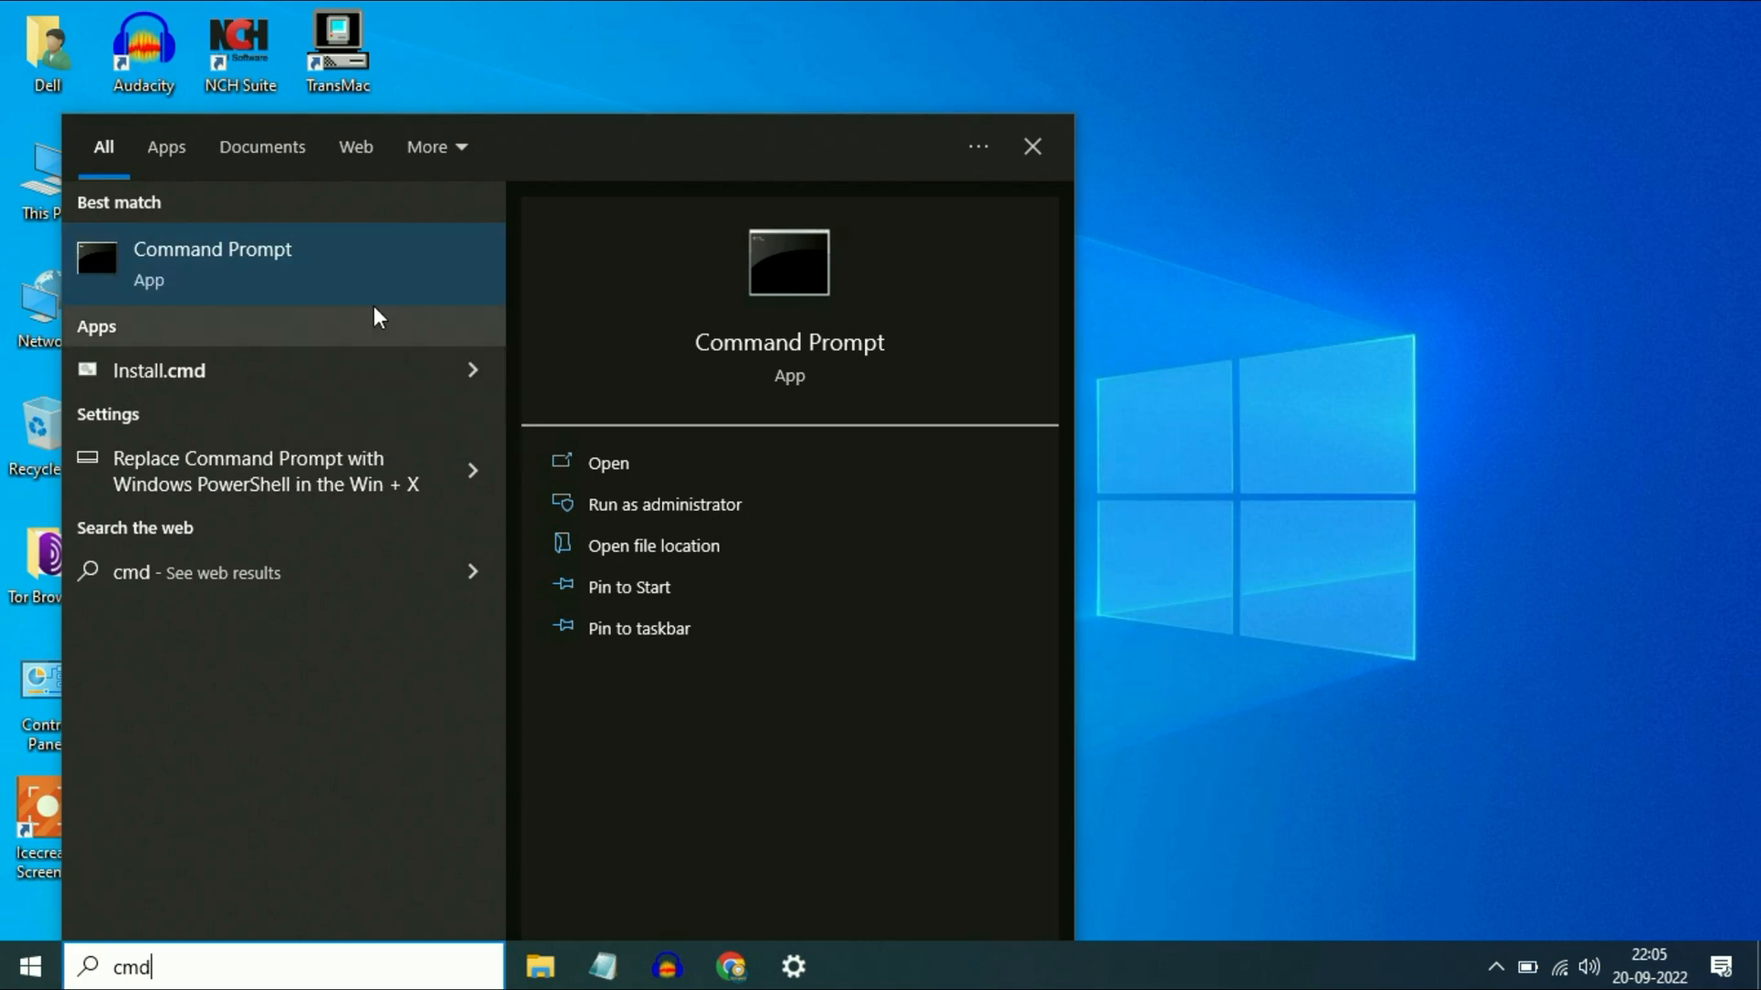
pyautogui.click(664, 504)
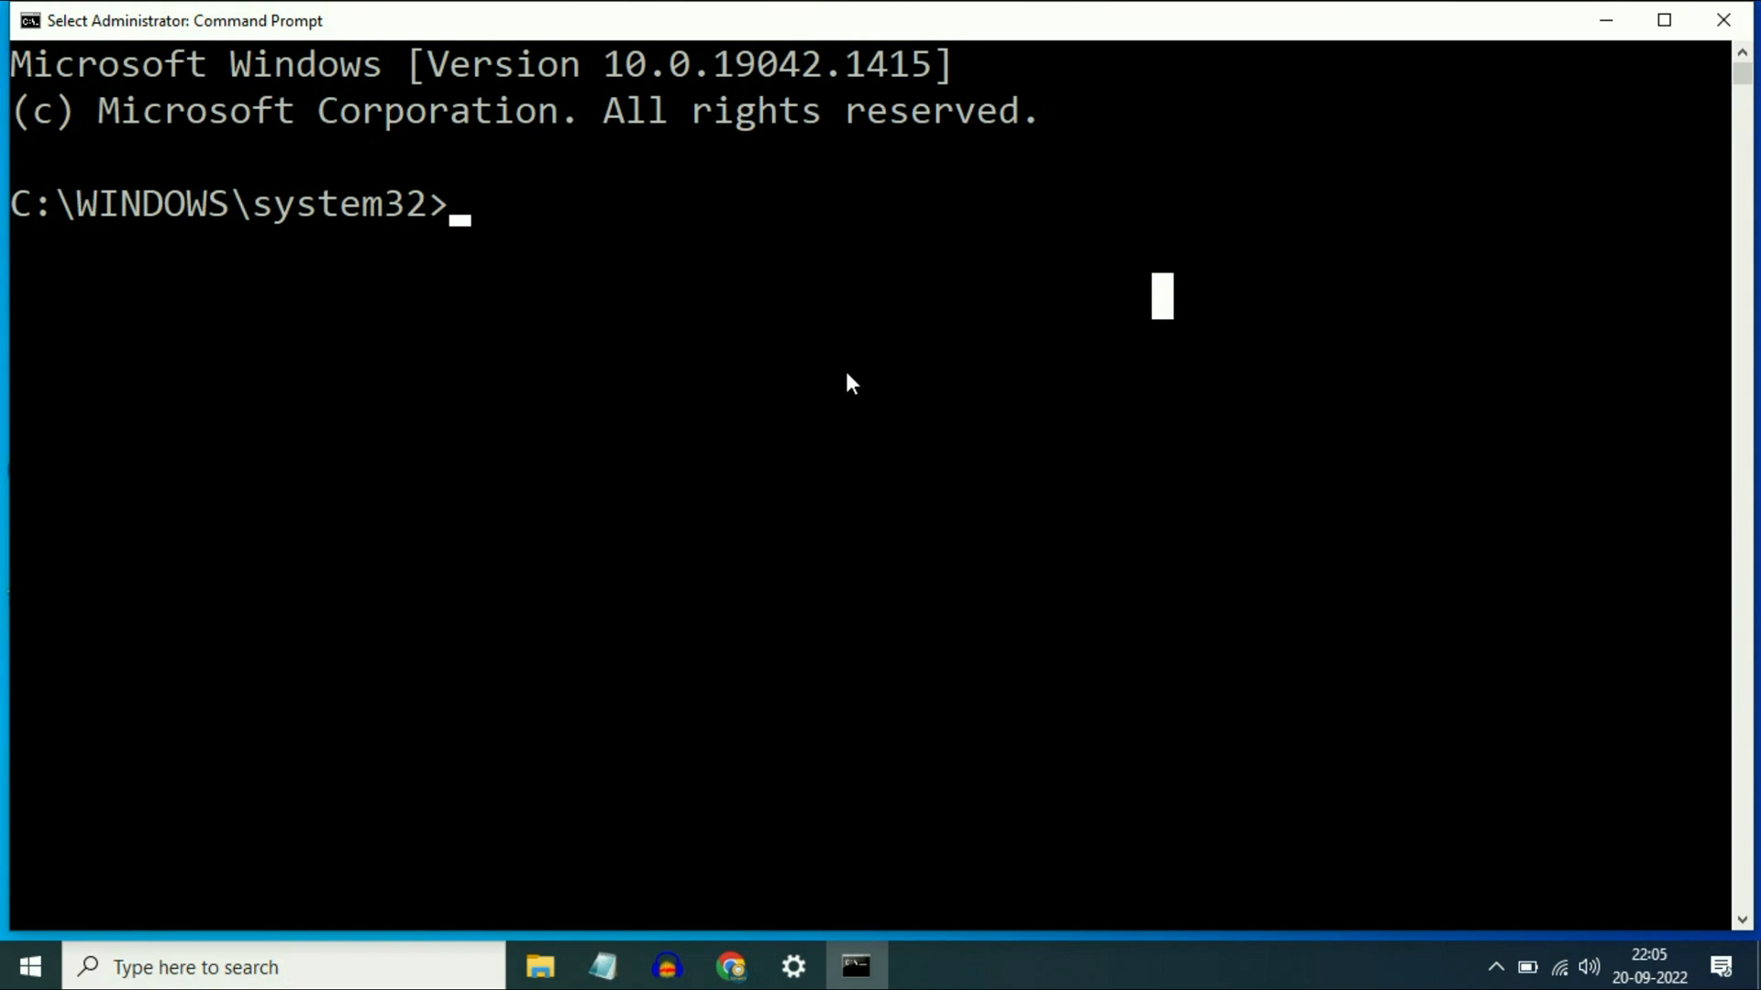
# Run ipconfig /release and ipconfig /flushdns.
pyautogui.write('ipc')
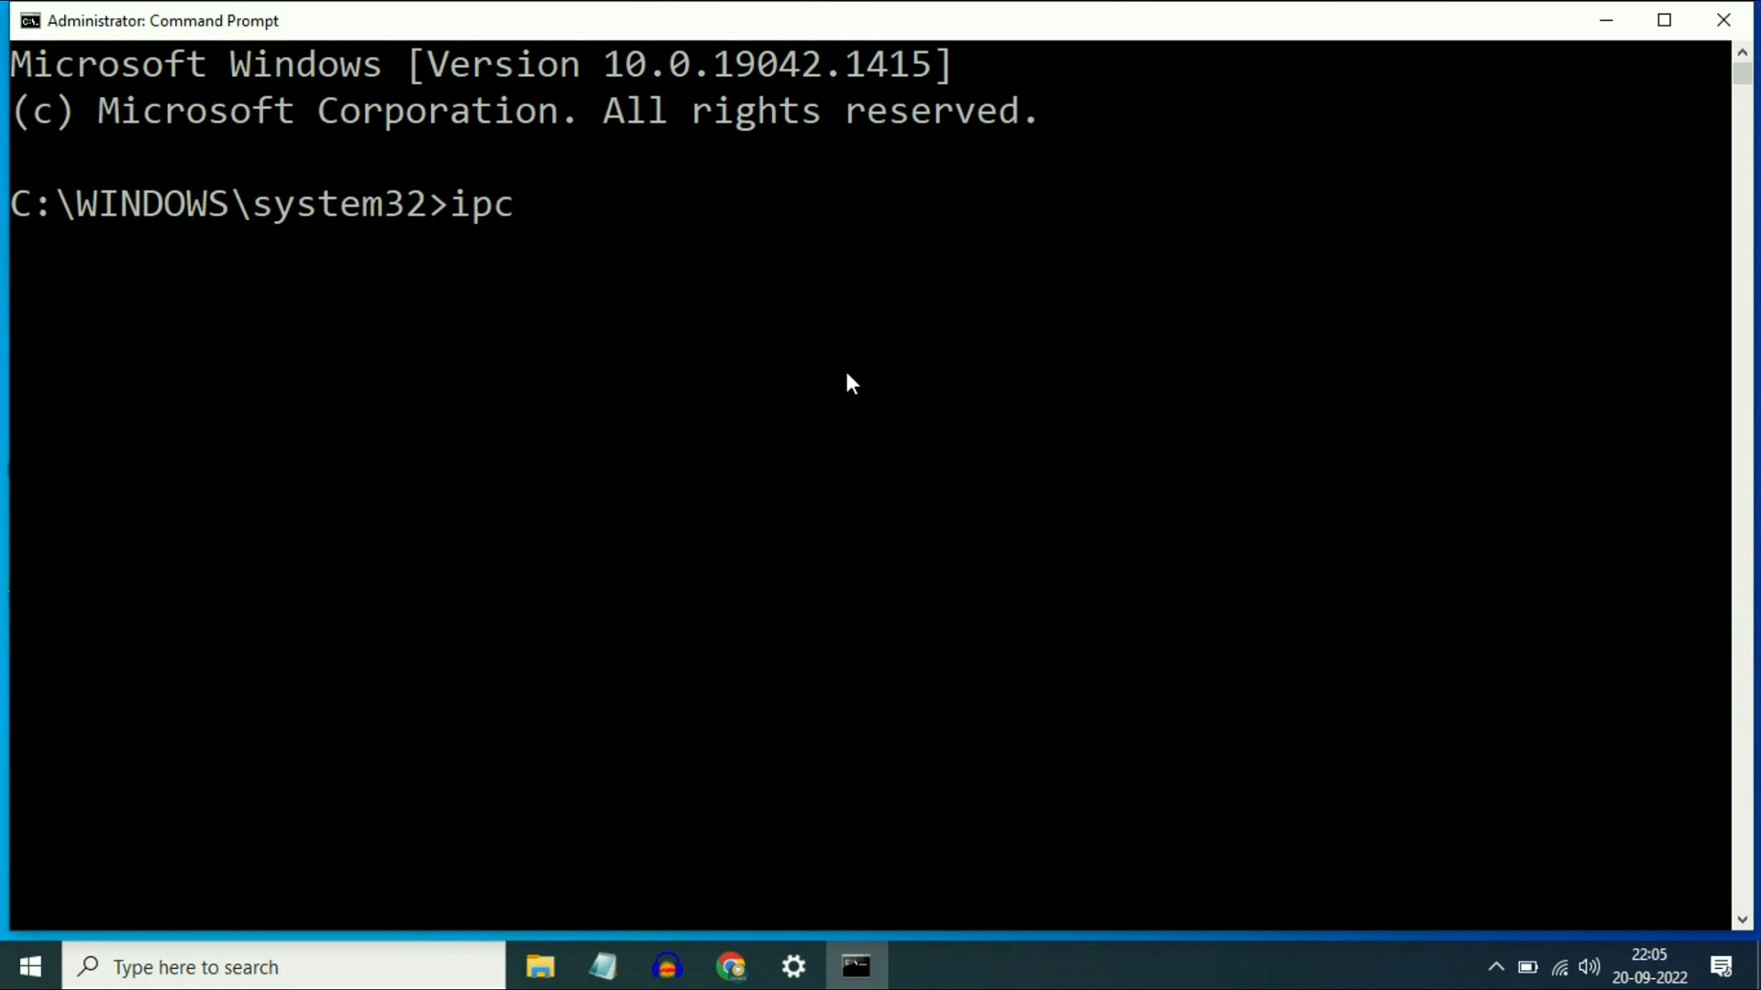
pyautogui.write('onfig .')
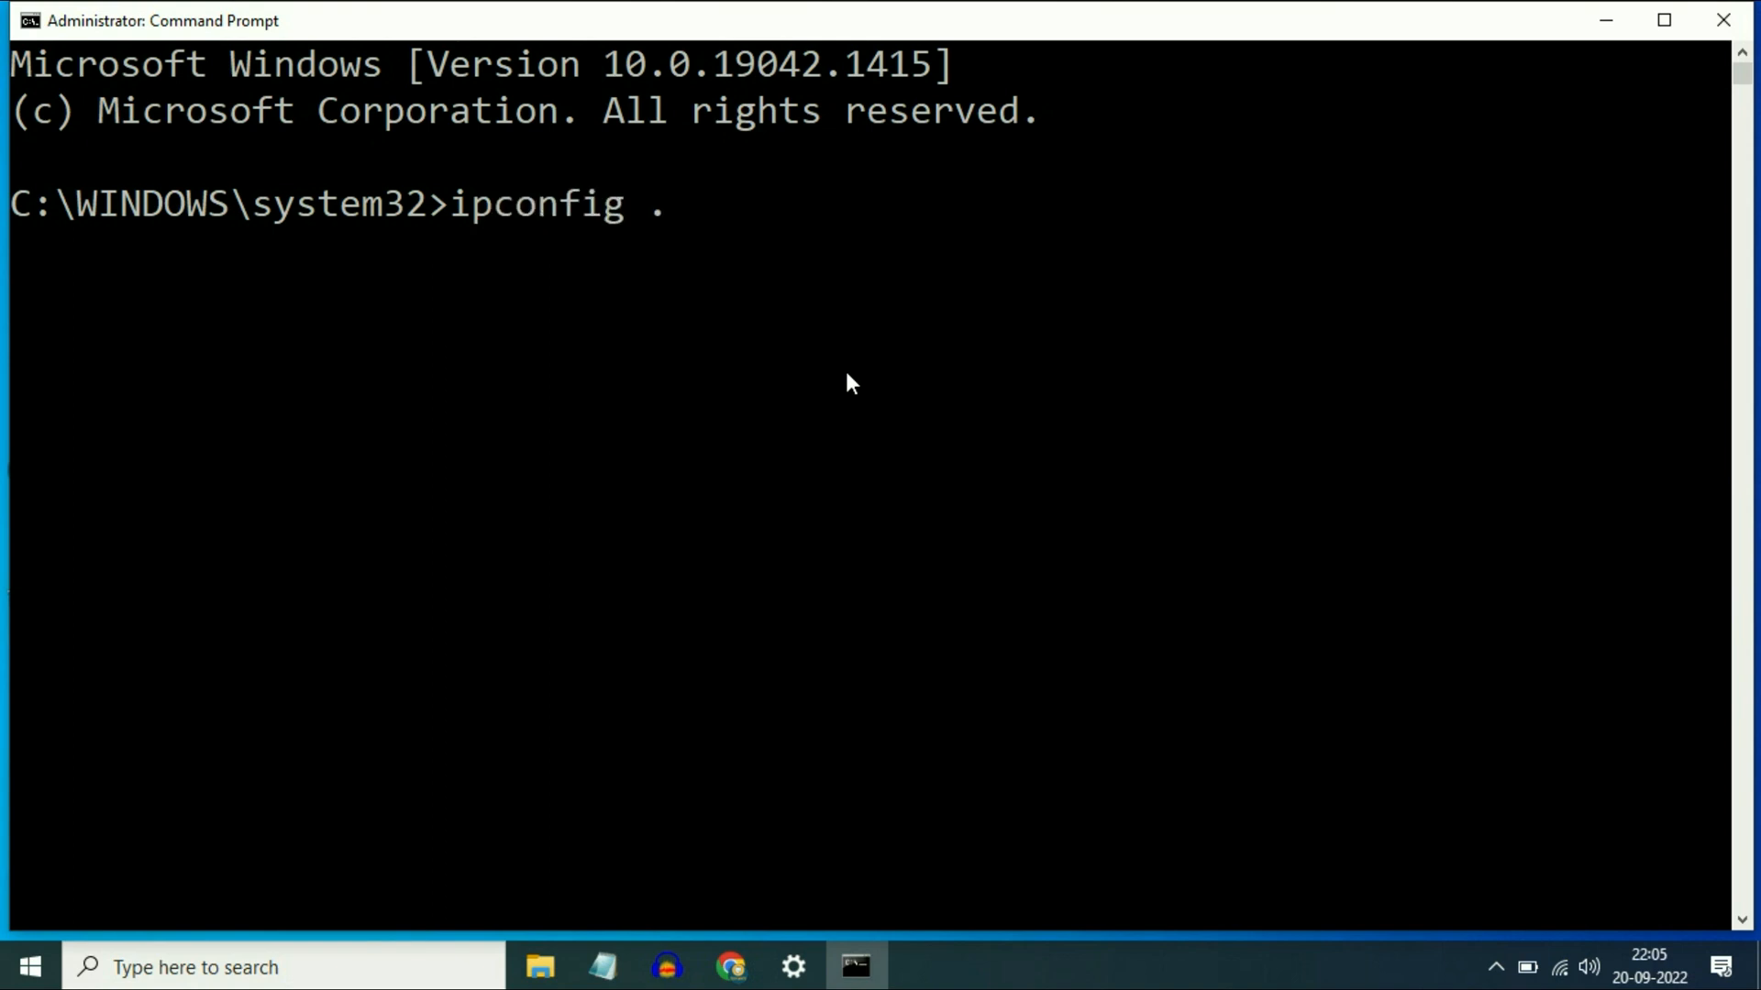
pyautogui.write('/r')
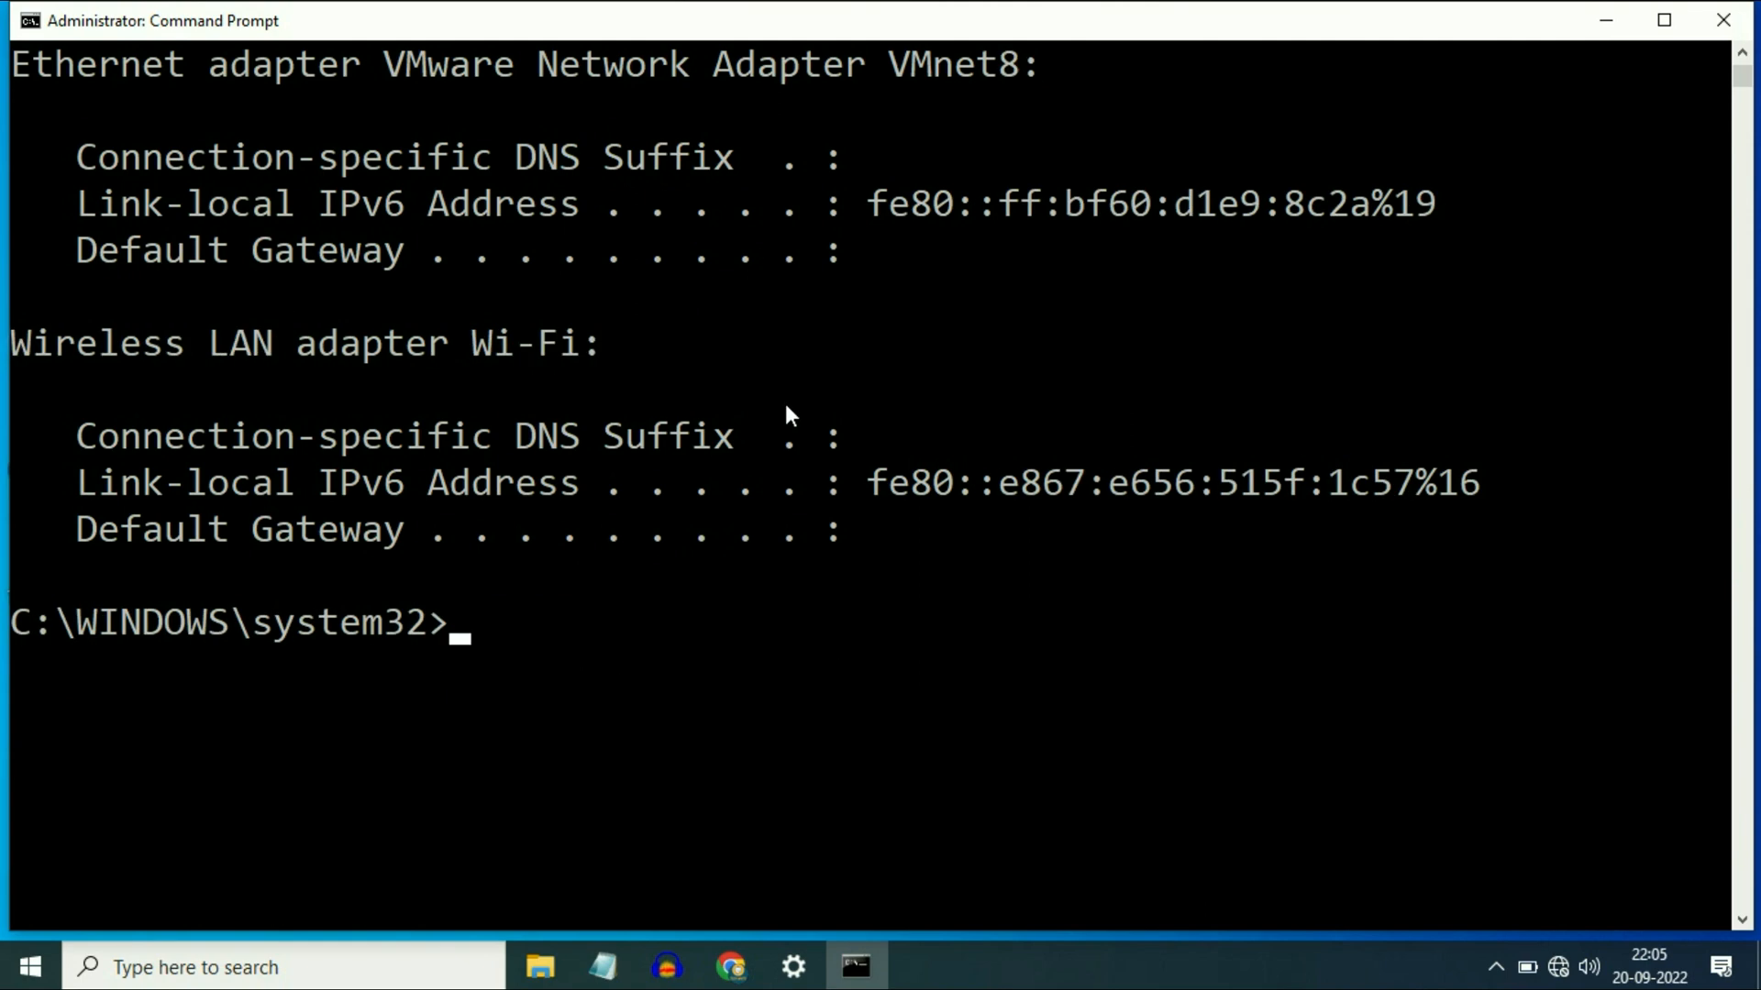
pyautogui.write('ip')
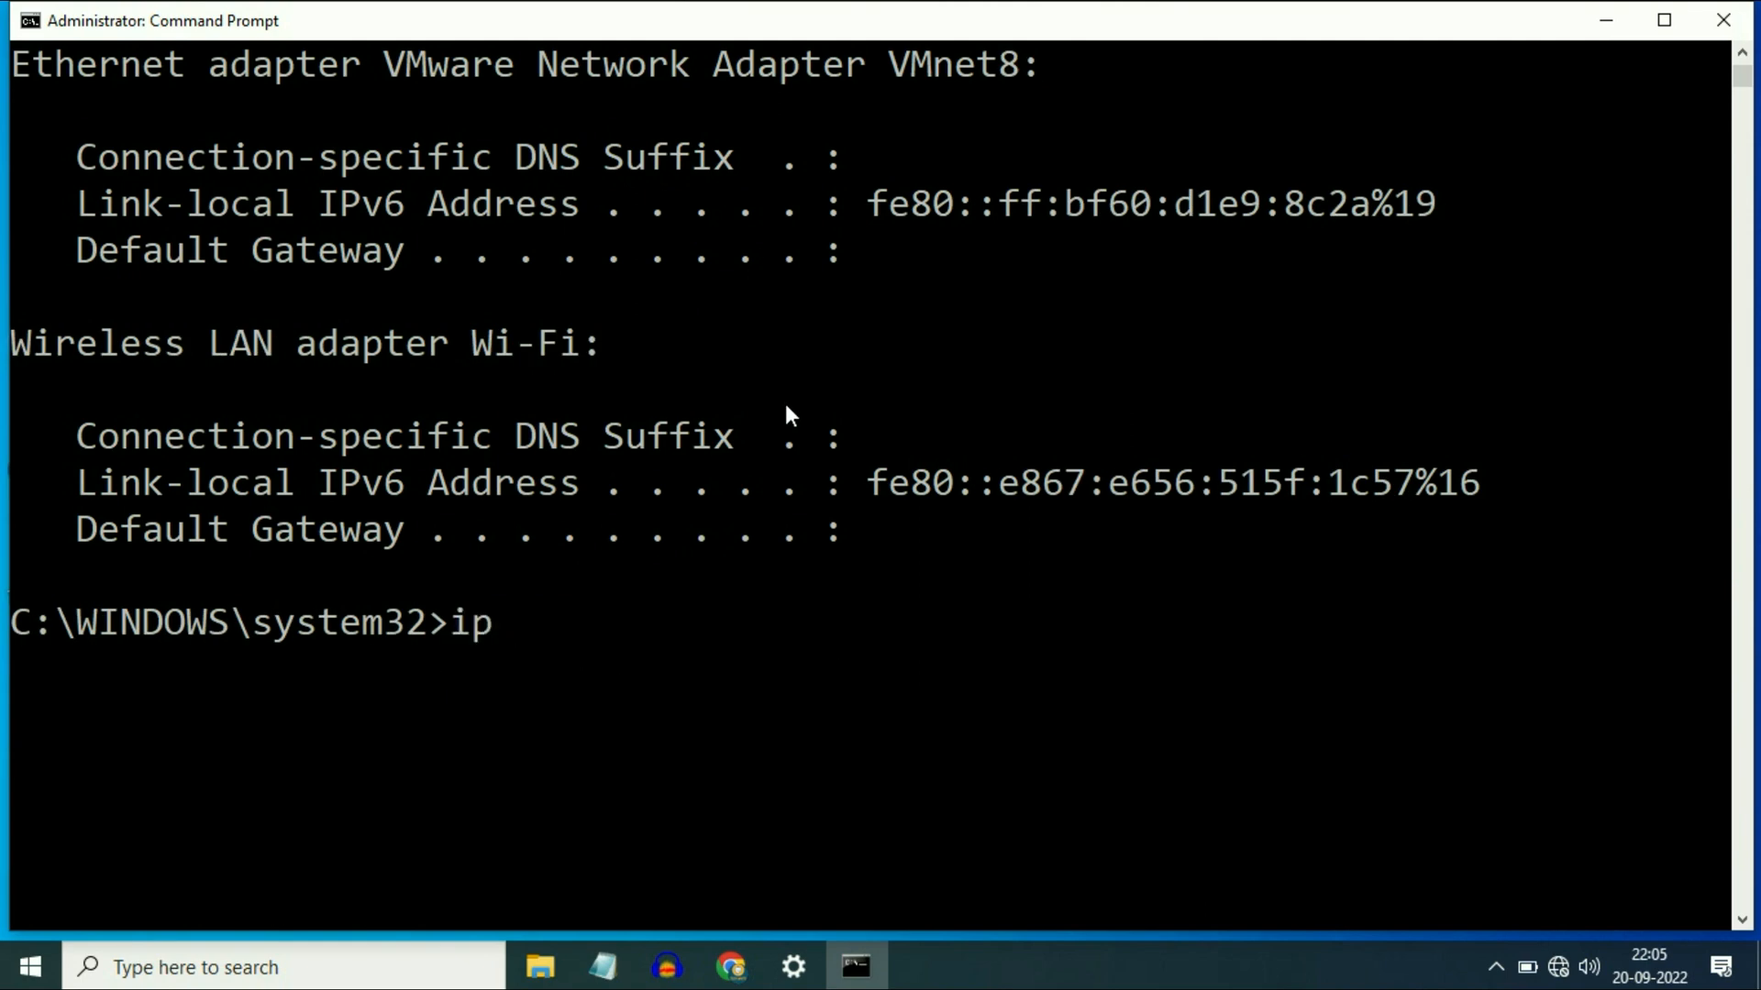
pyautogui.write('confi')
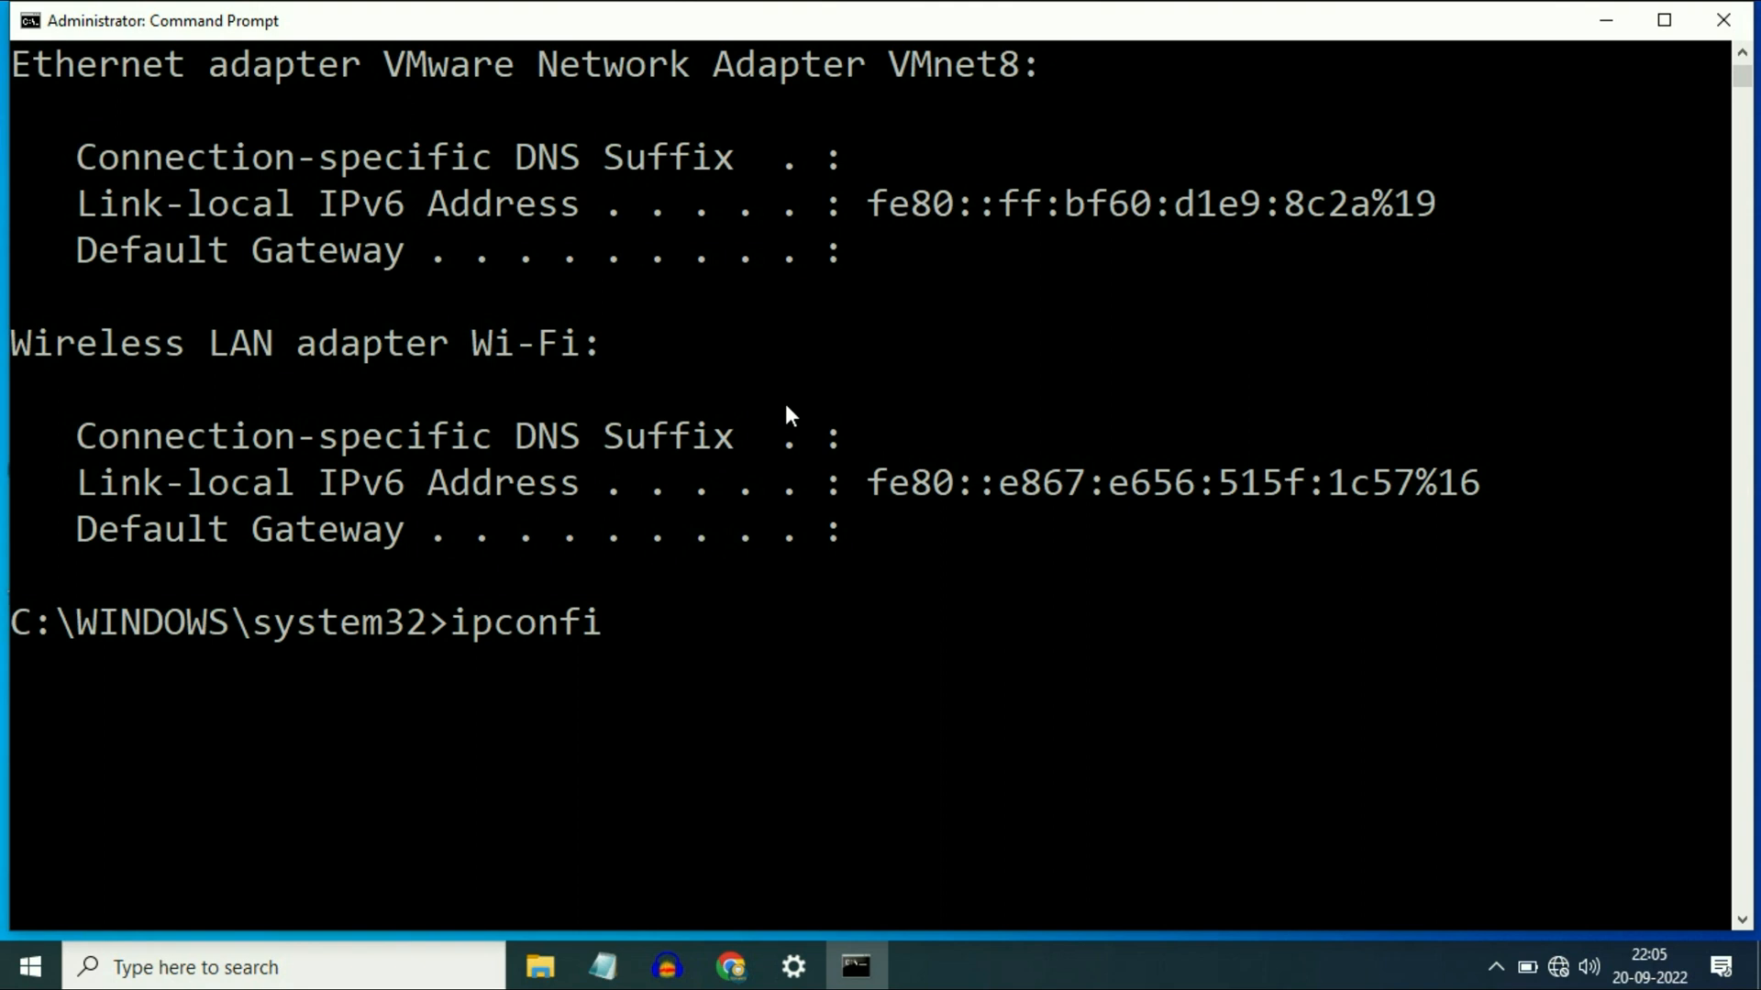
pyautogui.write('g /flushdns')
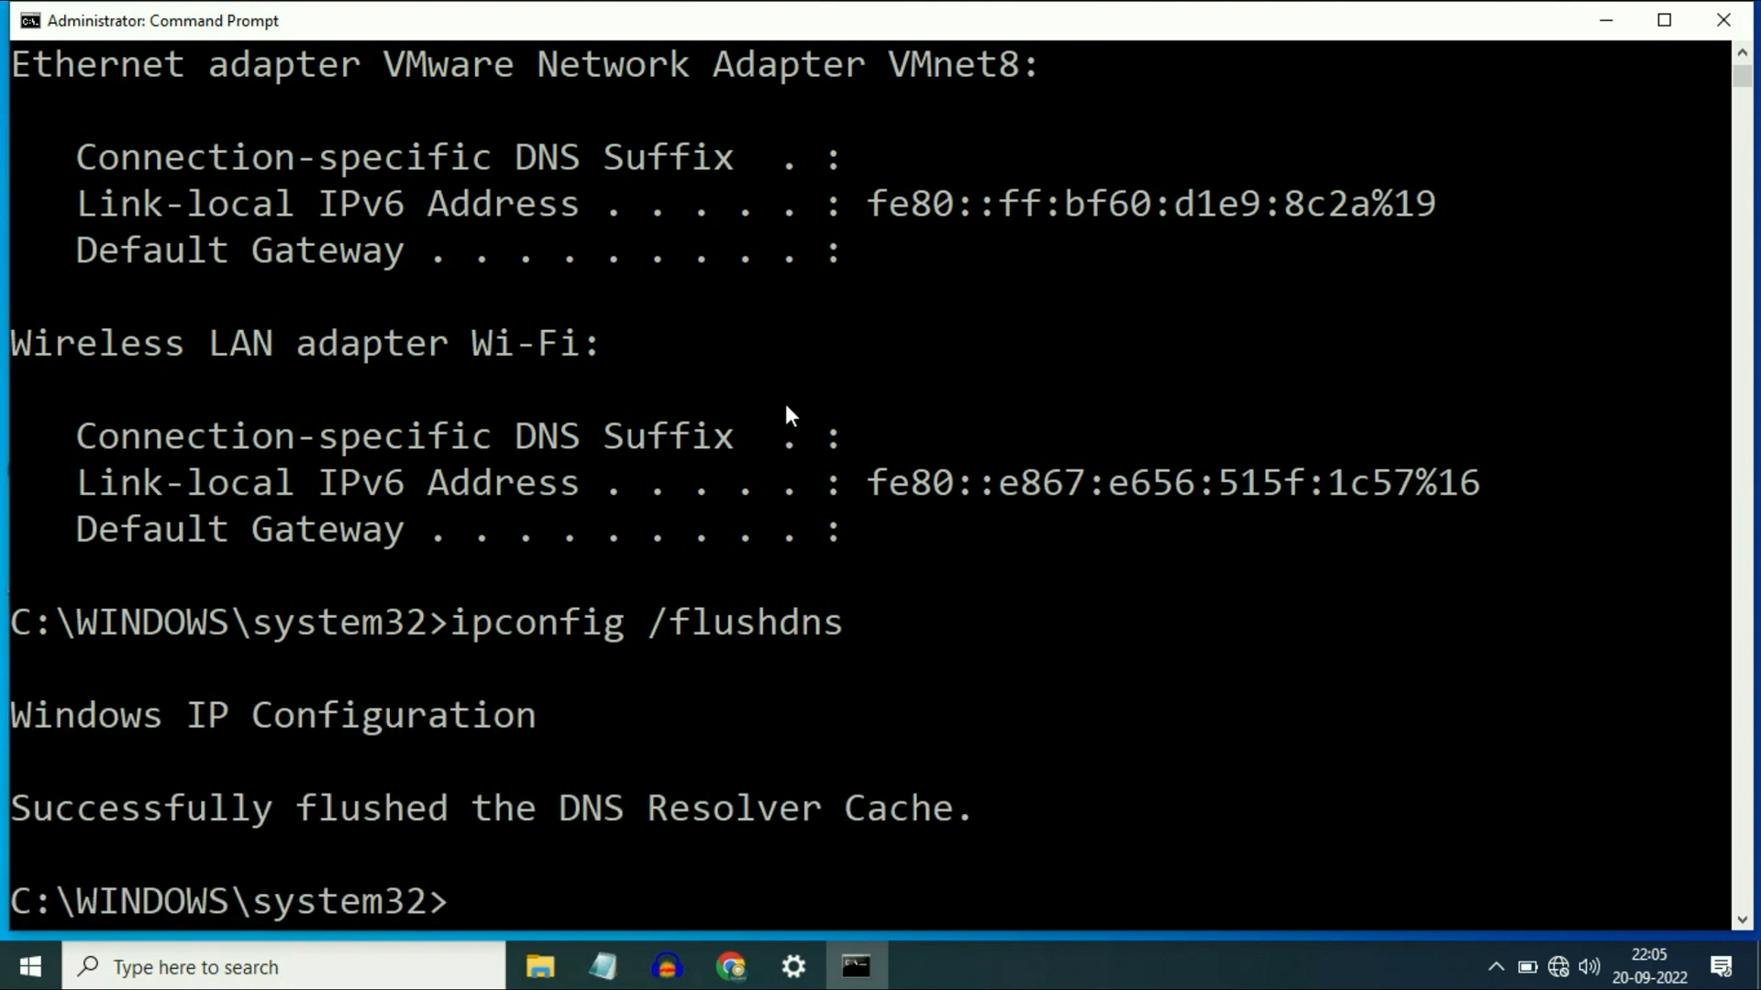
# Run ipconfig /renew and confirm IPv4 192.168.18.6 with gateway 192.168.18.1.
pyautogui.scroll(-3)
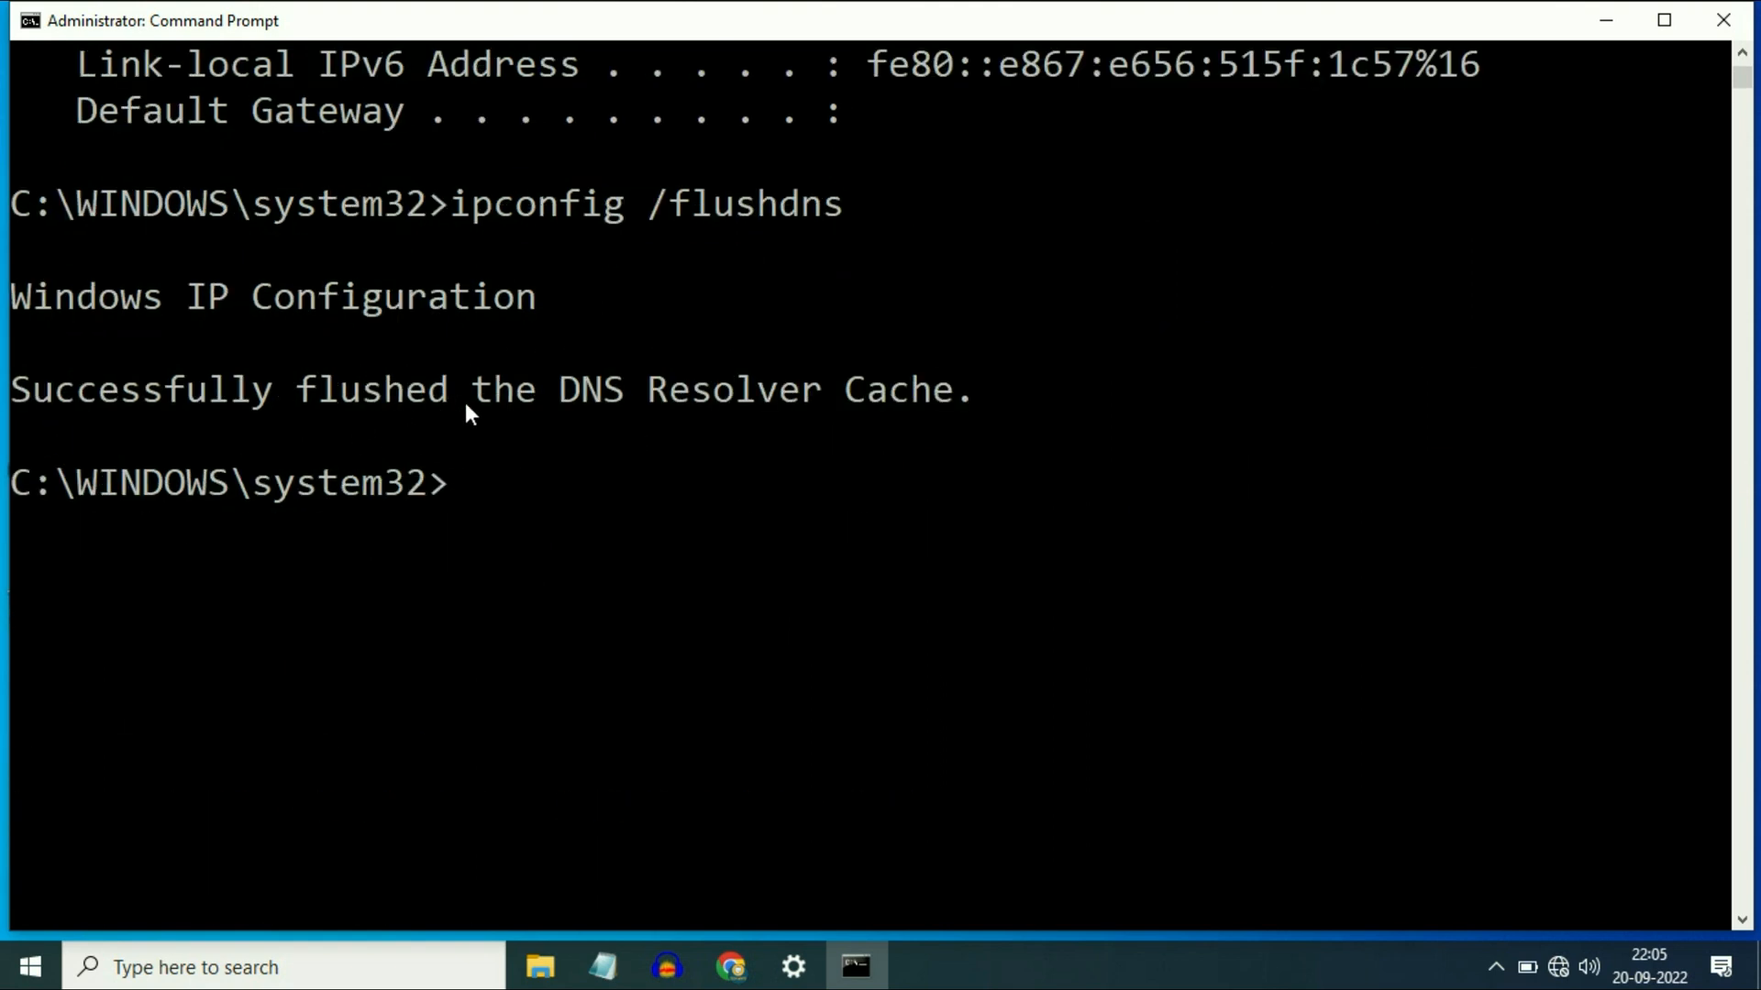
pyautogui.moveTo(604, 460)
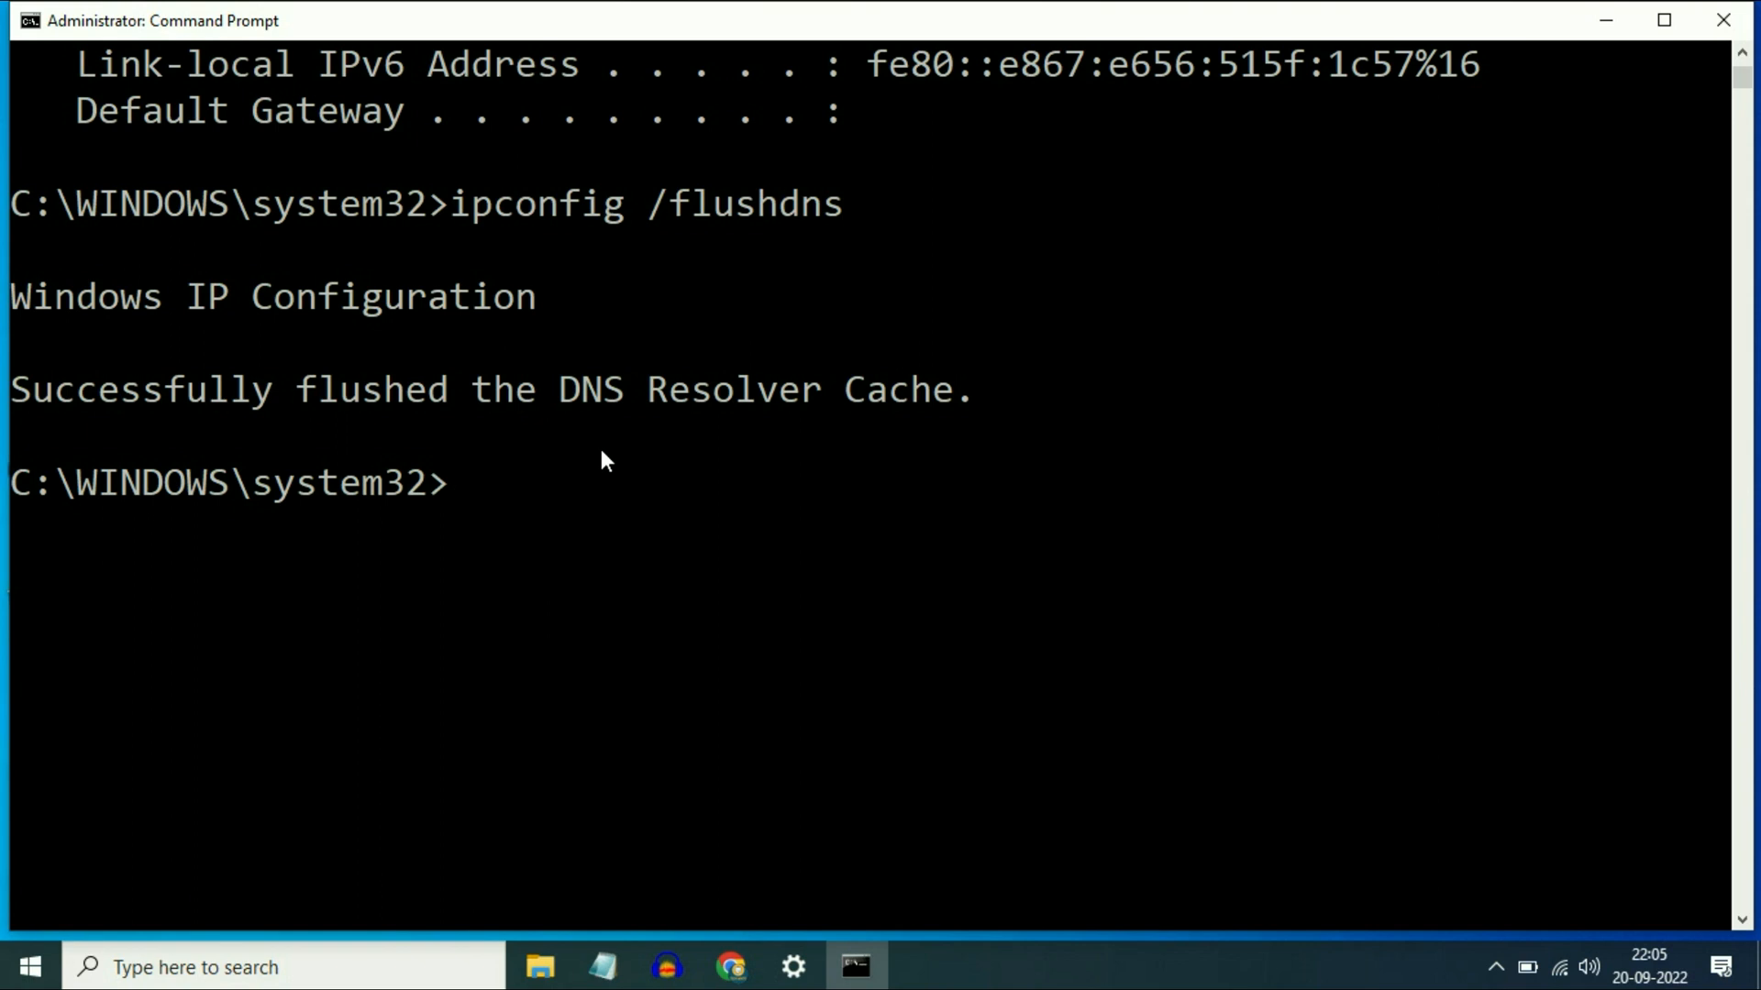
pyautogui.write('i')
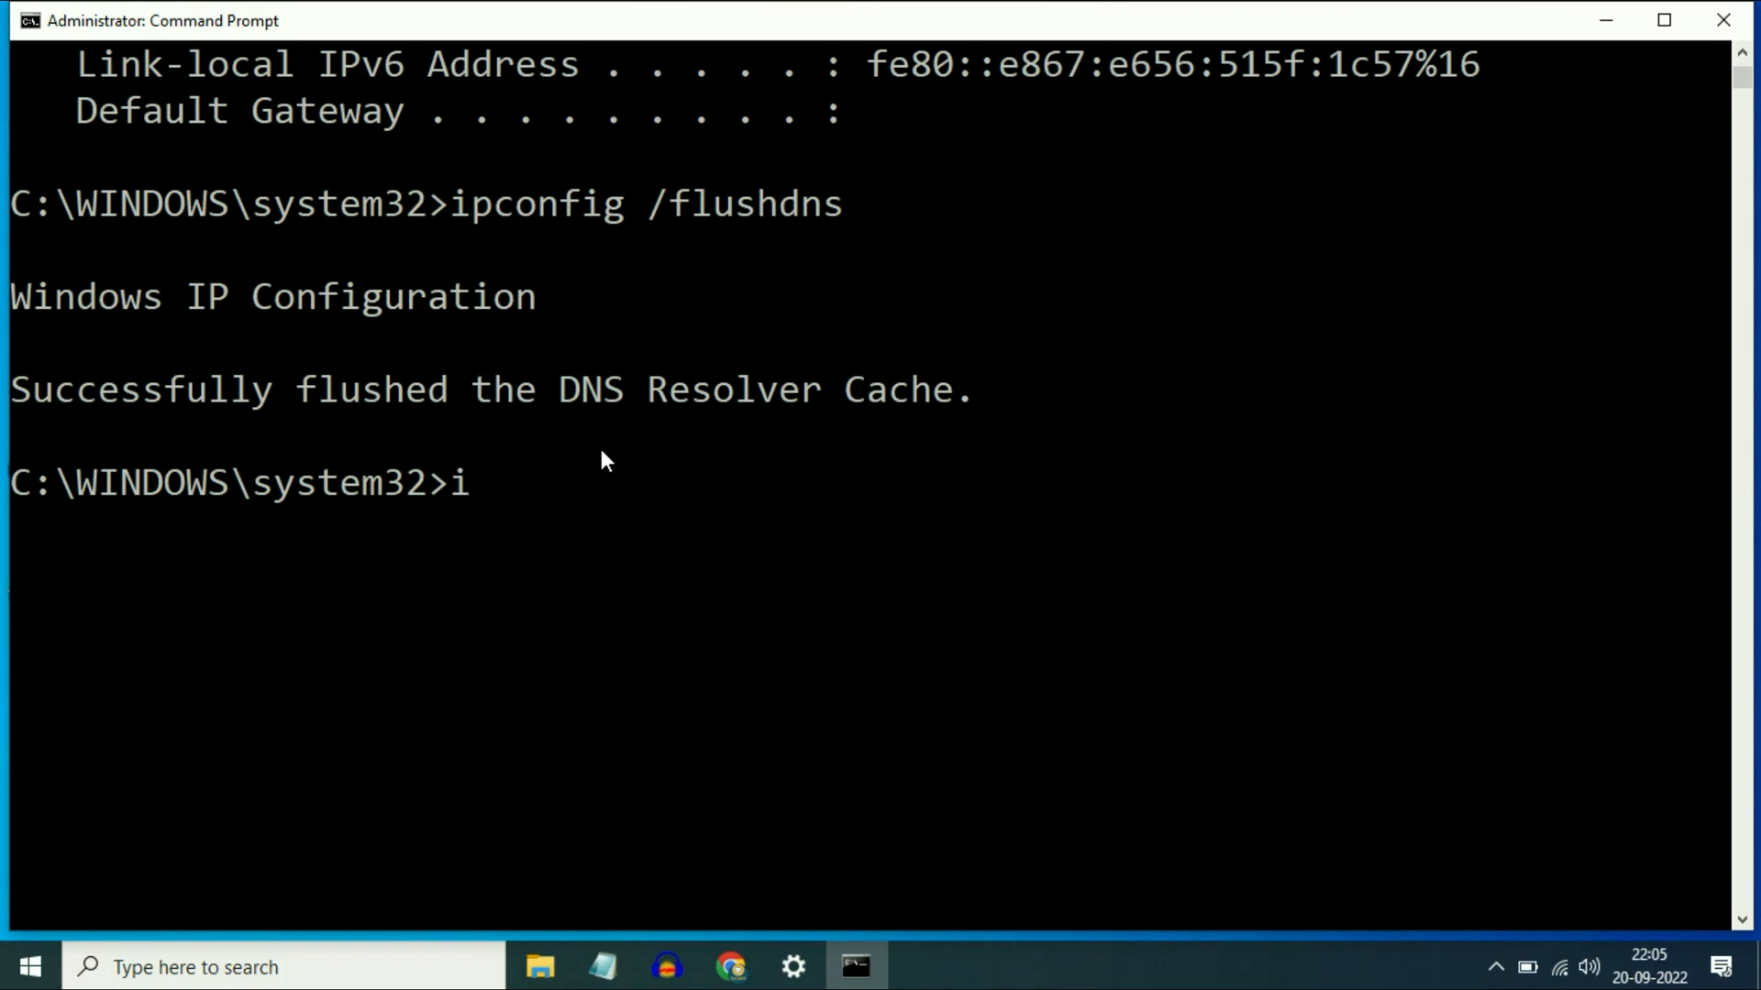
pyautogui.write('pcon')
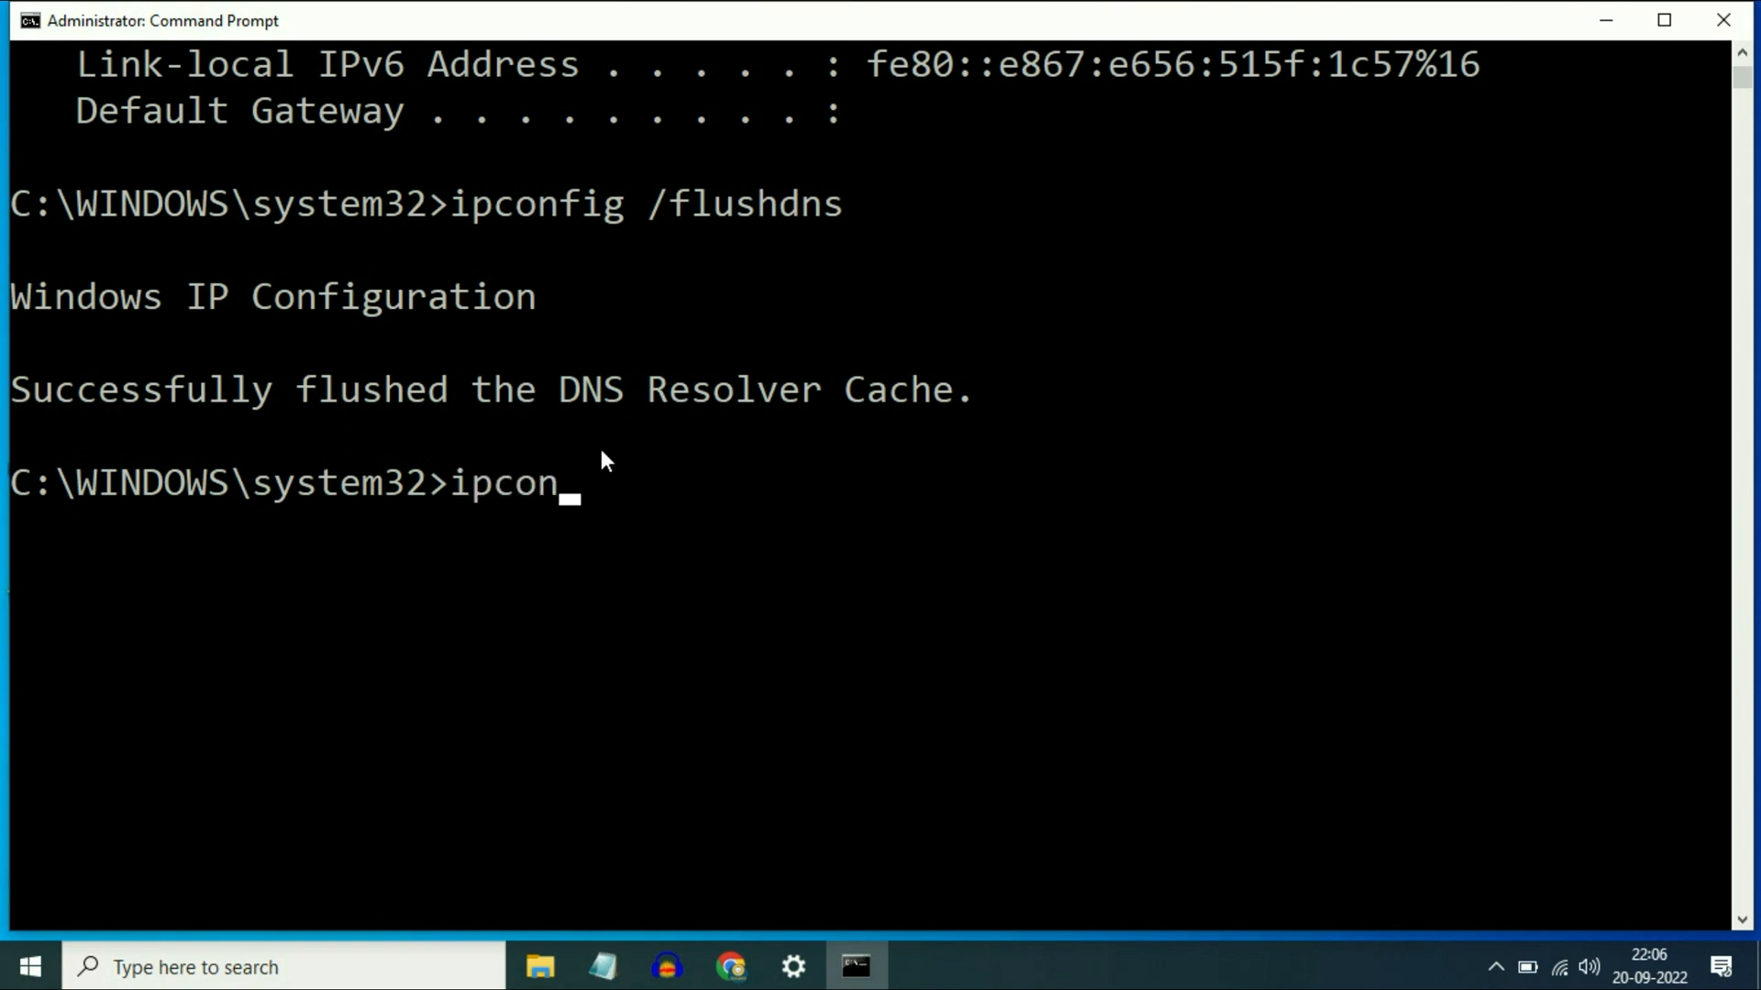
pyautogui.write('fig')
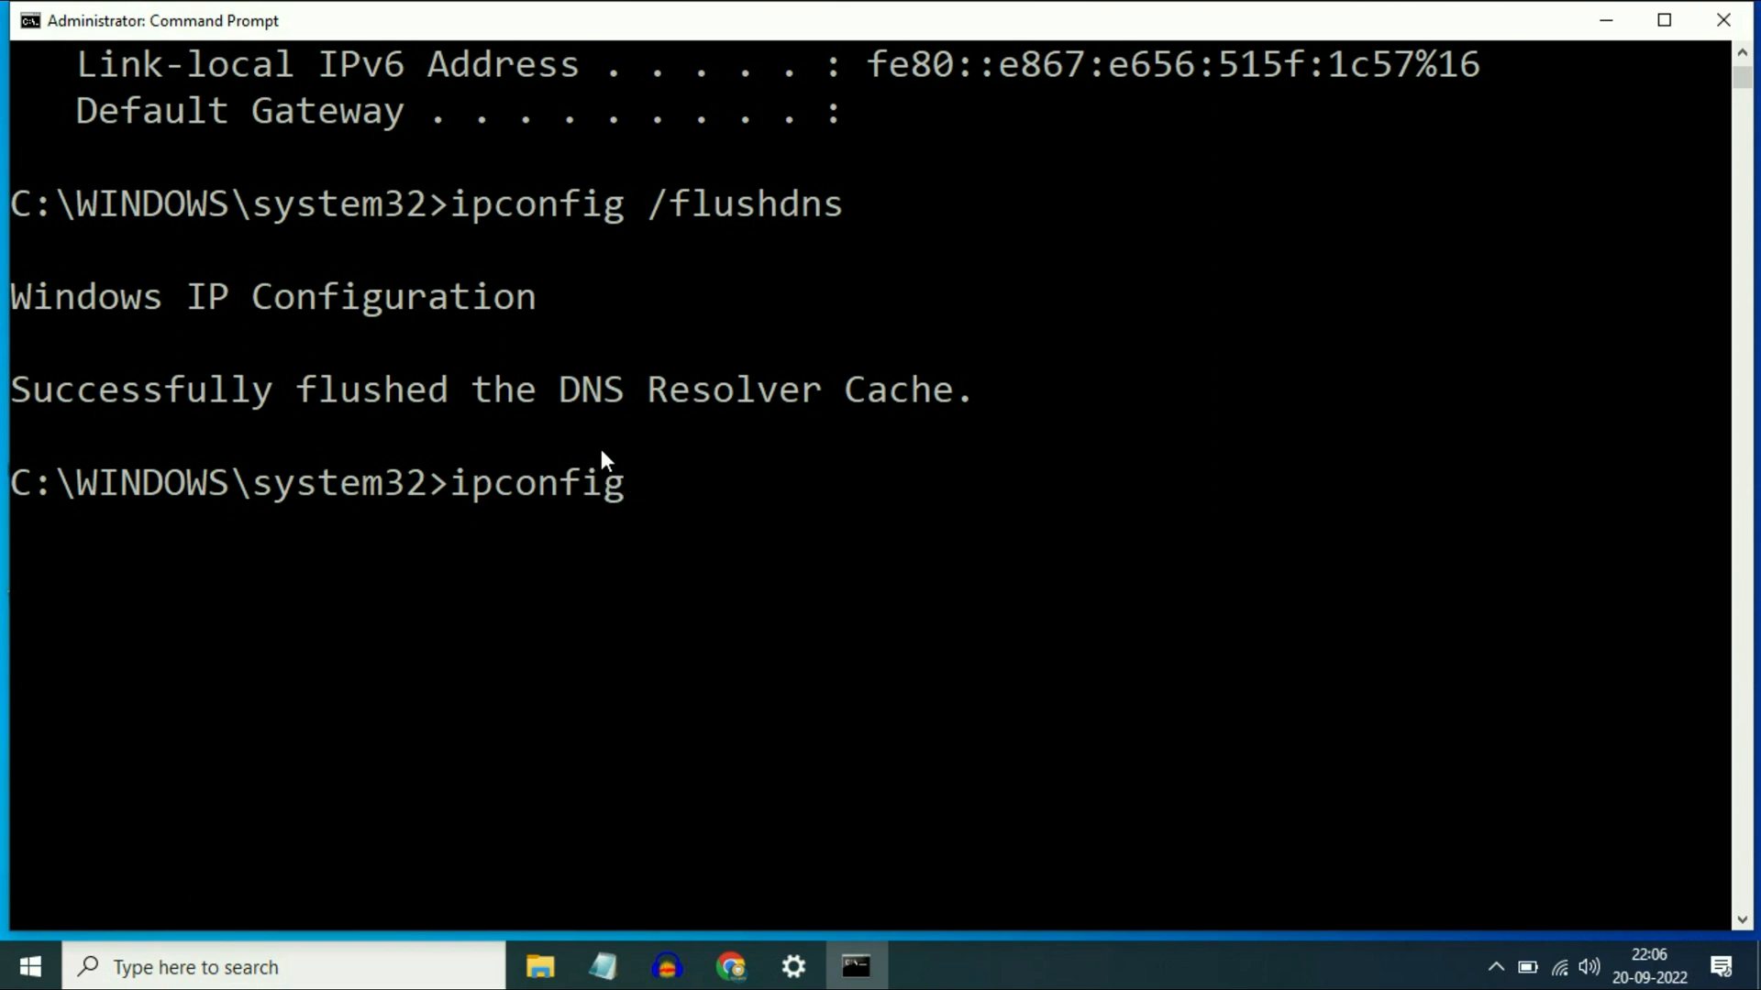
pyautogui.write('/')
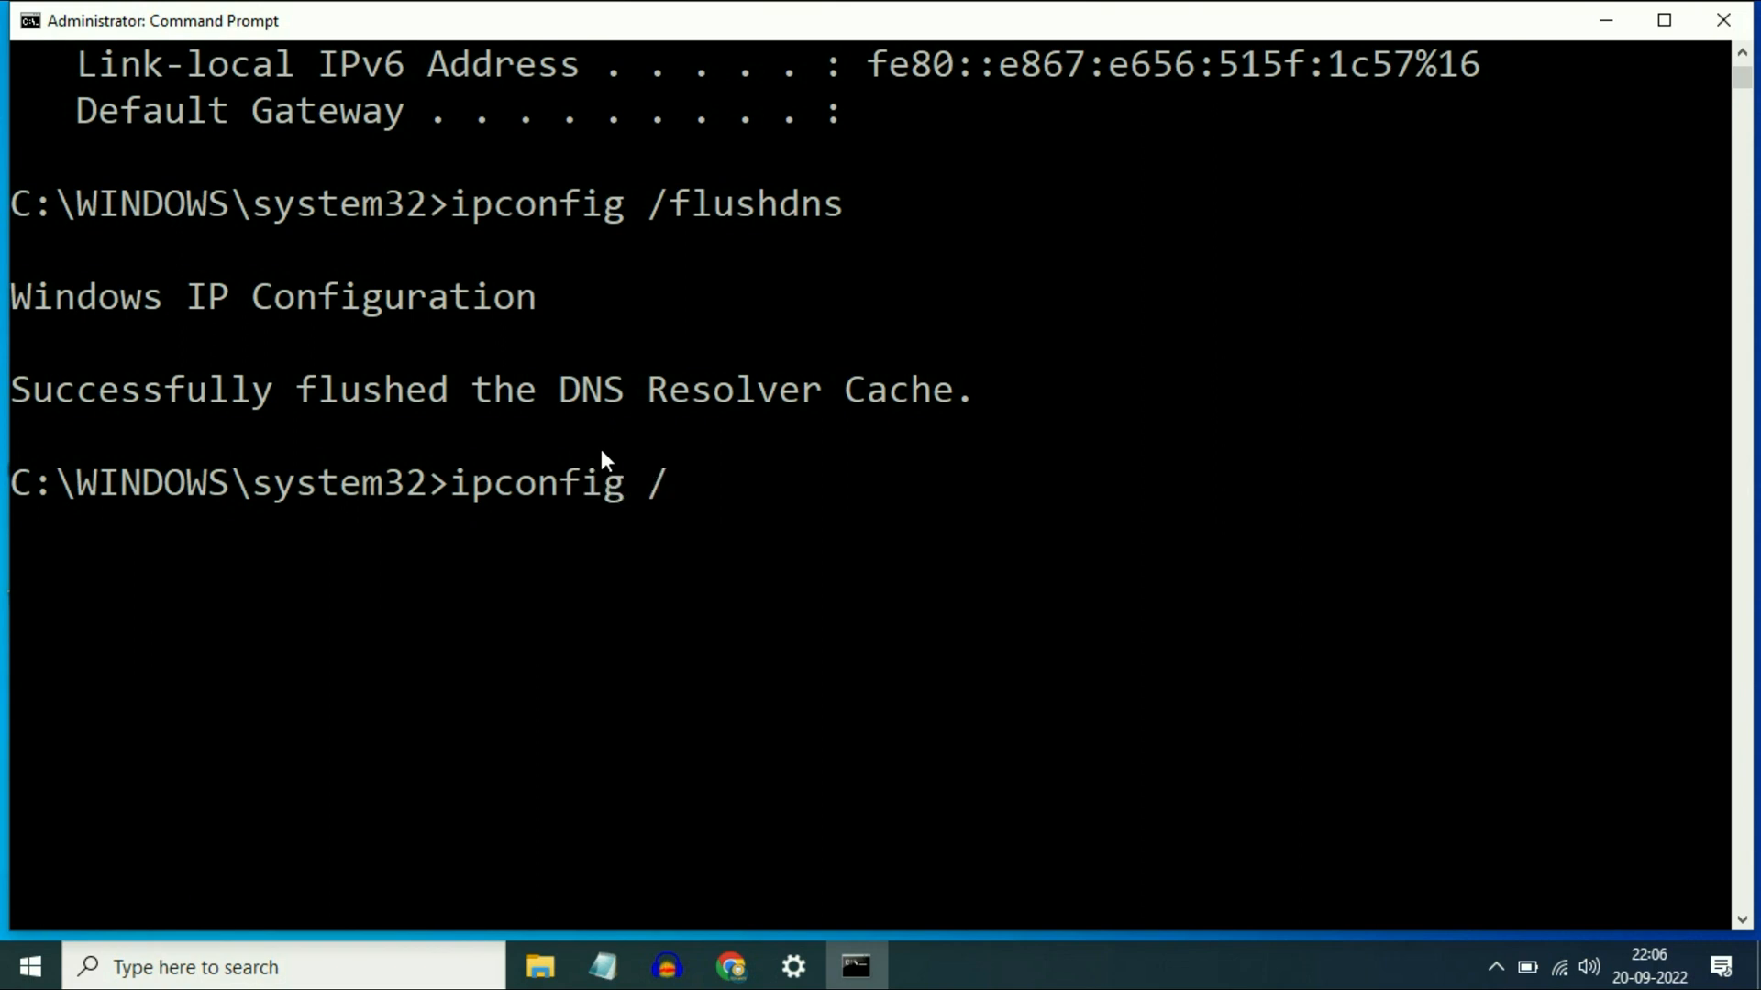
pyautogui.write('rene')
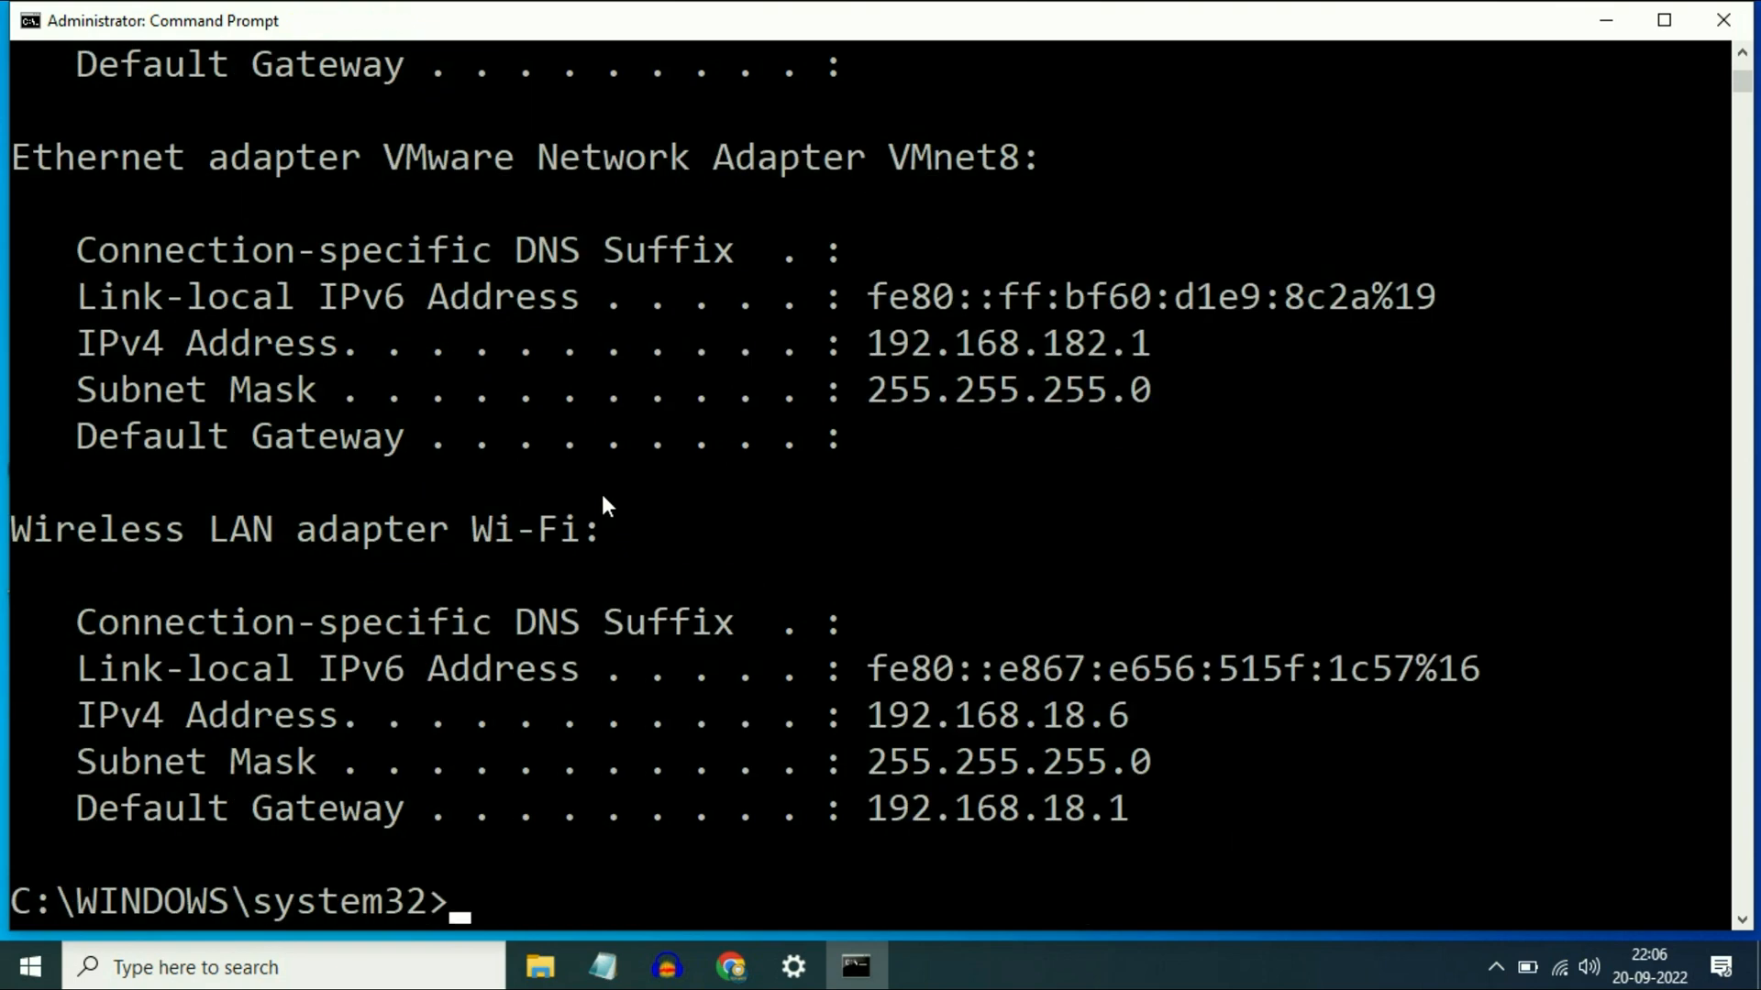
pyautogui.scroll(-3)
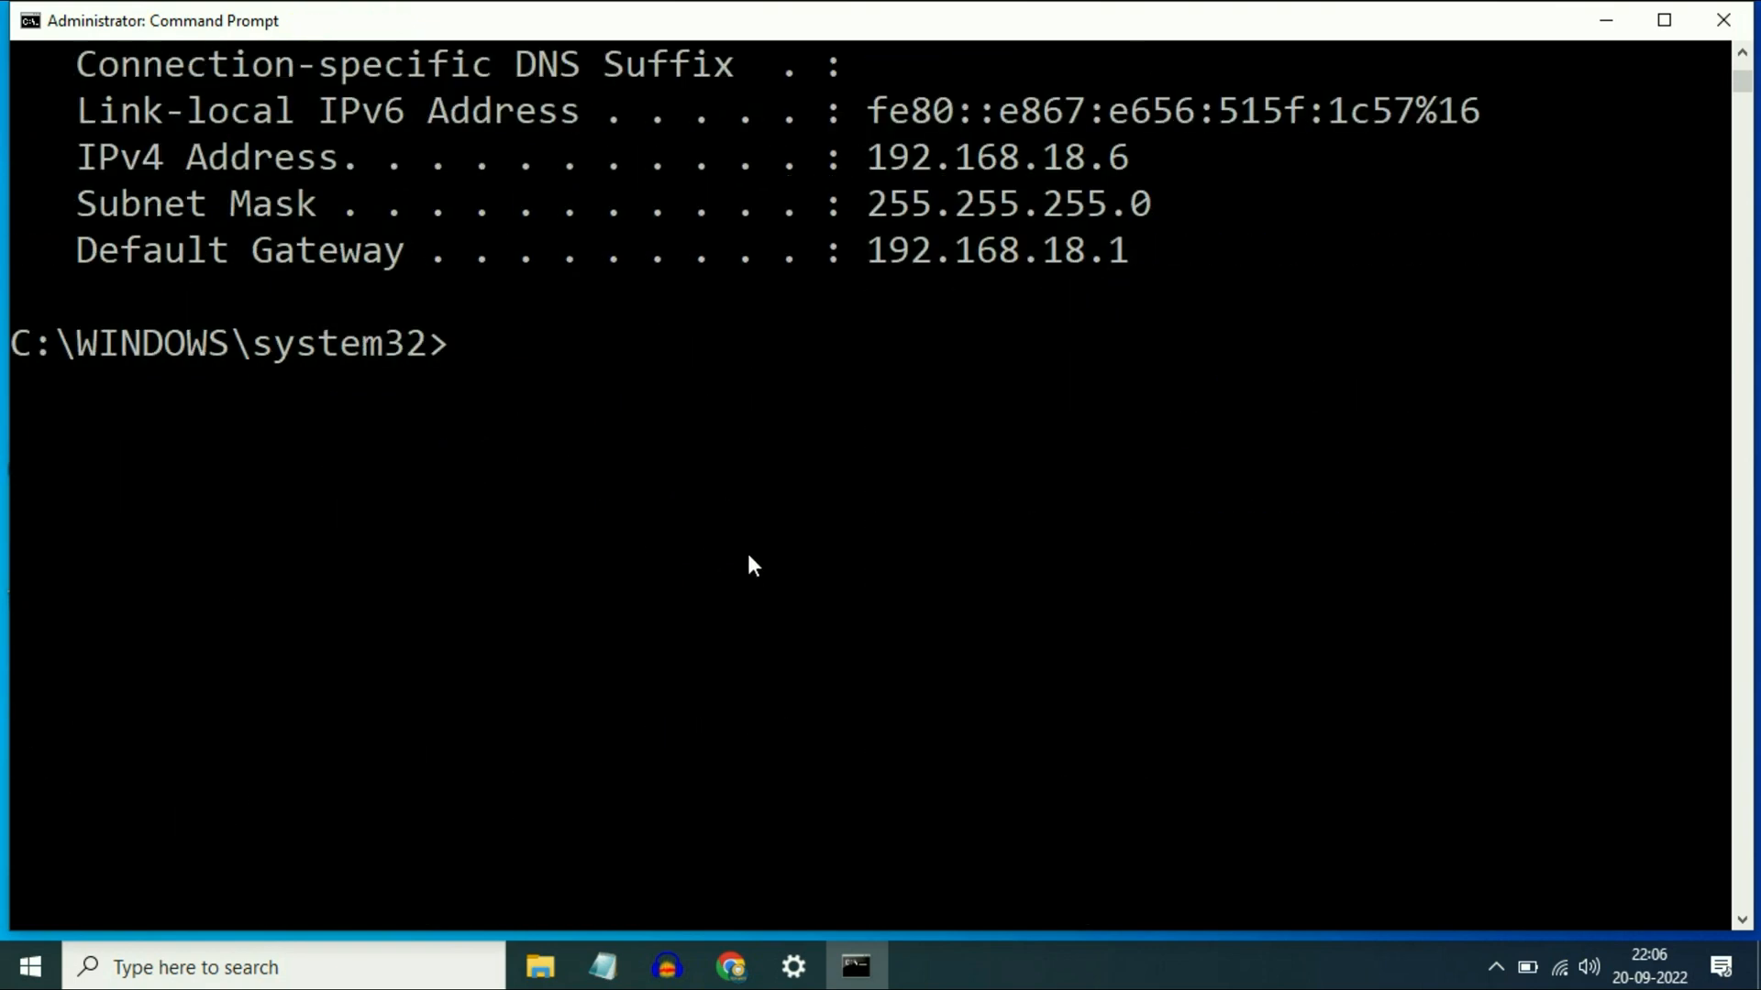
# Run 'netsh int ip set dns', which prints usage help and examples.
pyautogui.write('n')
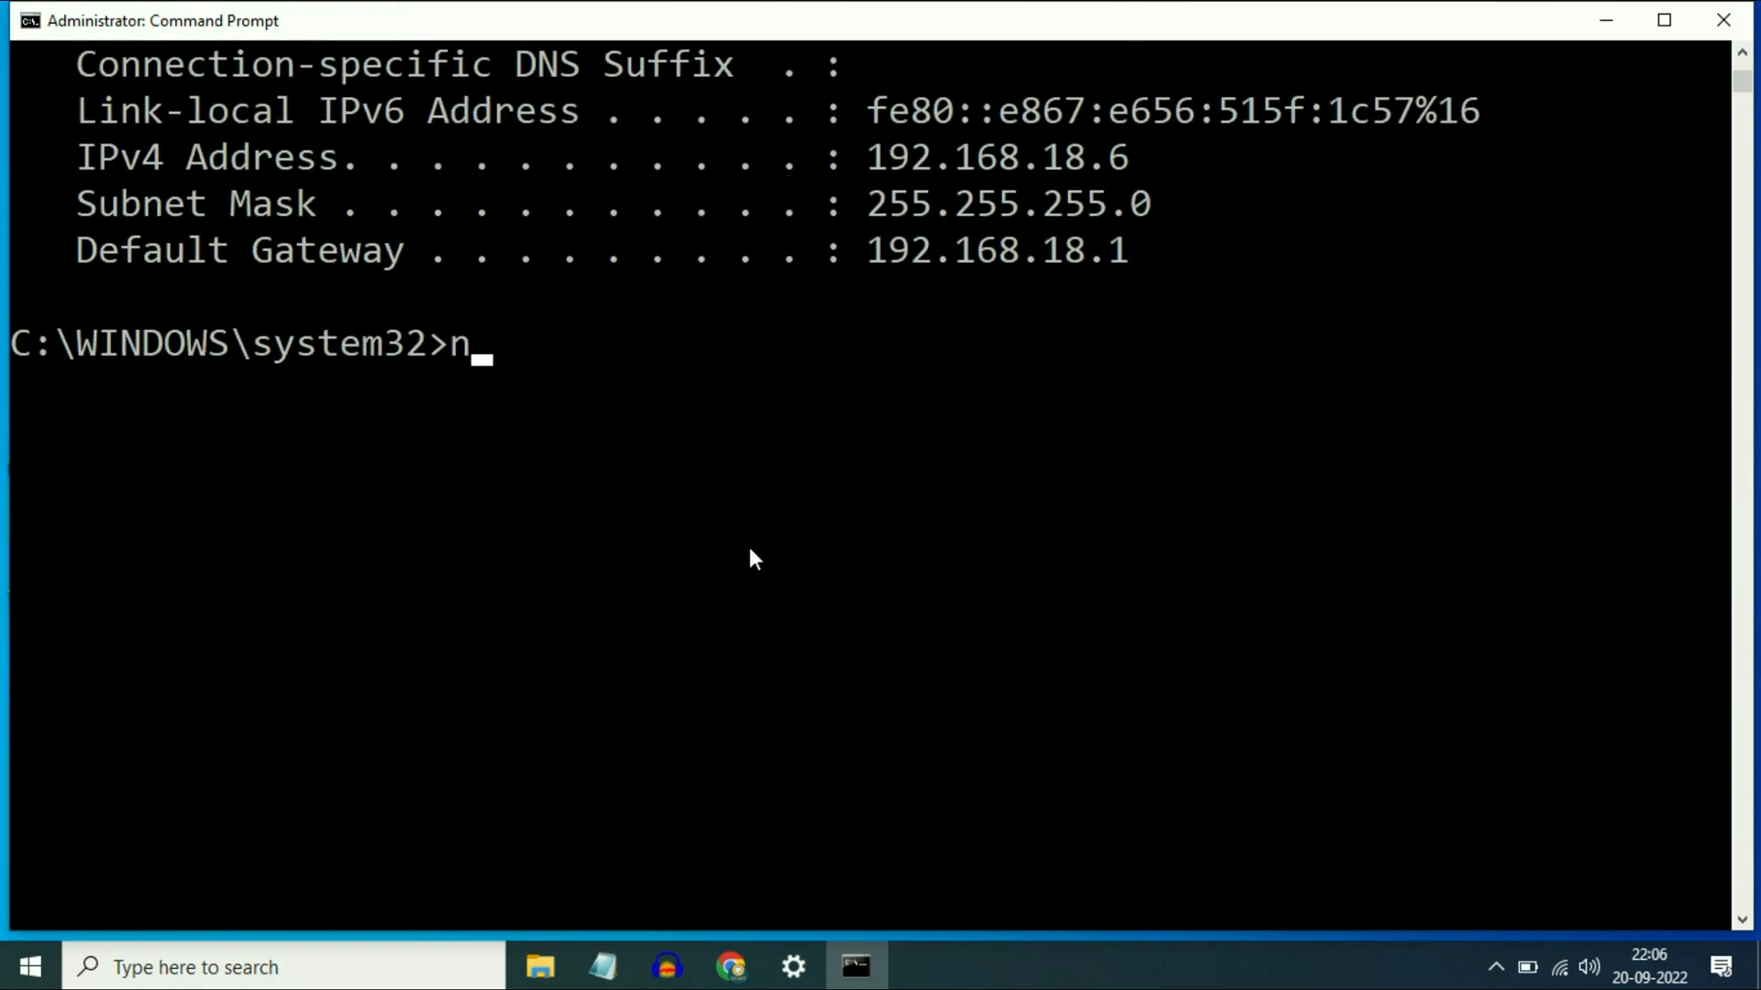
pyautogui.write('etsh')
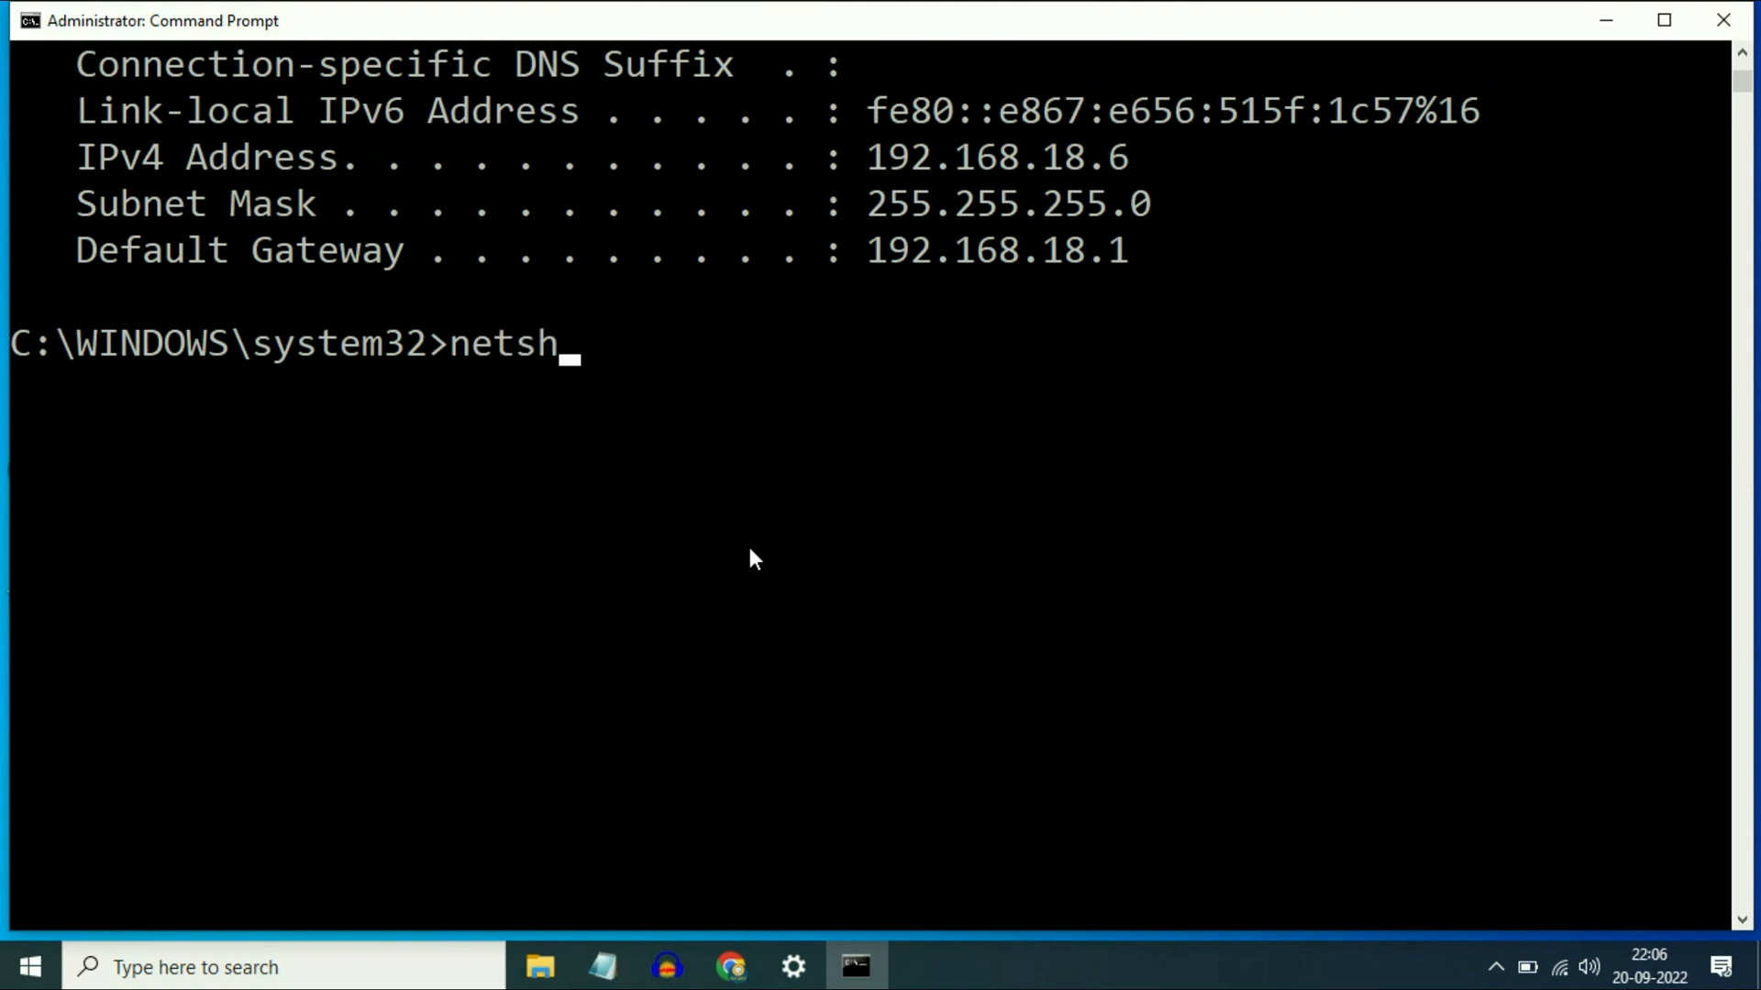
pyautogui.write('i')
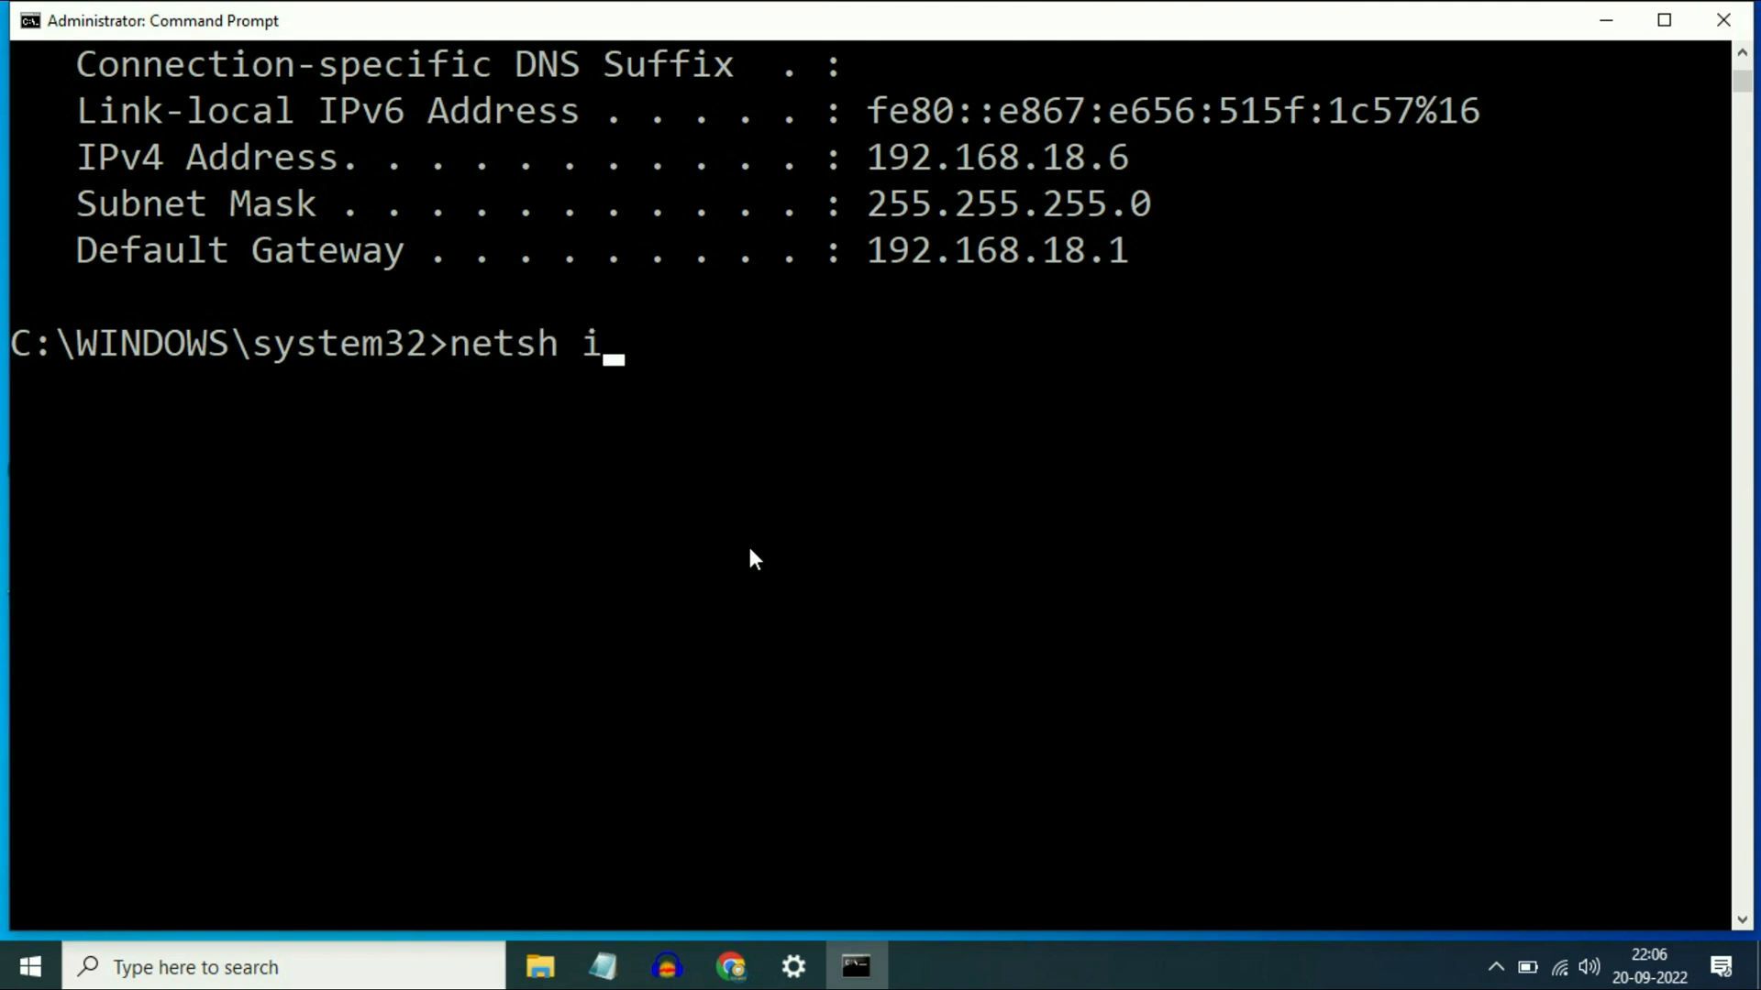
pyautogui.write('nt')
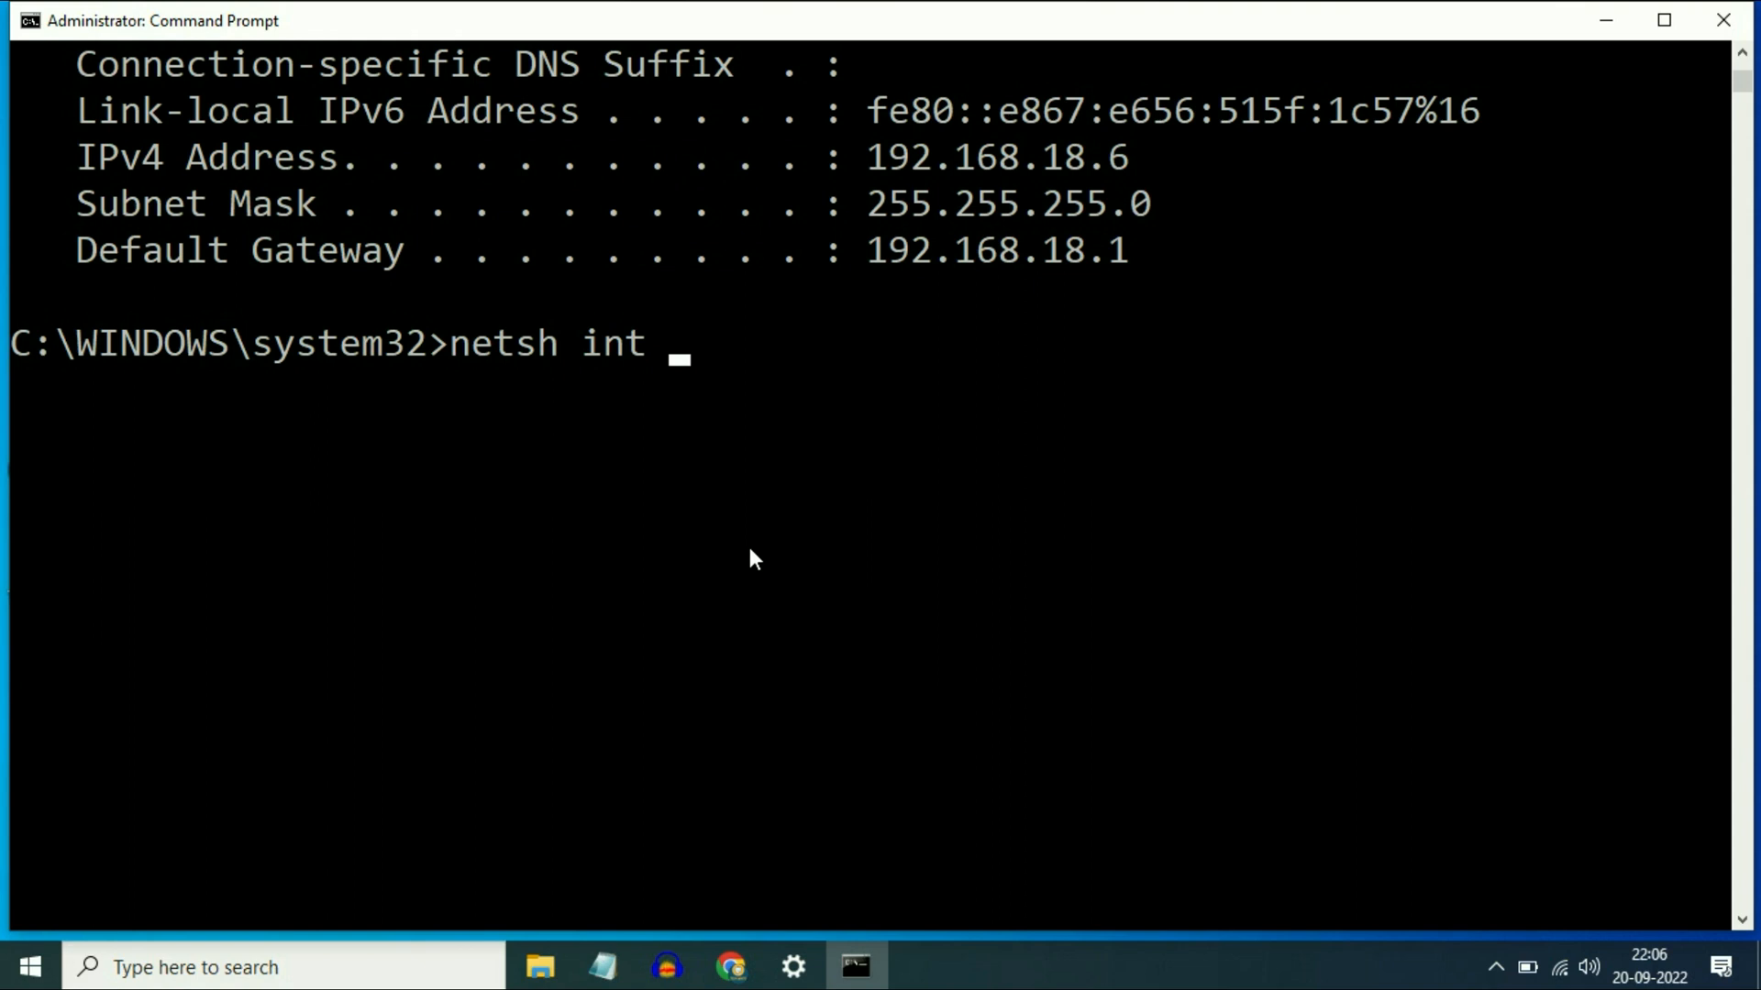
pyautogui.write('ip')
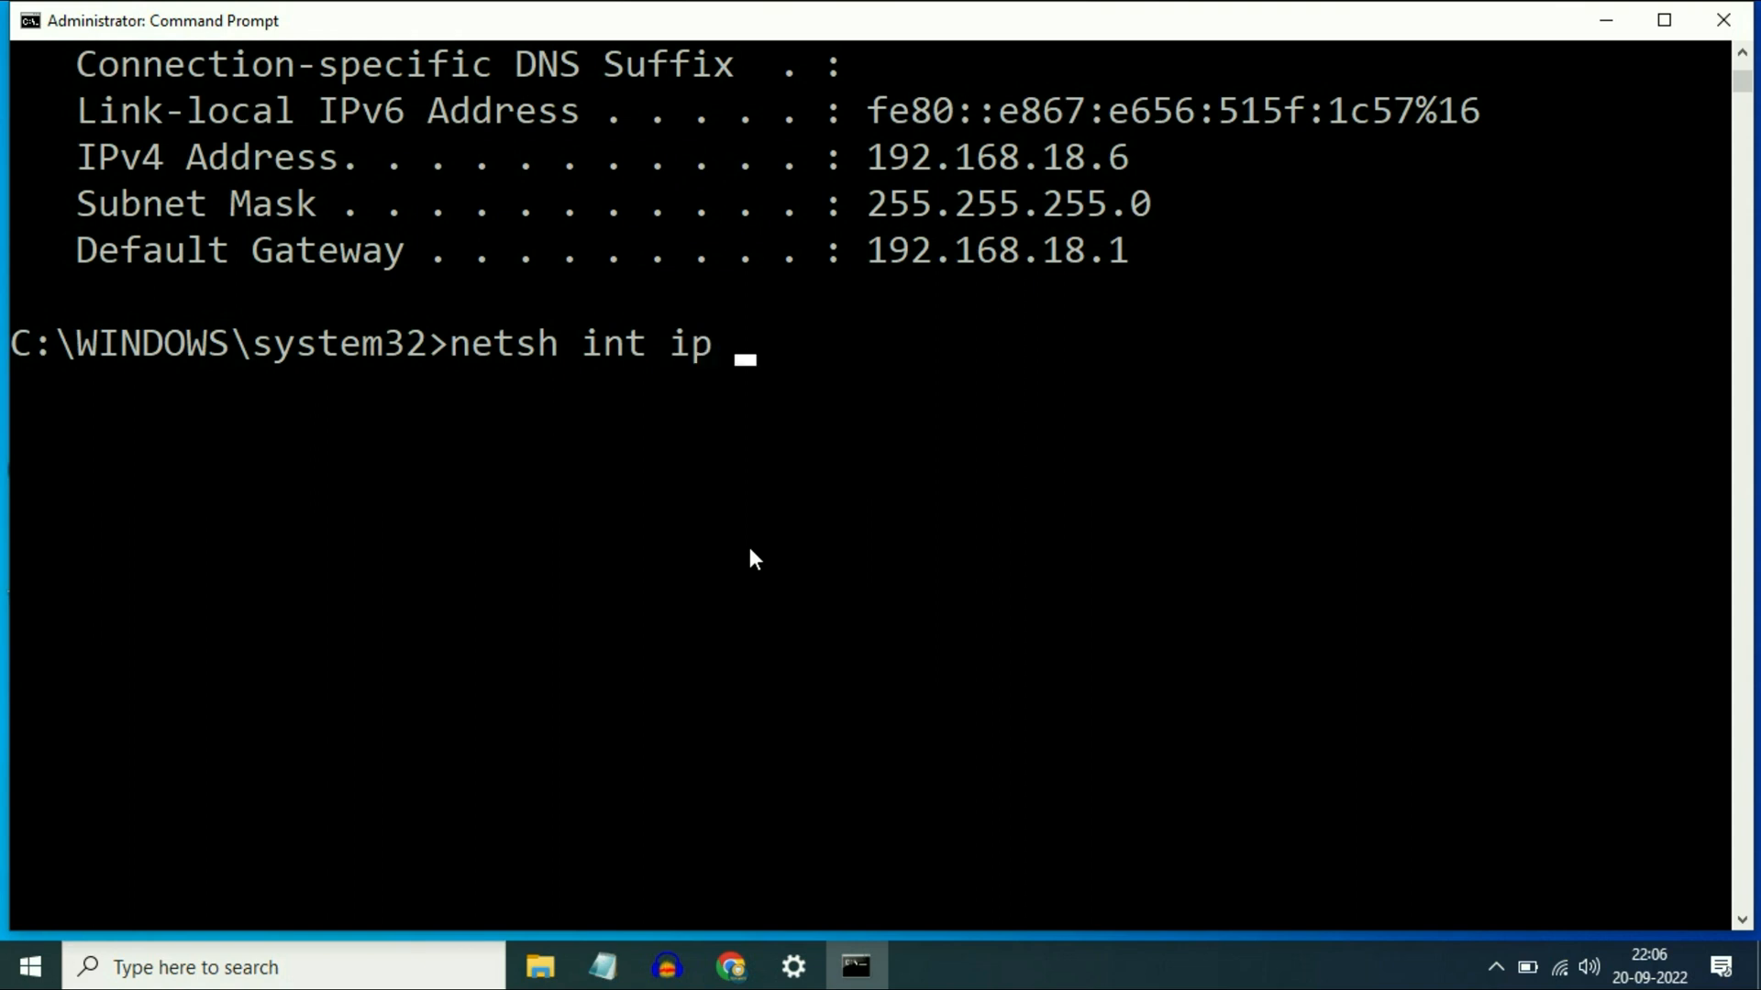
pyautogui.write('set')
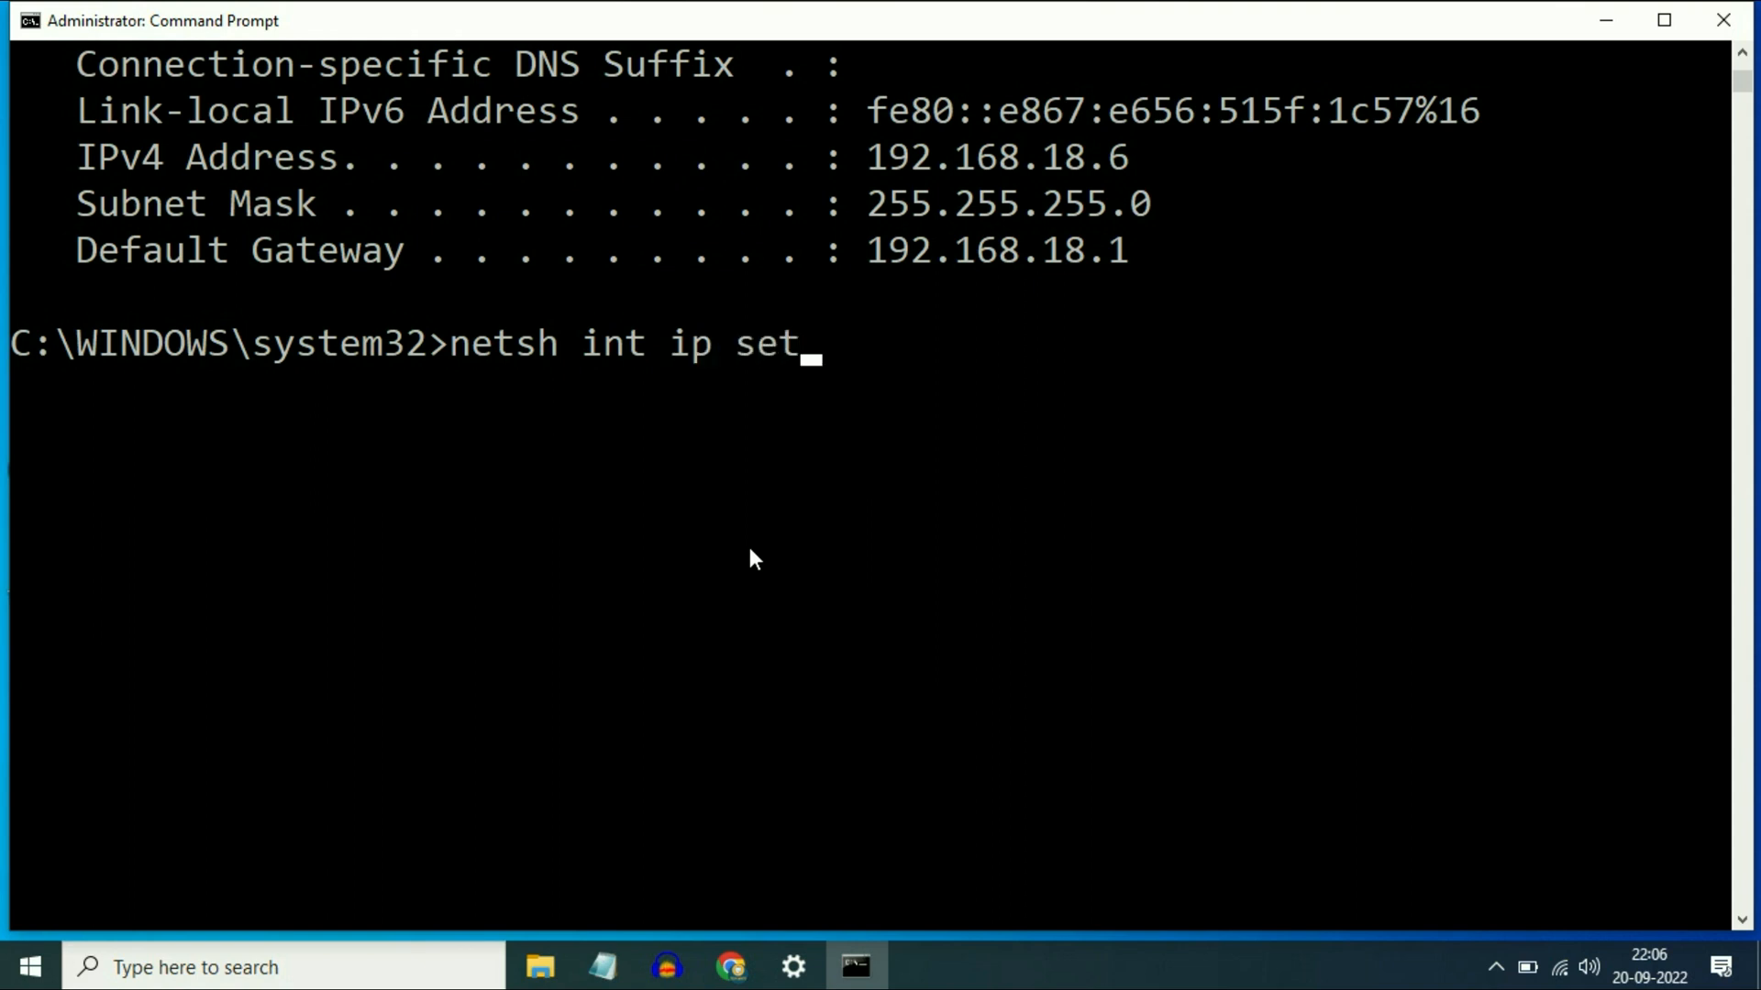
pyautogui.write('d')
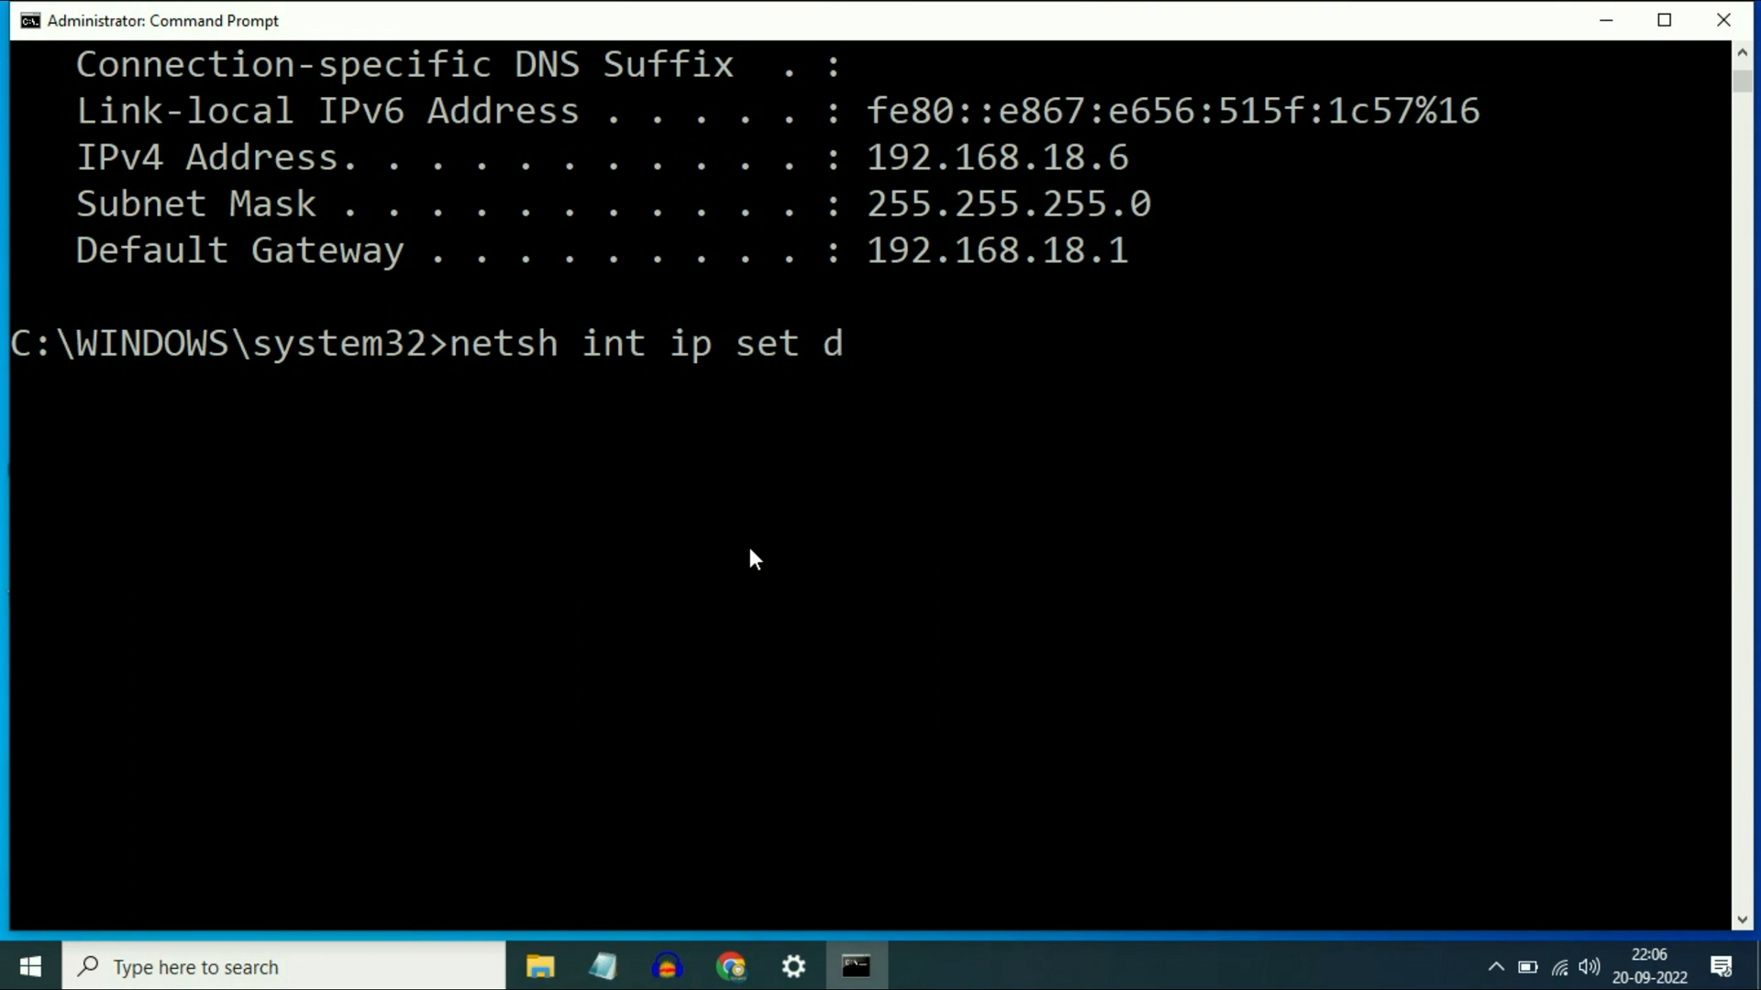
pyautogui.write('n')
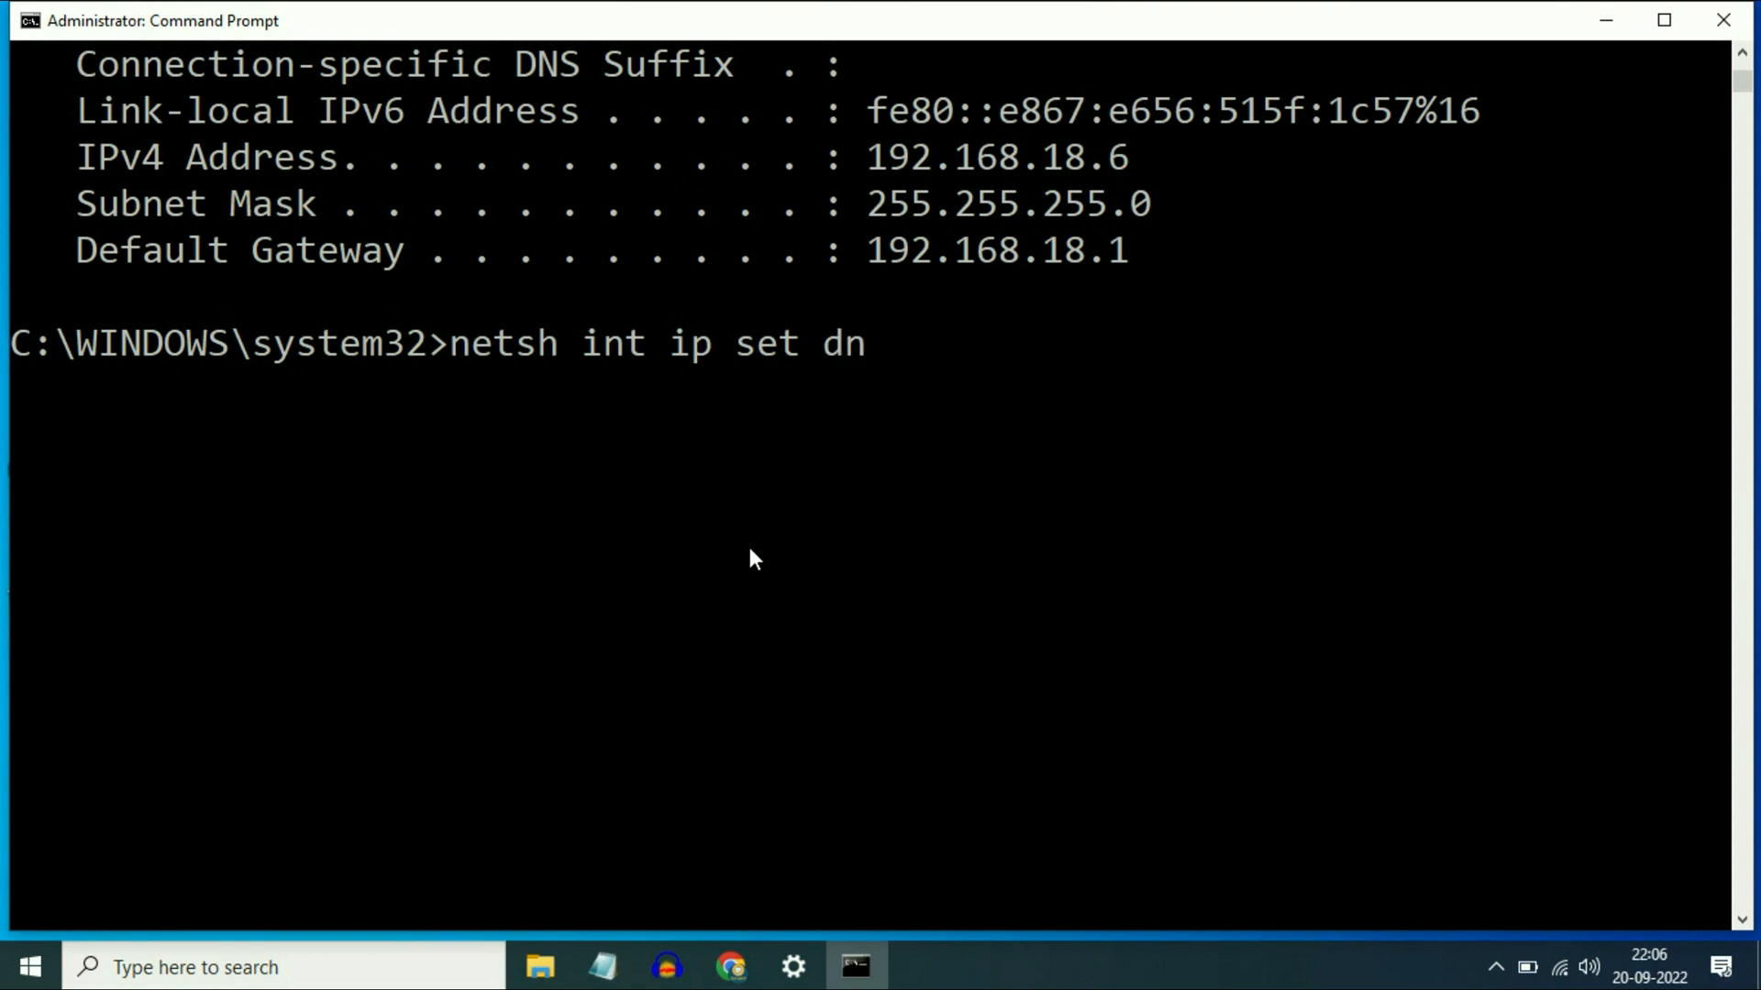
pyautogui.press('enter')
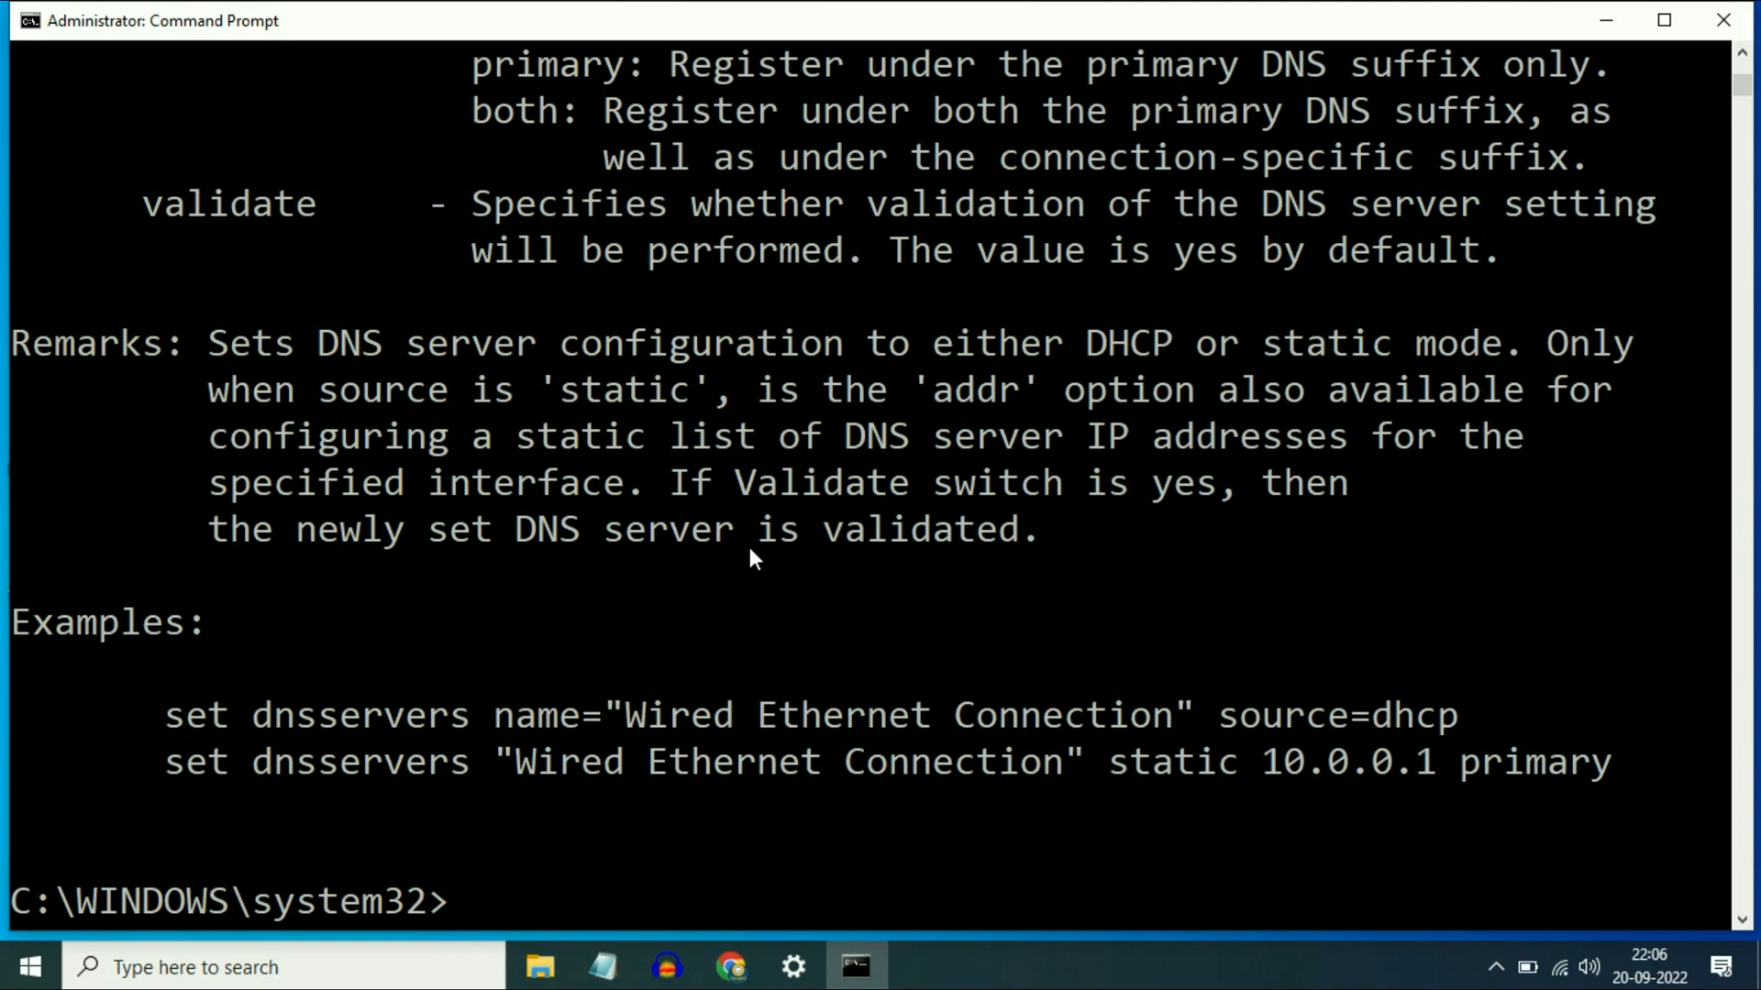
pyautogui.moveTo(803, 550)
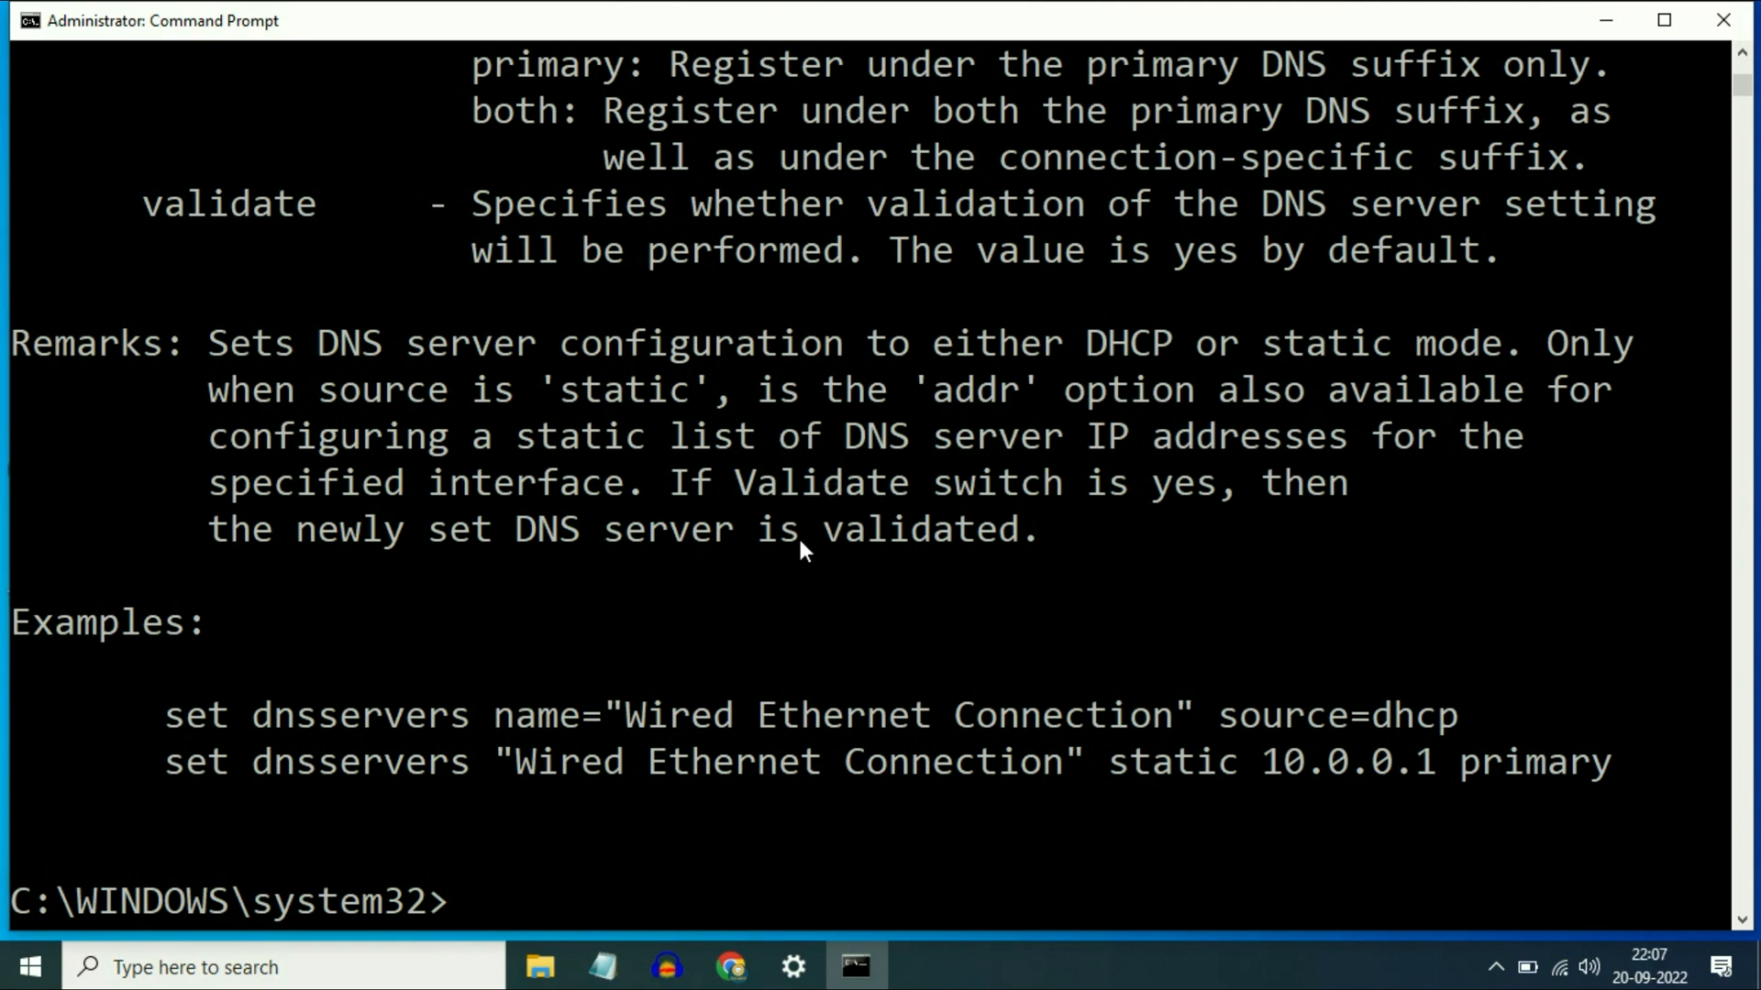
pyautogui.scroll(-3)
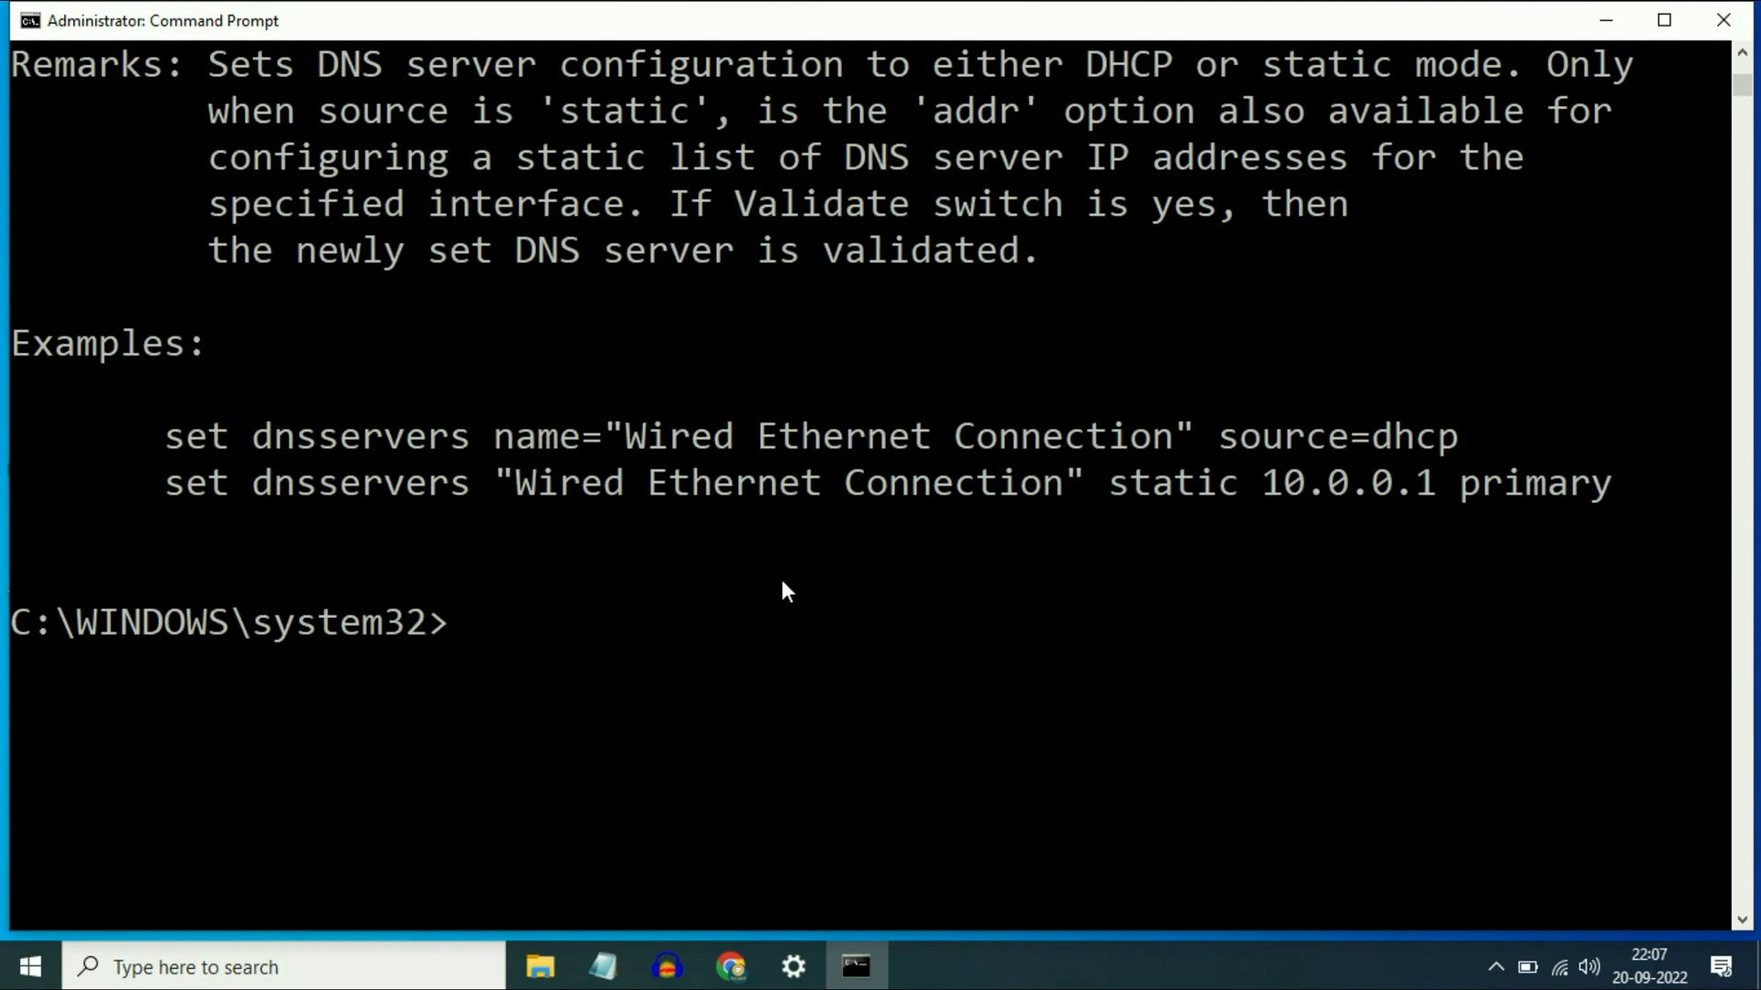
# Run 'netsh winsock reset', close Command Prompt, and bring Chrome back on facebook.com.
pyautogui.write('netsh wi')
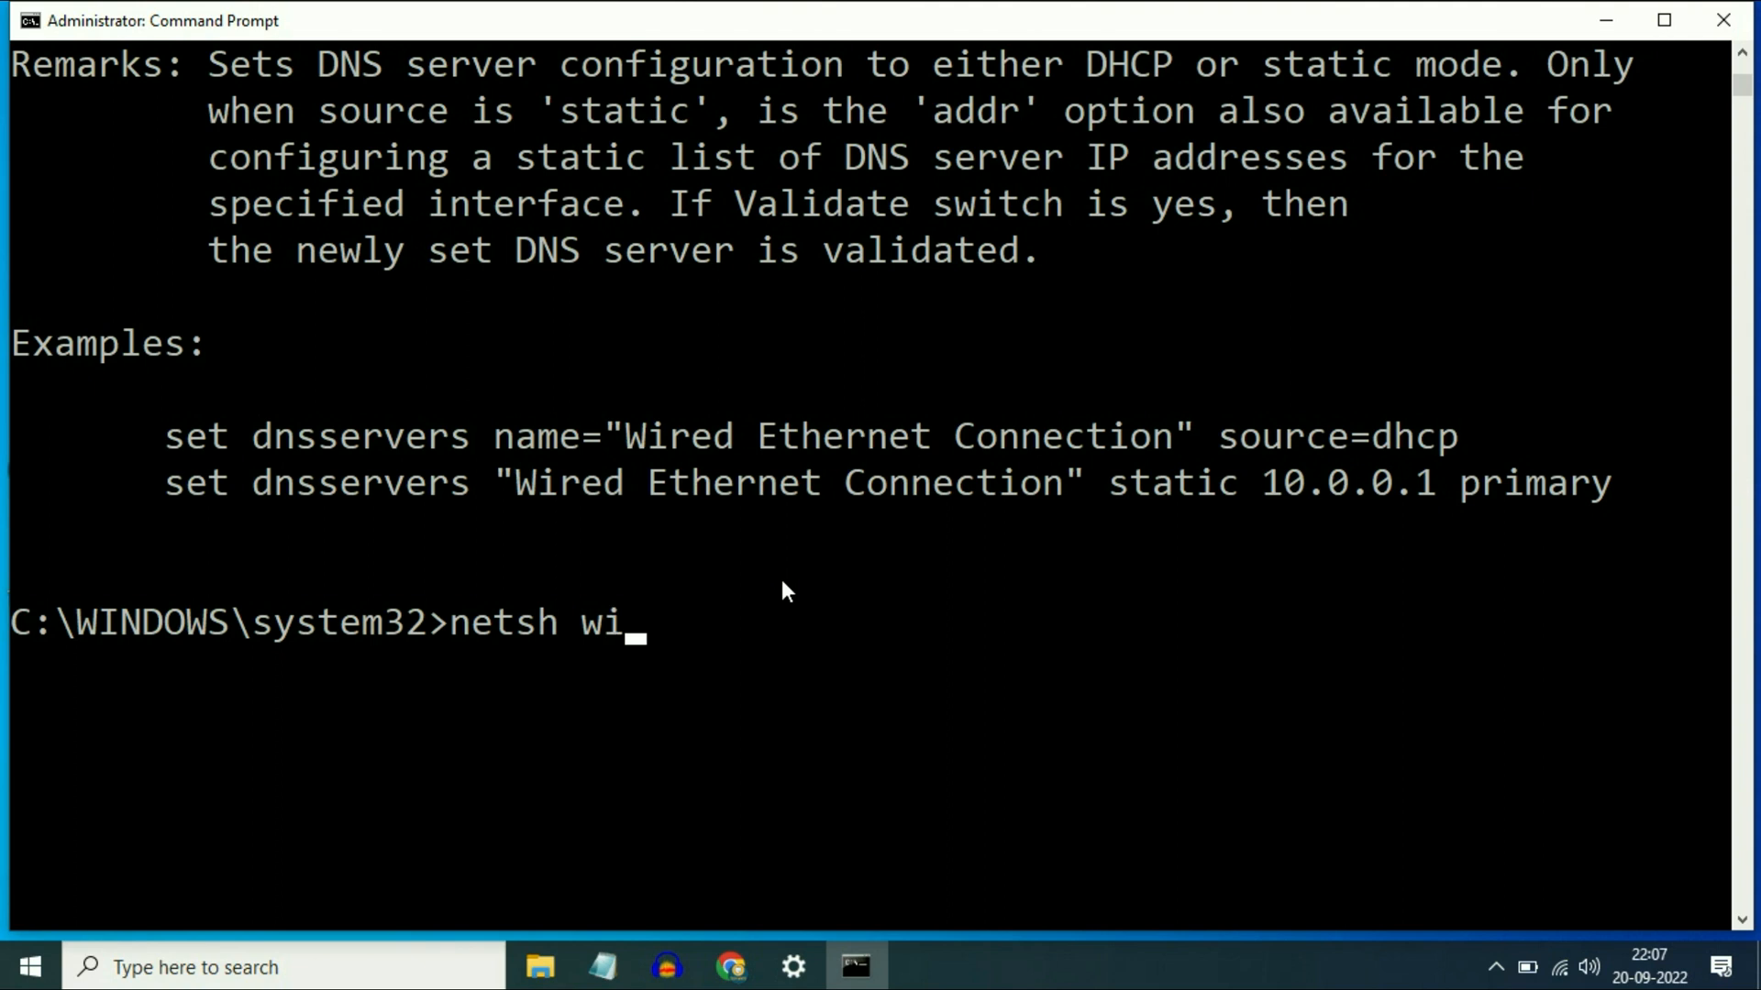
pyautogui.write('nsoc')
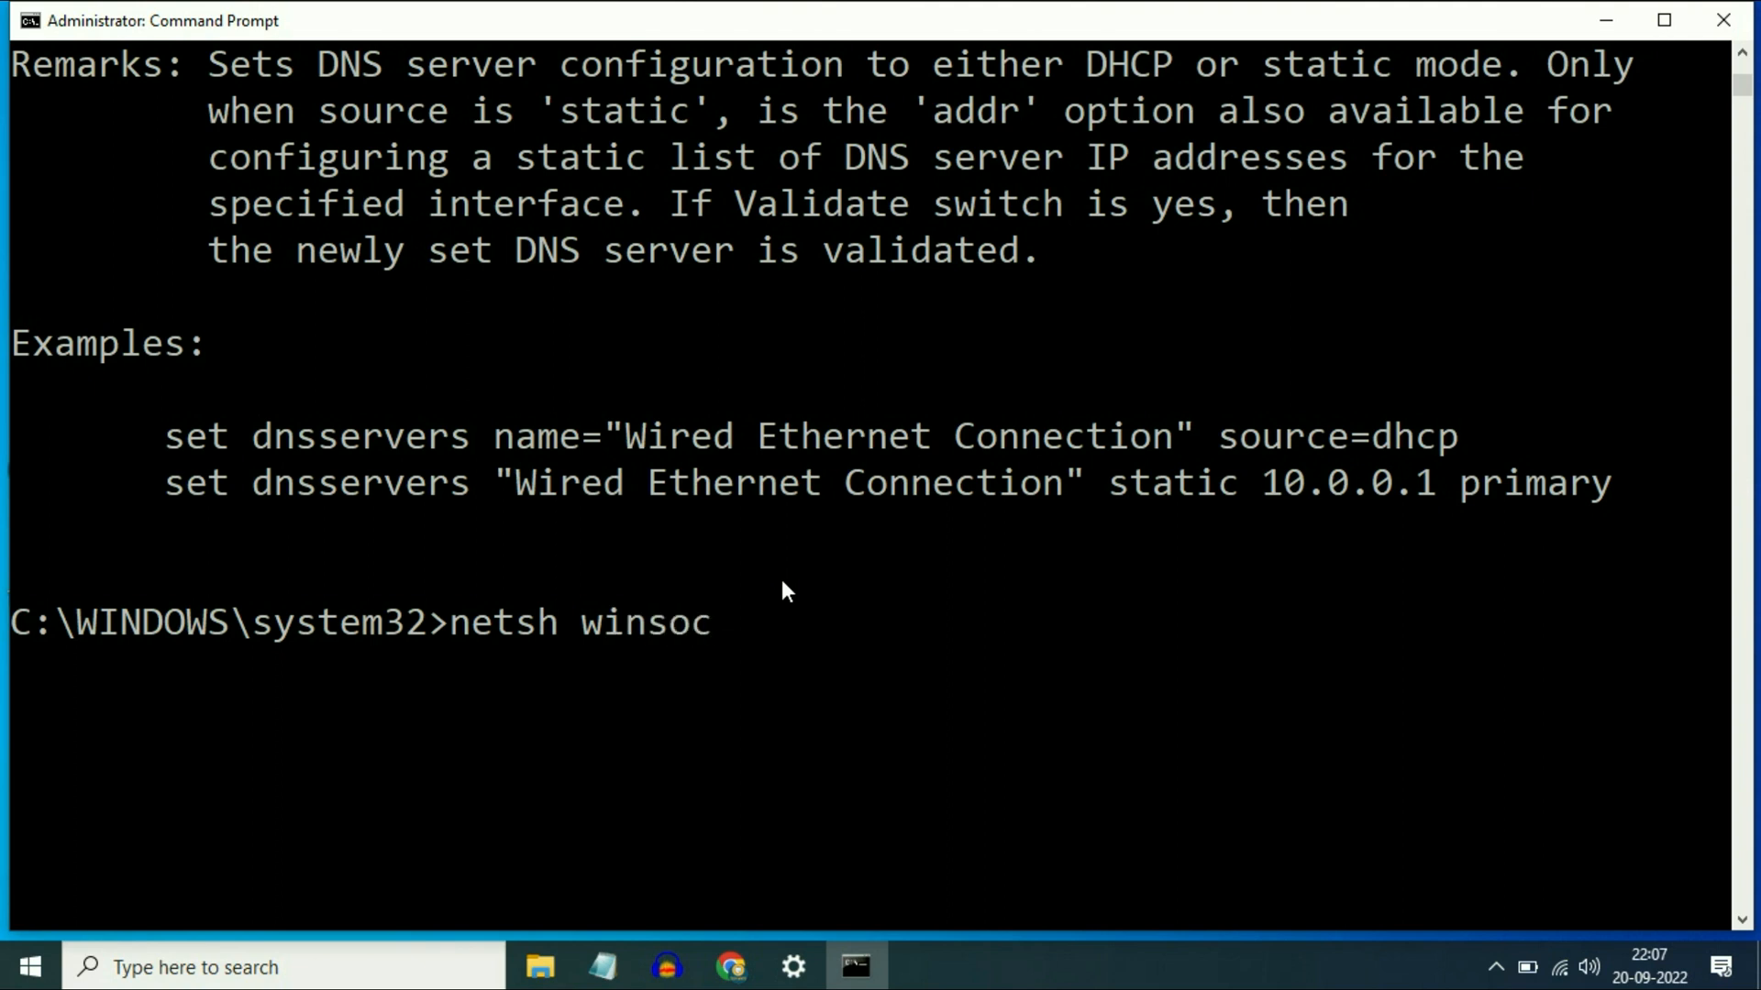
pyautogui.write('k')
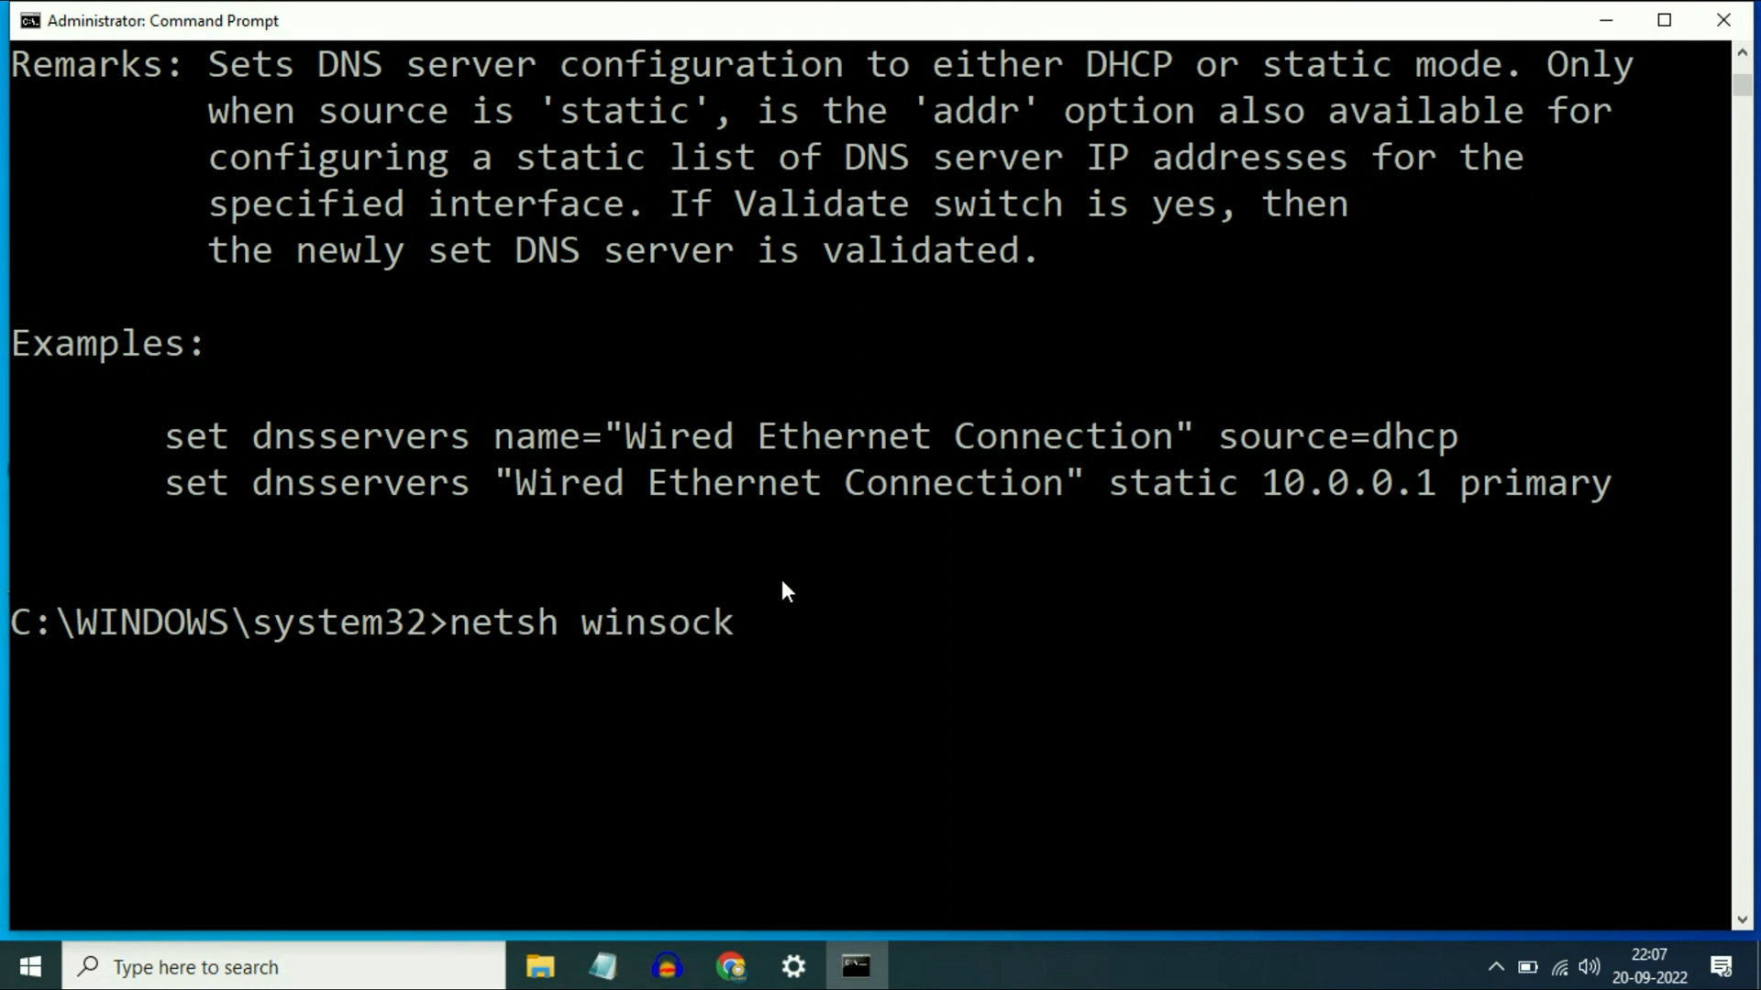
pyautogui.write('reset')
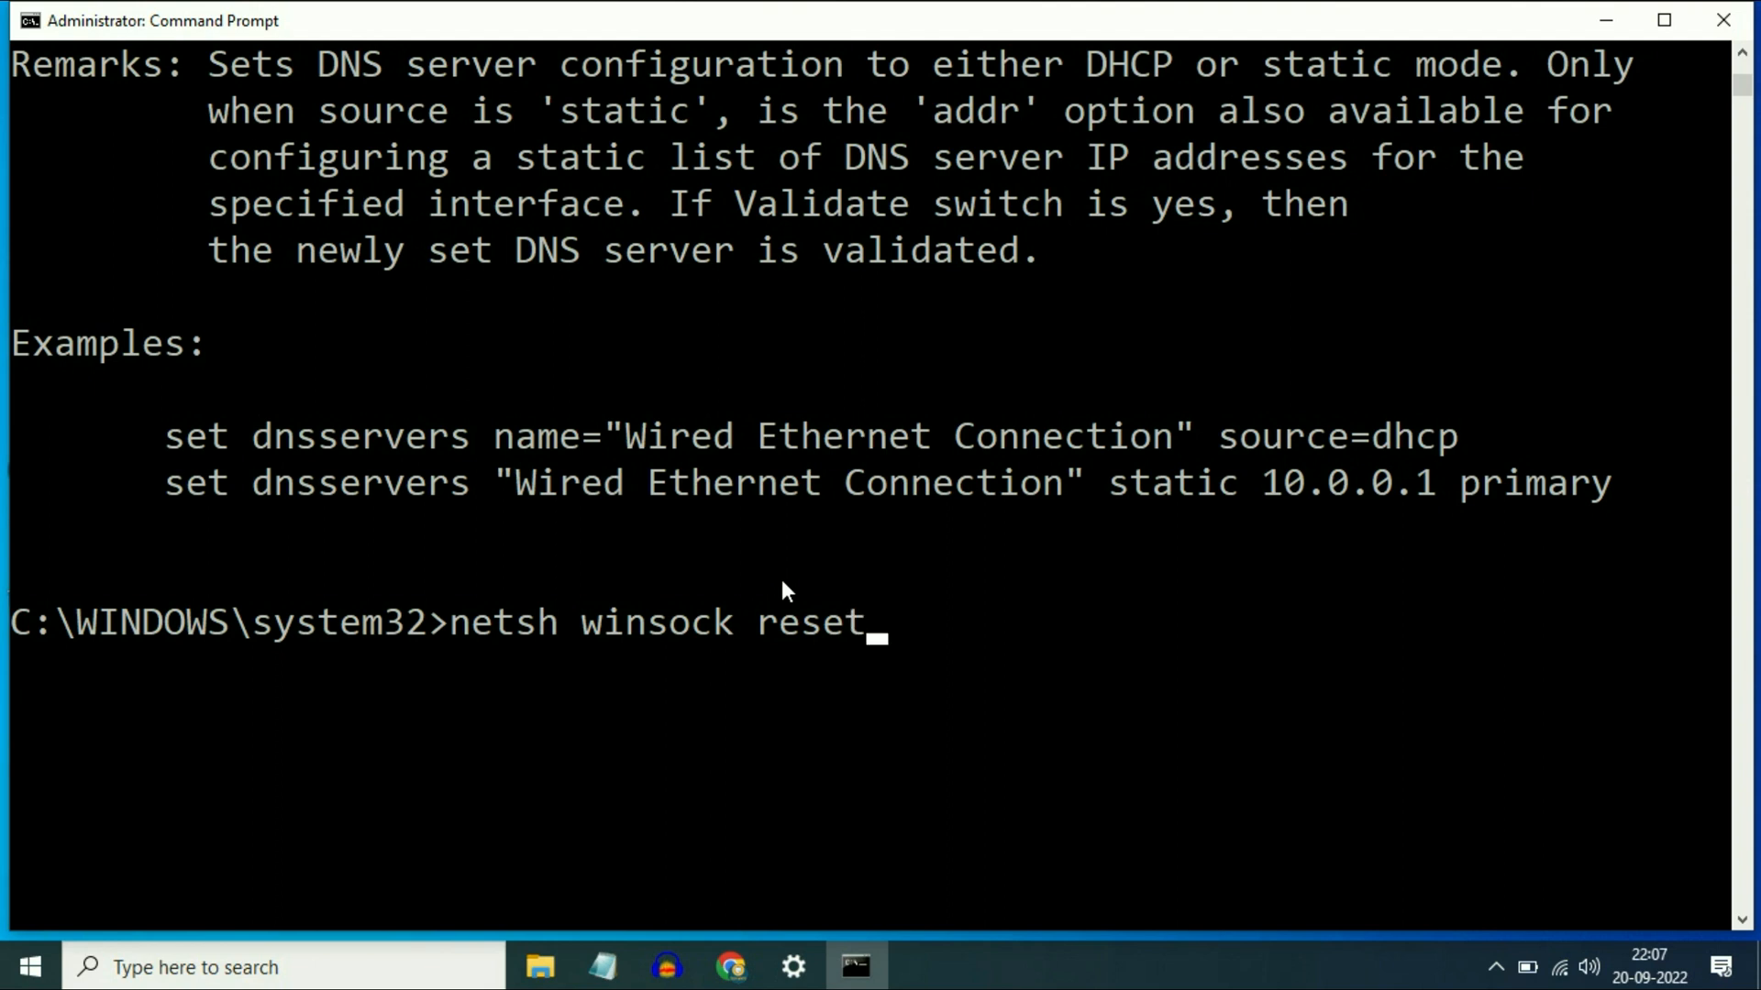
pyautogui.press('enter')
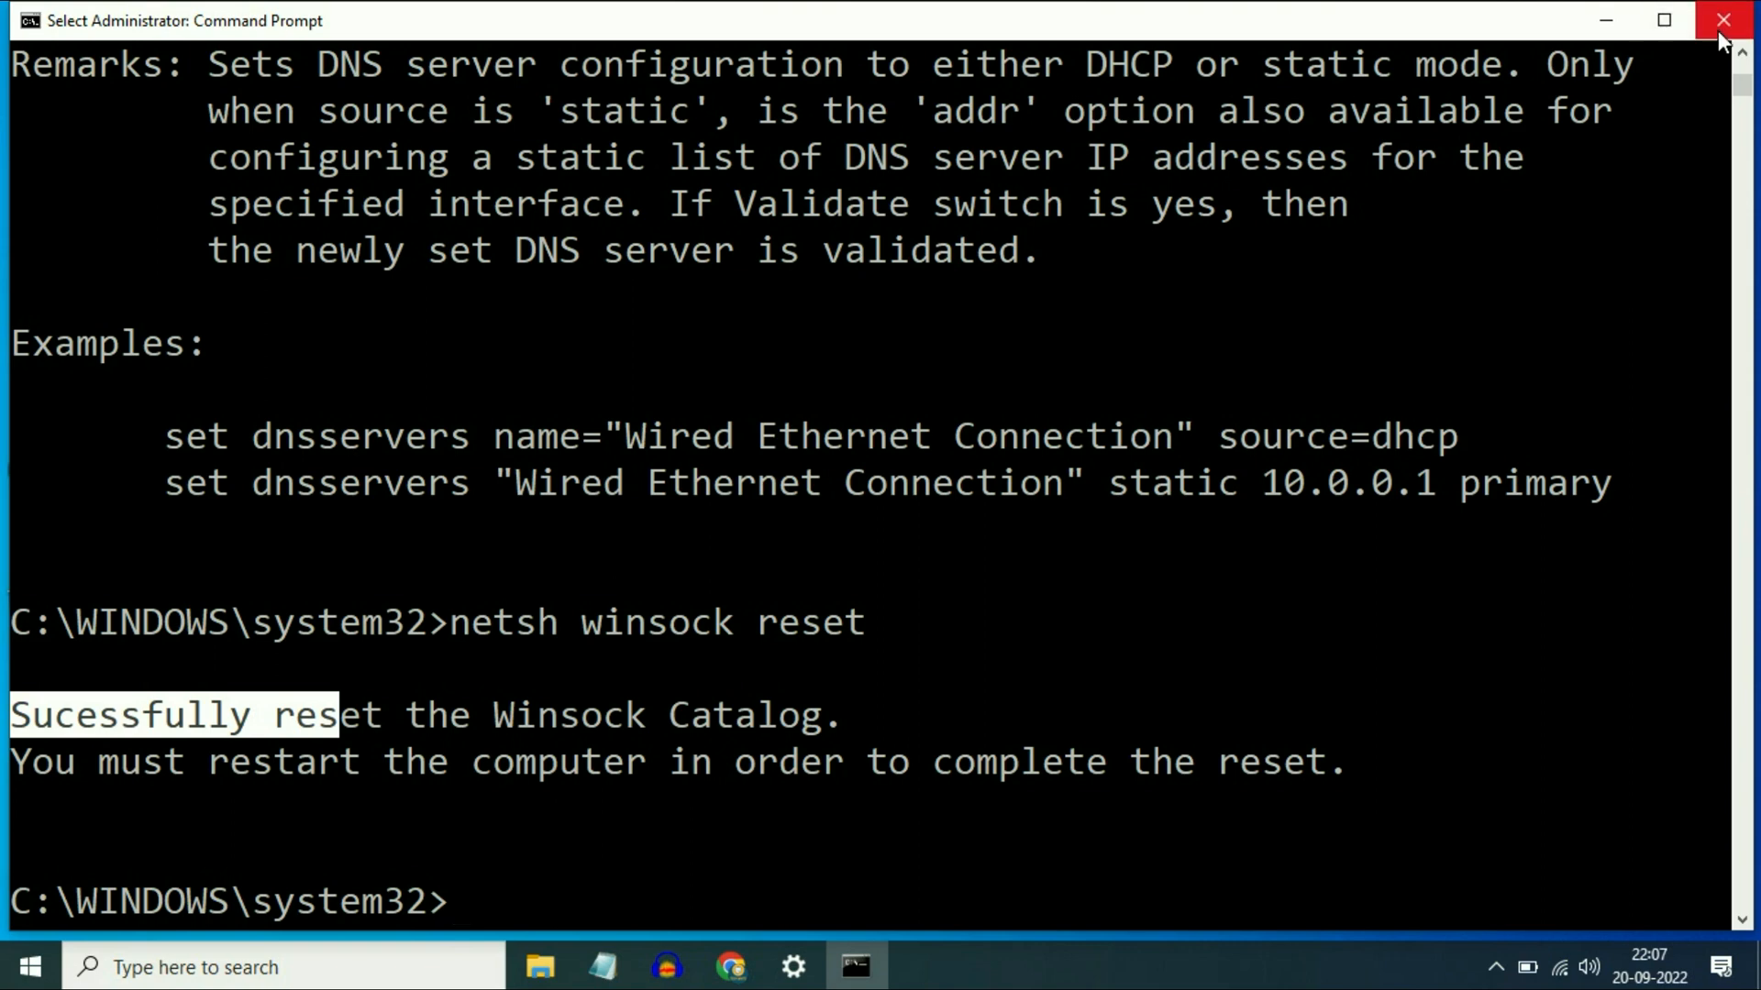
pyautogui.click(1727, 20)
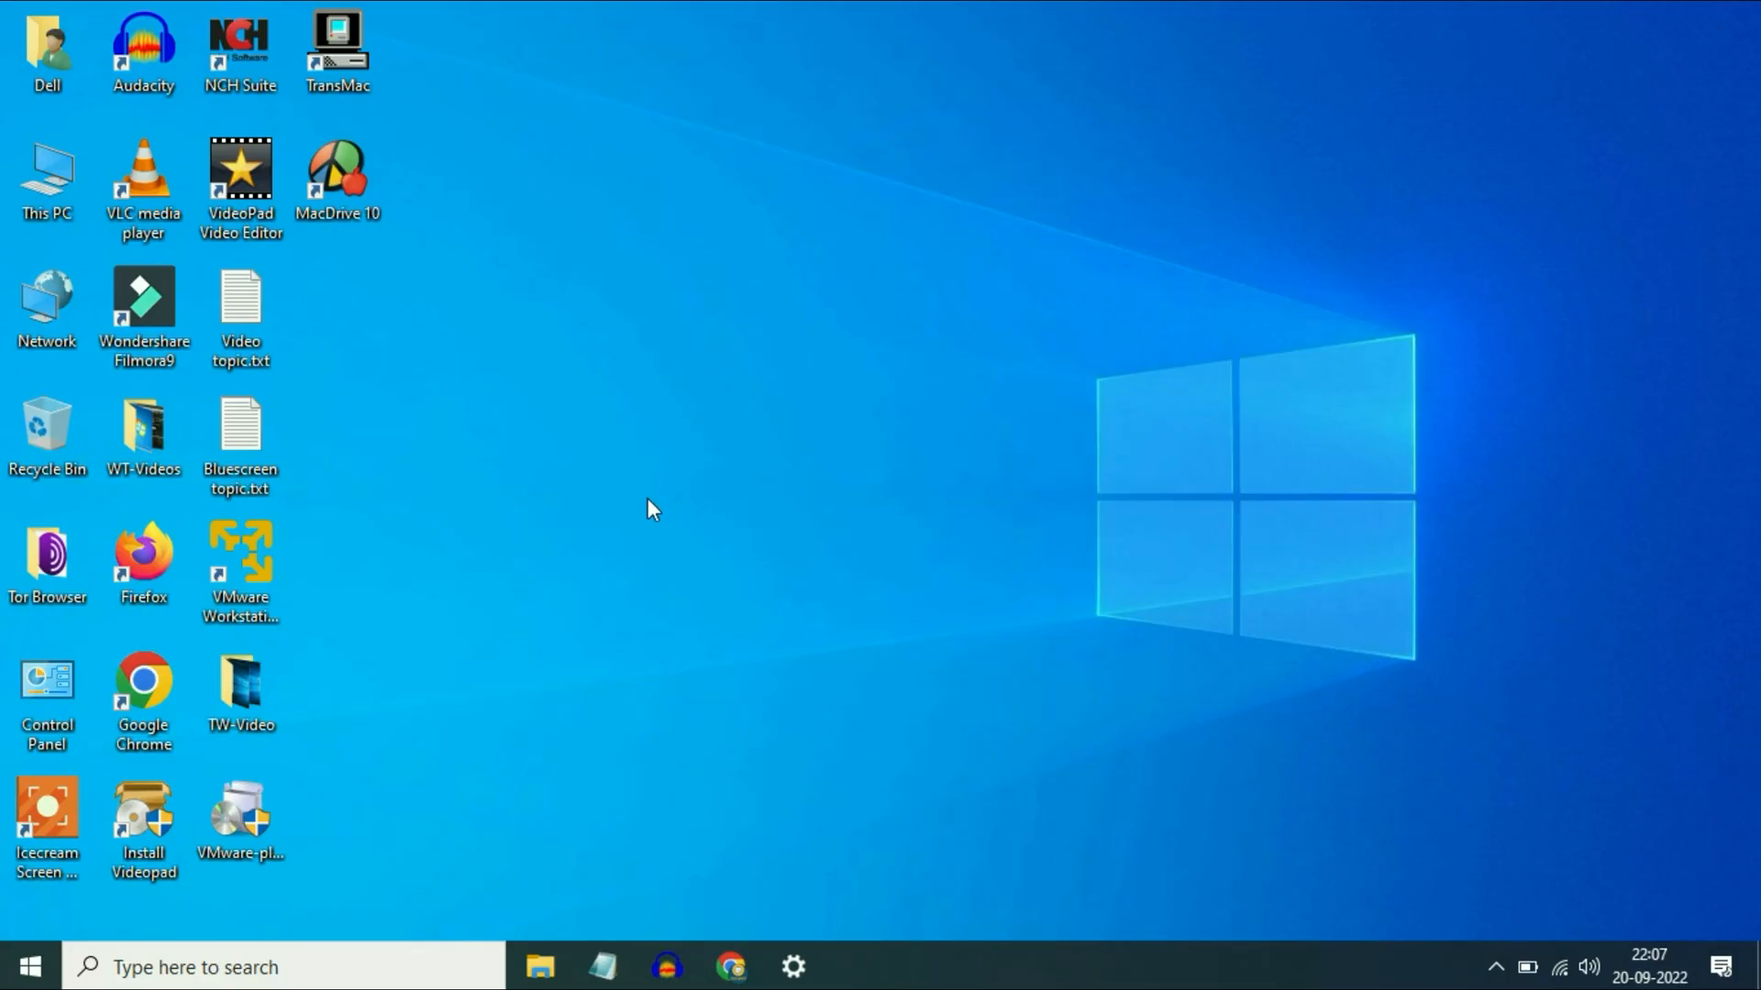
pyautogui.moveTo(752, 677)
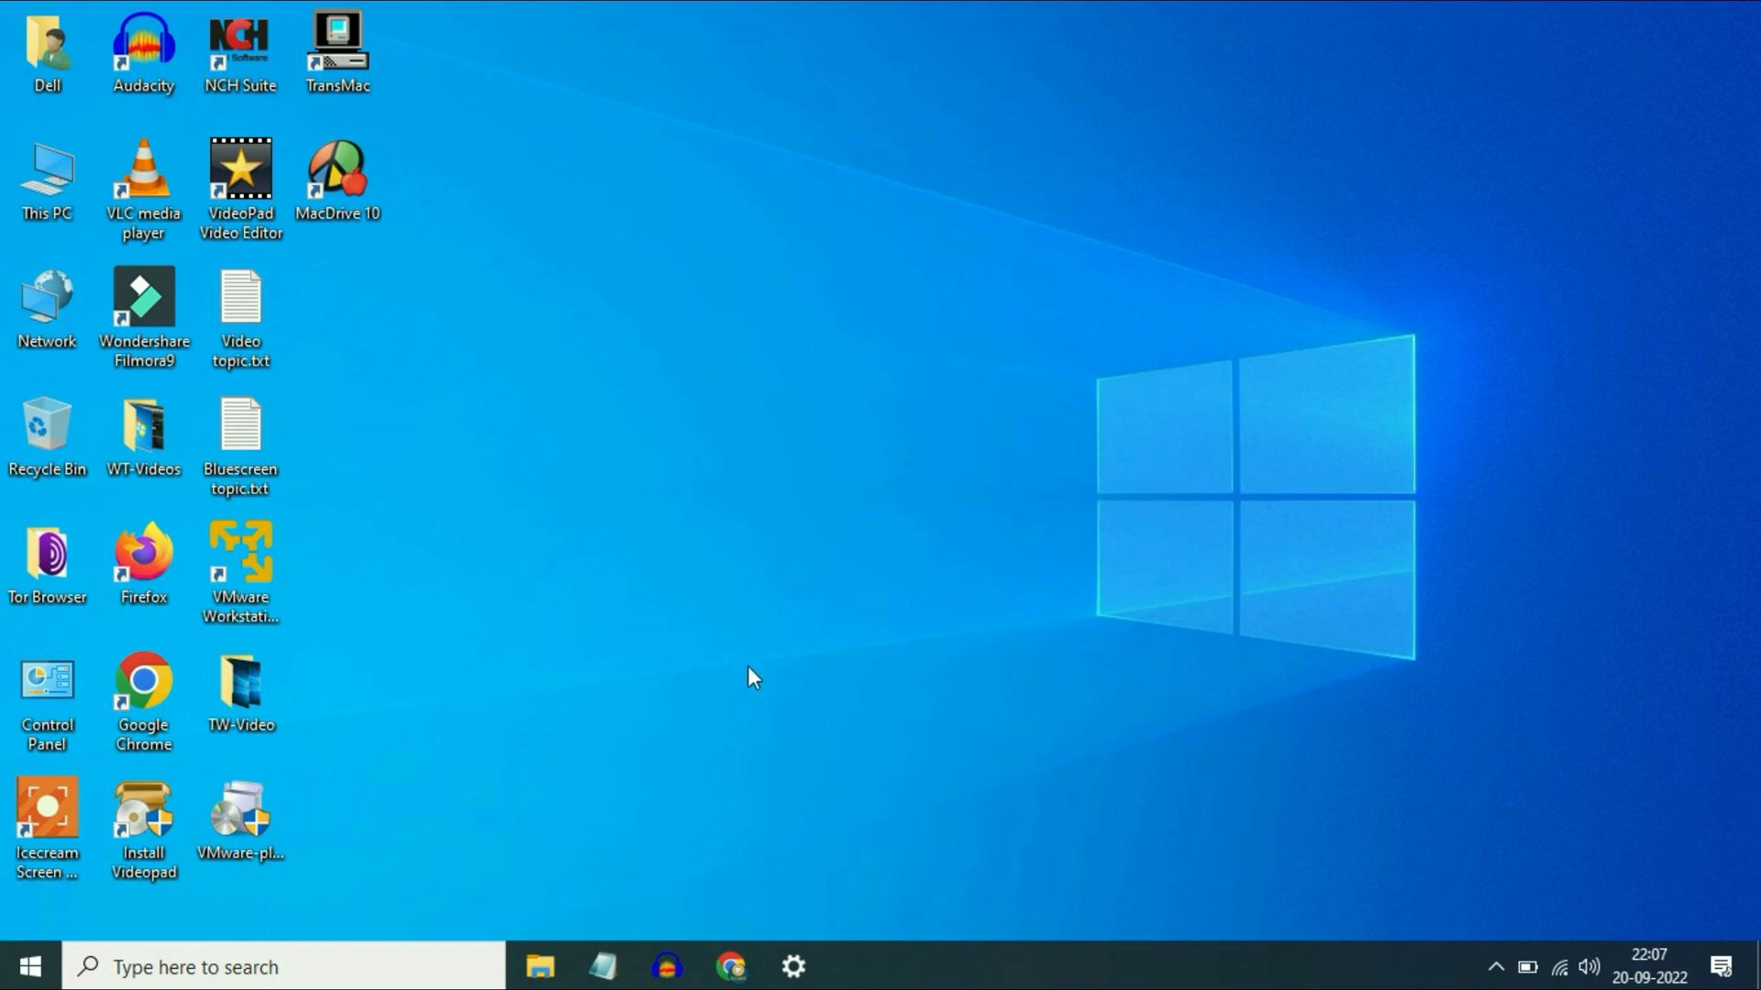
pyautogui.click(729, 967)
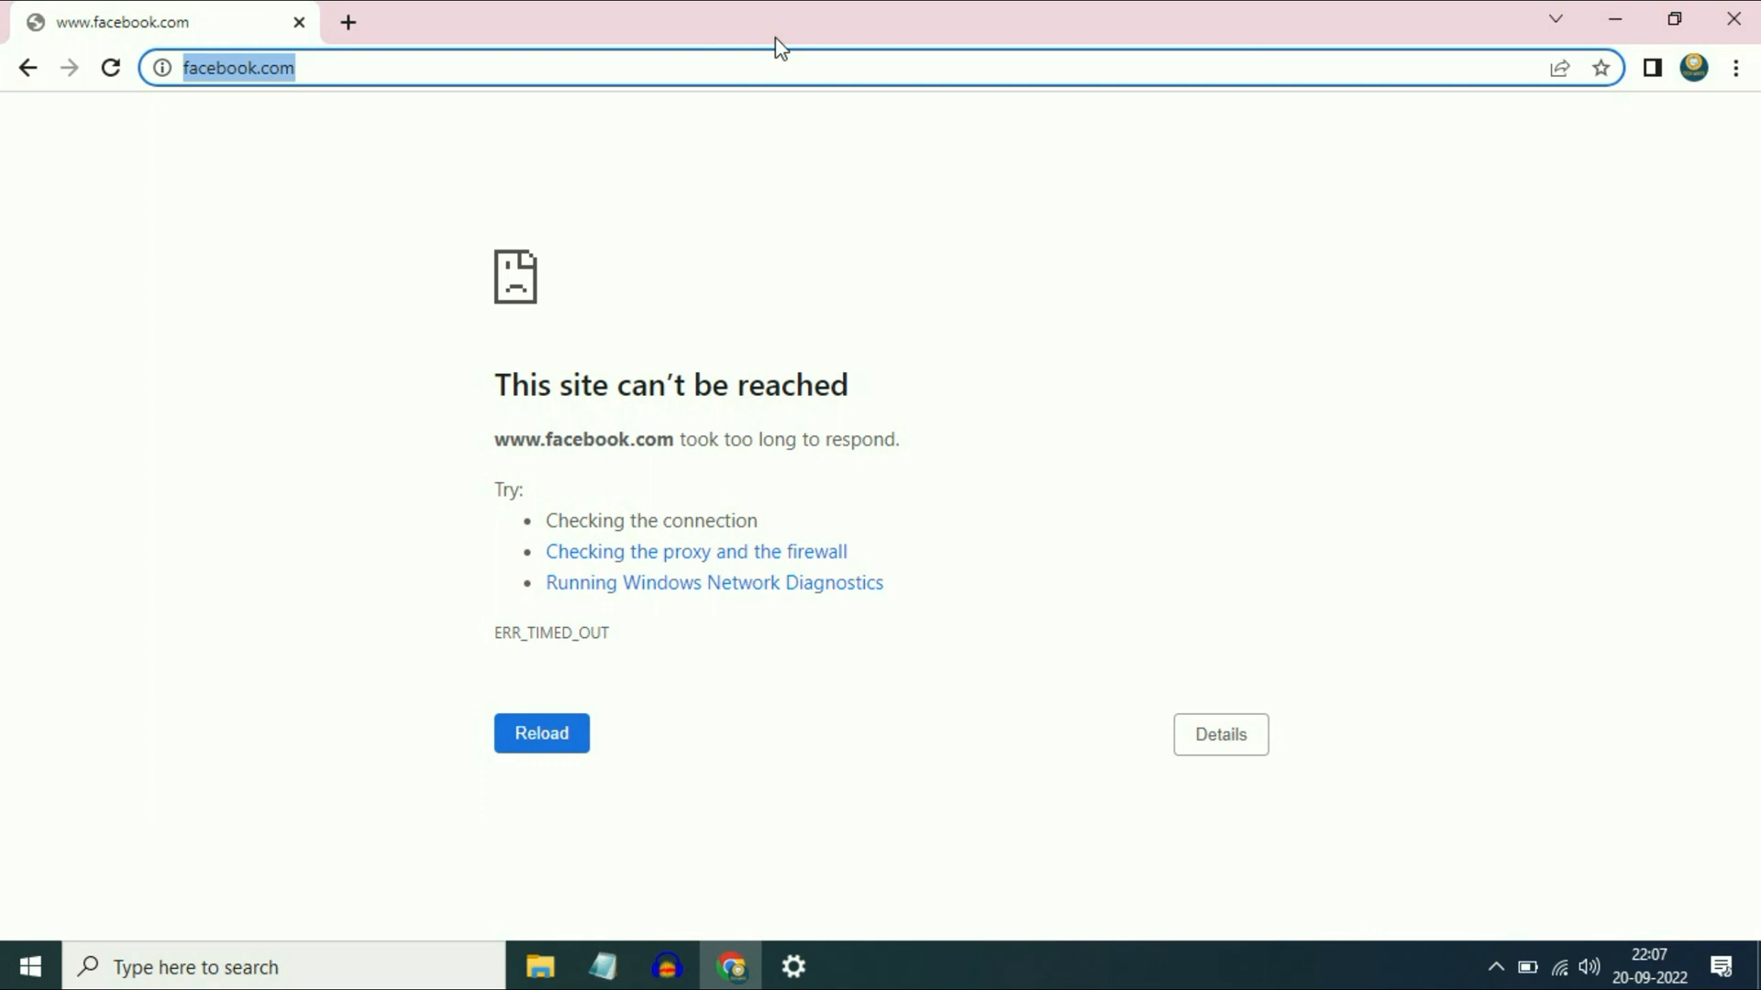
# Load chrome://flags from Chrome's address bar.
pyautogui.write('chrom')
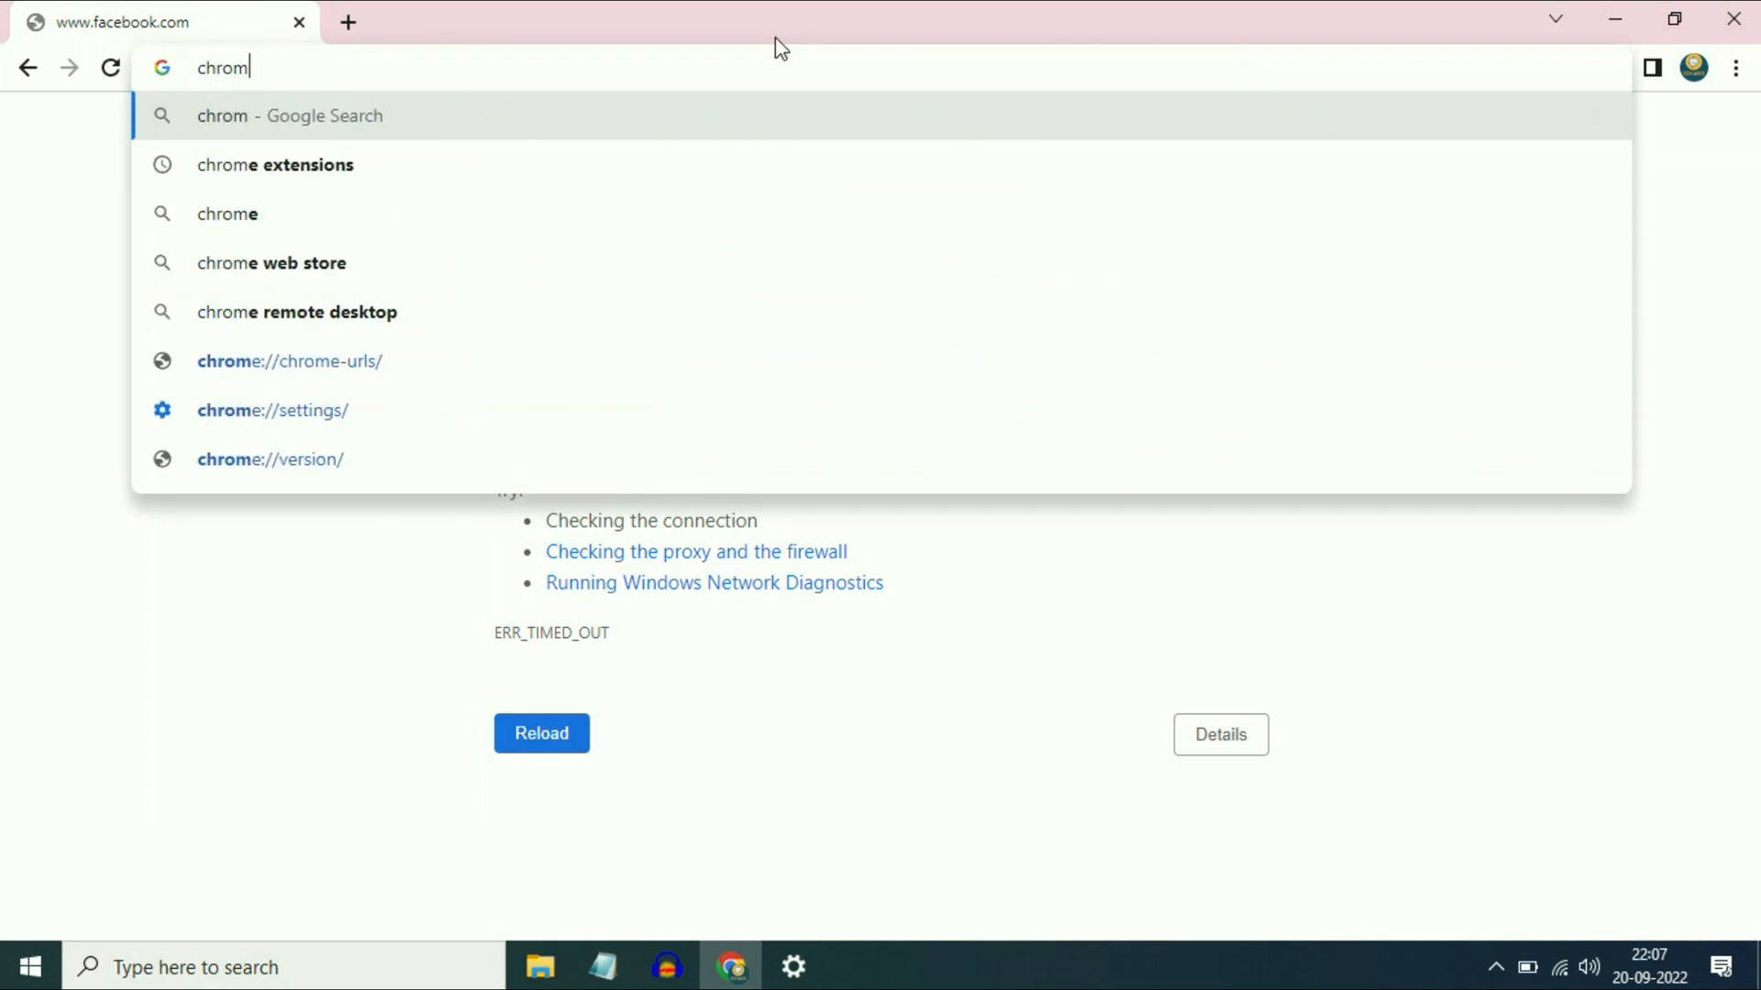
pyautogui.write('e://')
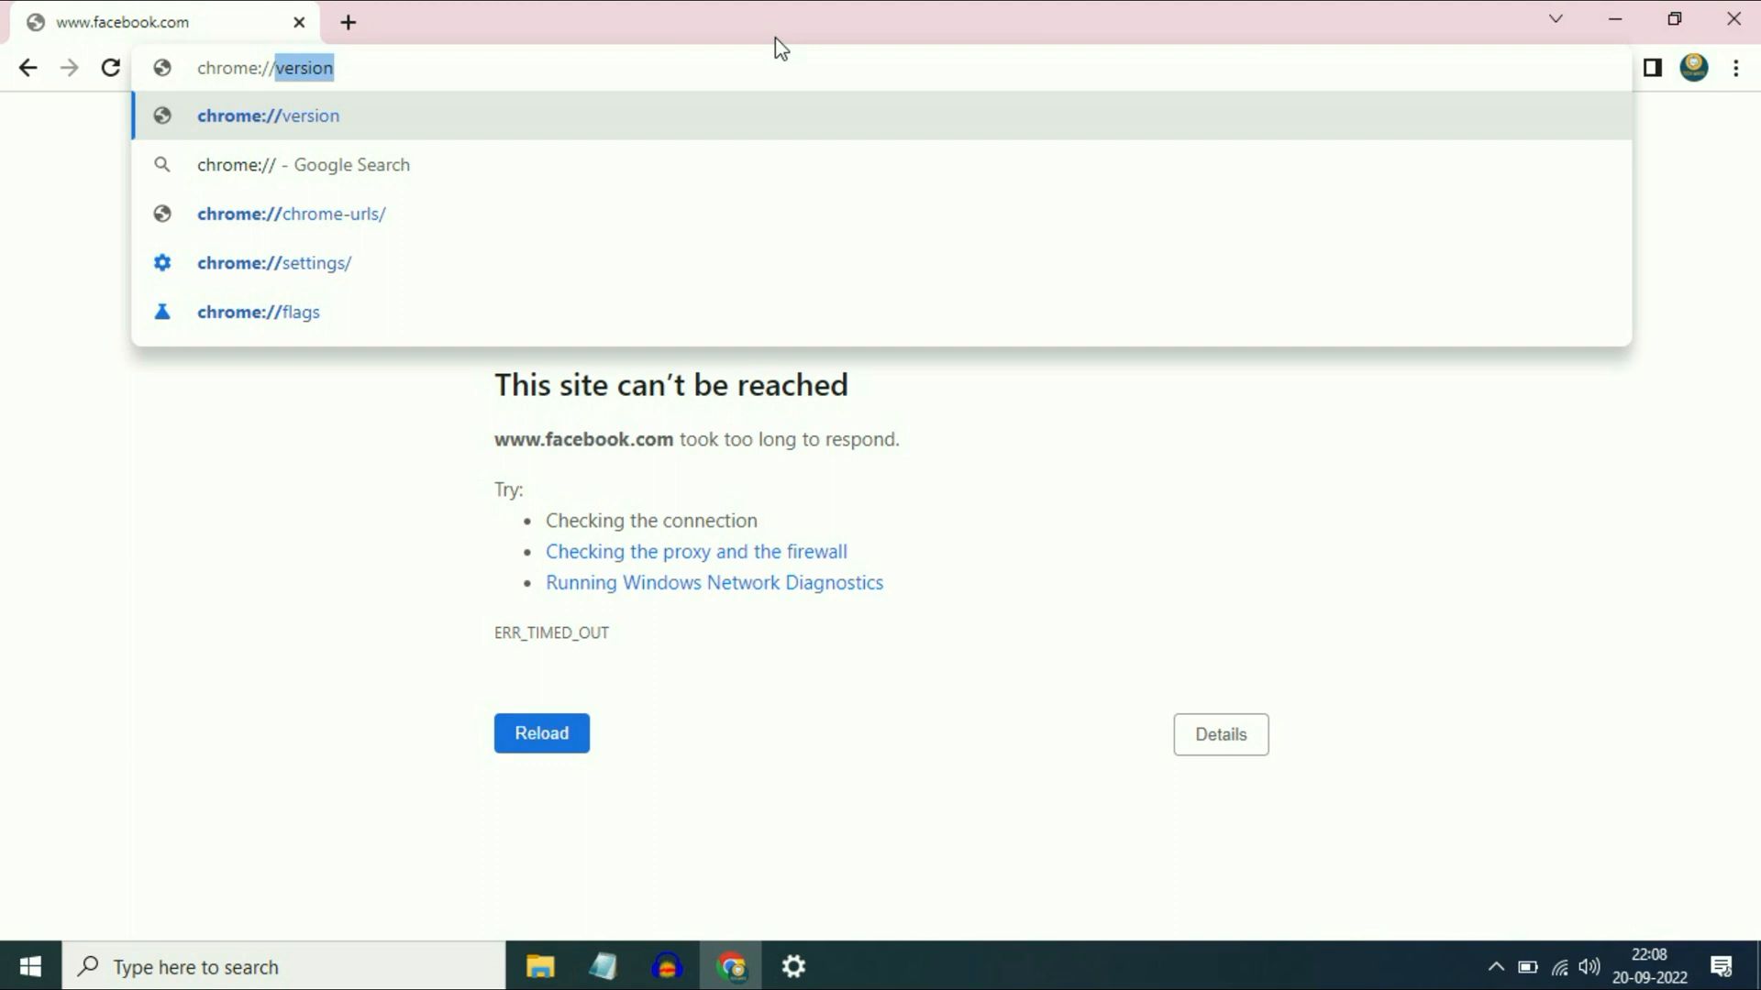
pyautogui.write('chrome://flags')
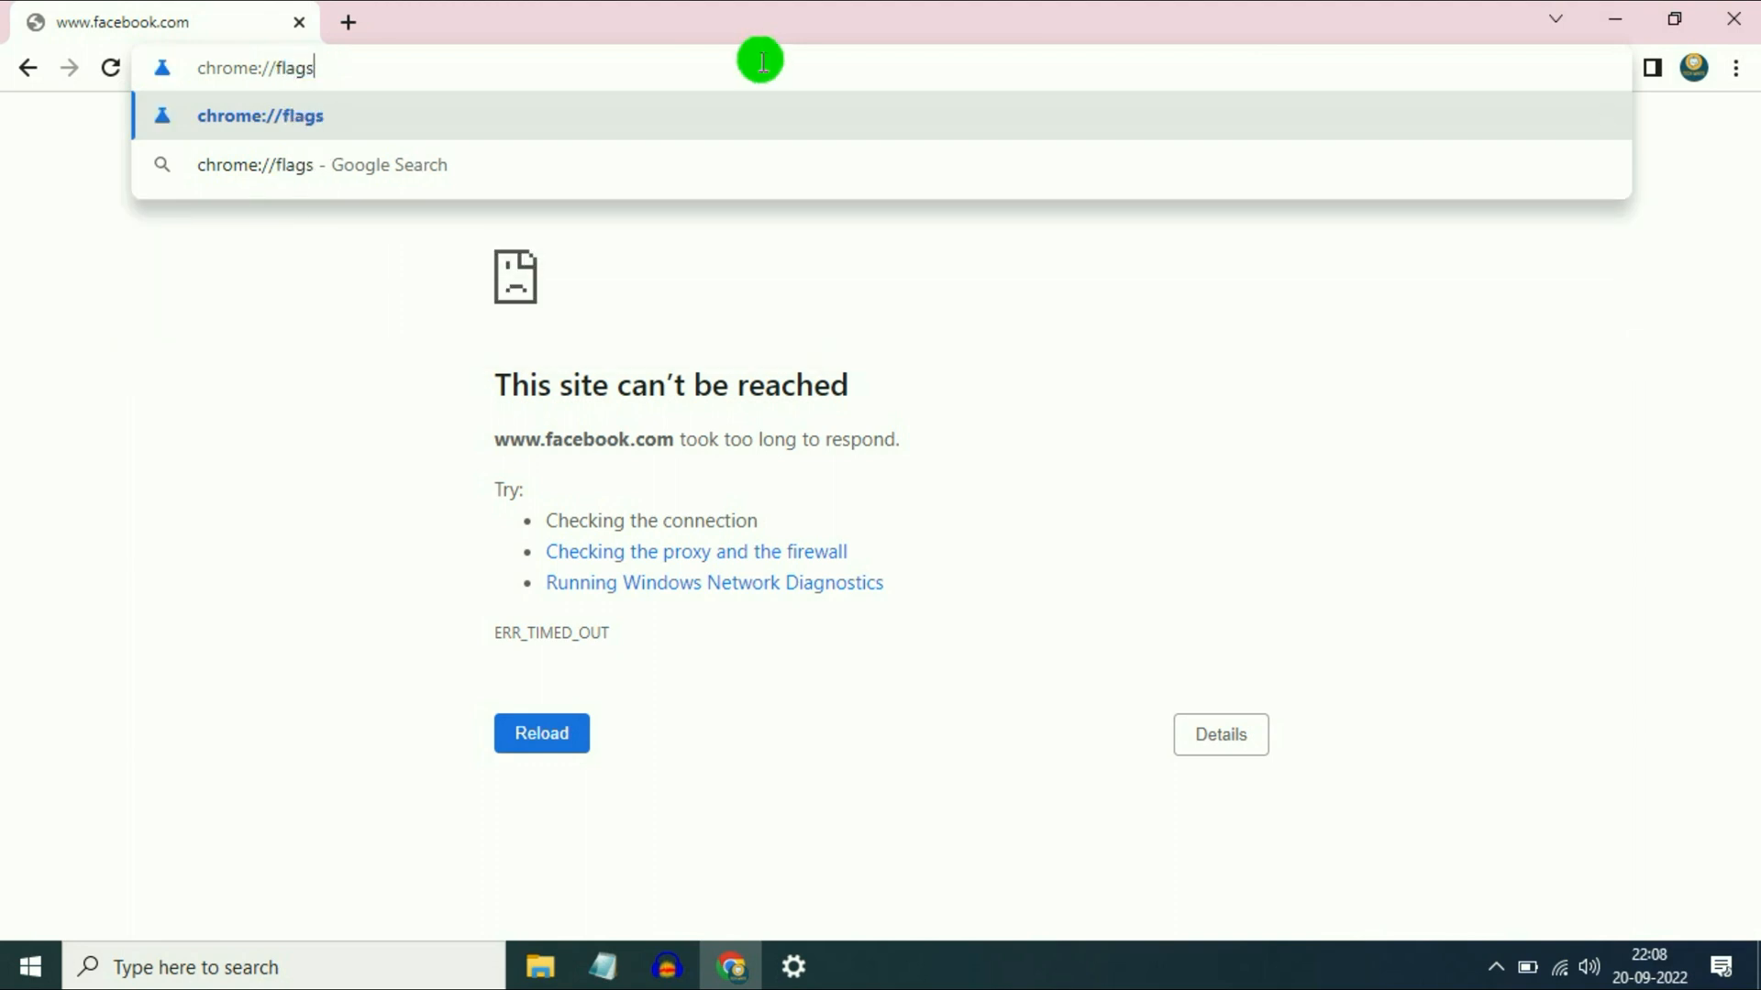
pyautogui.press('Enter')
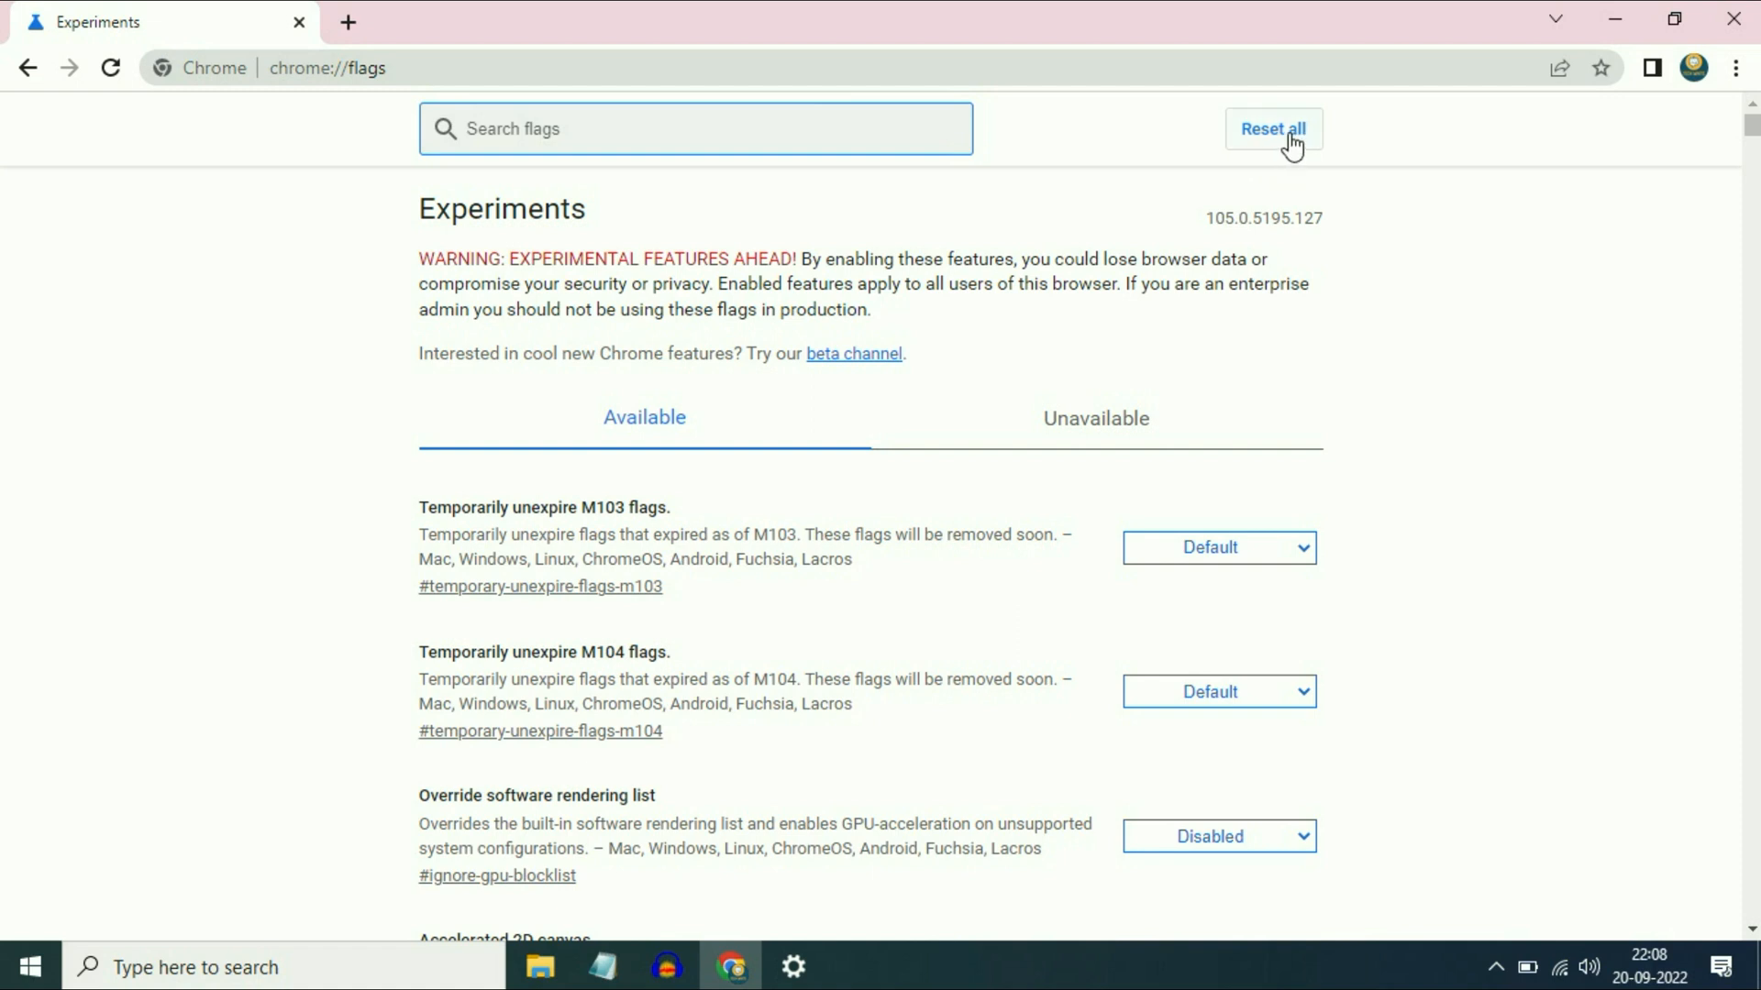
pyautogui.moveTo(1288, 146)
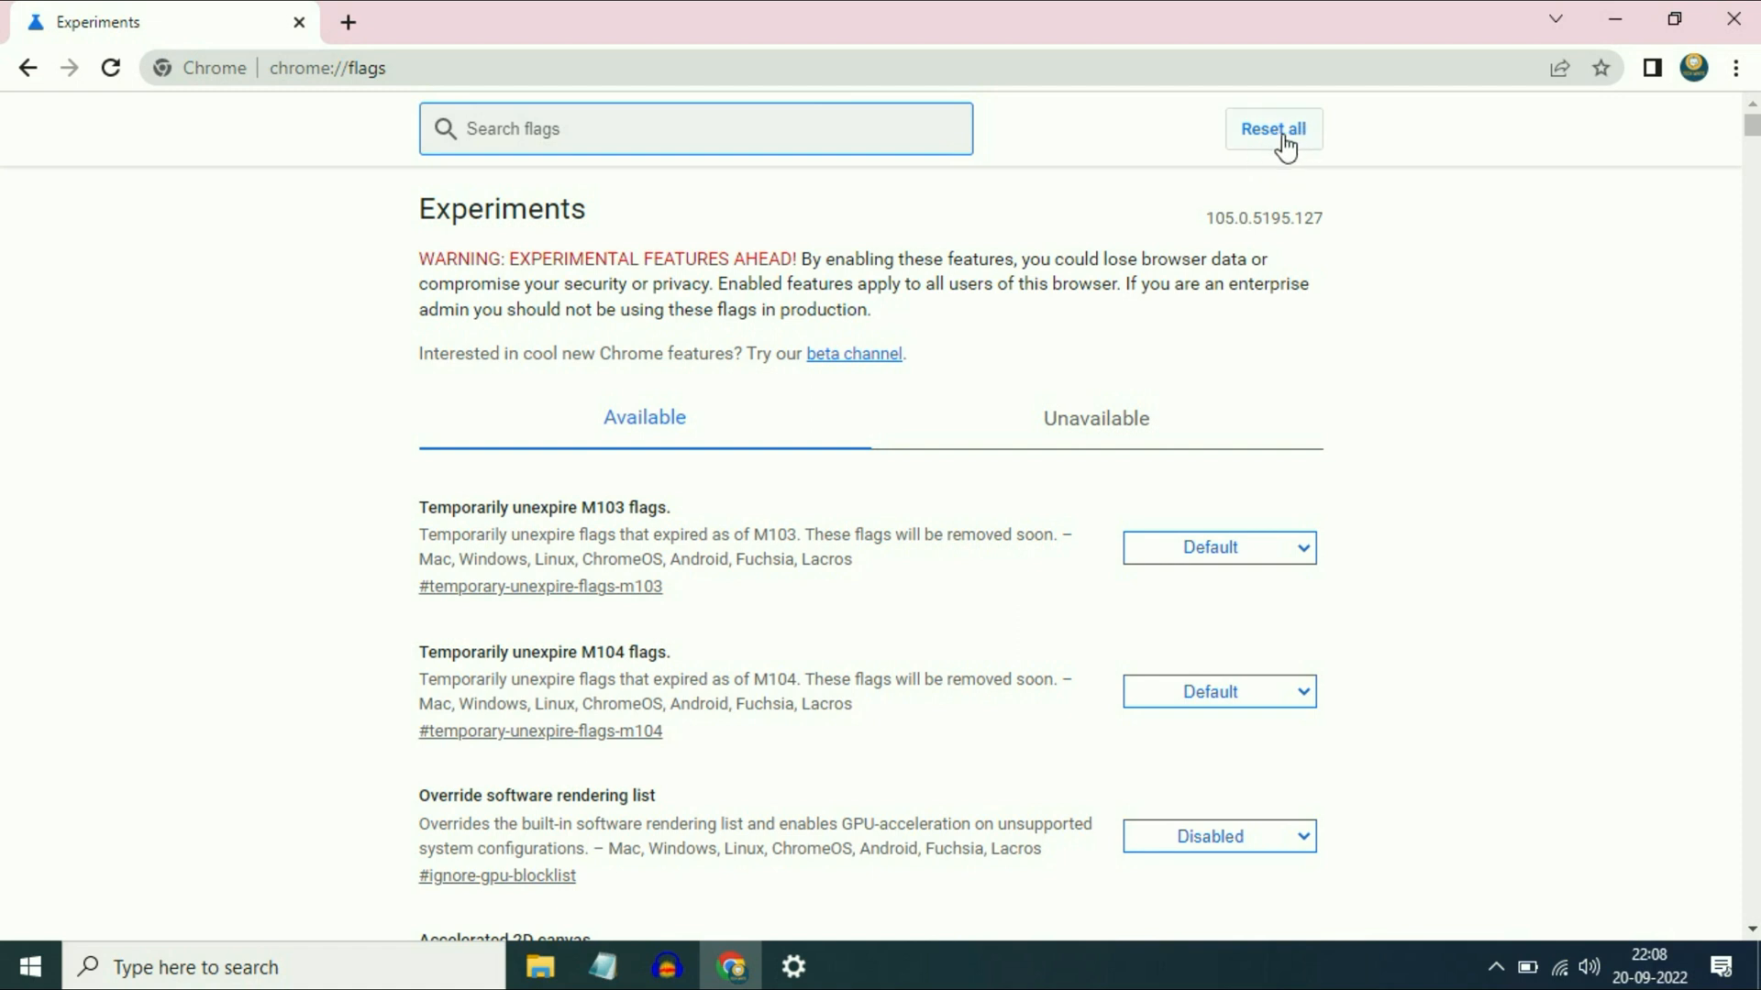